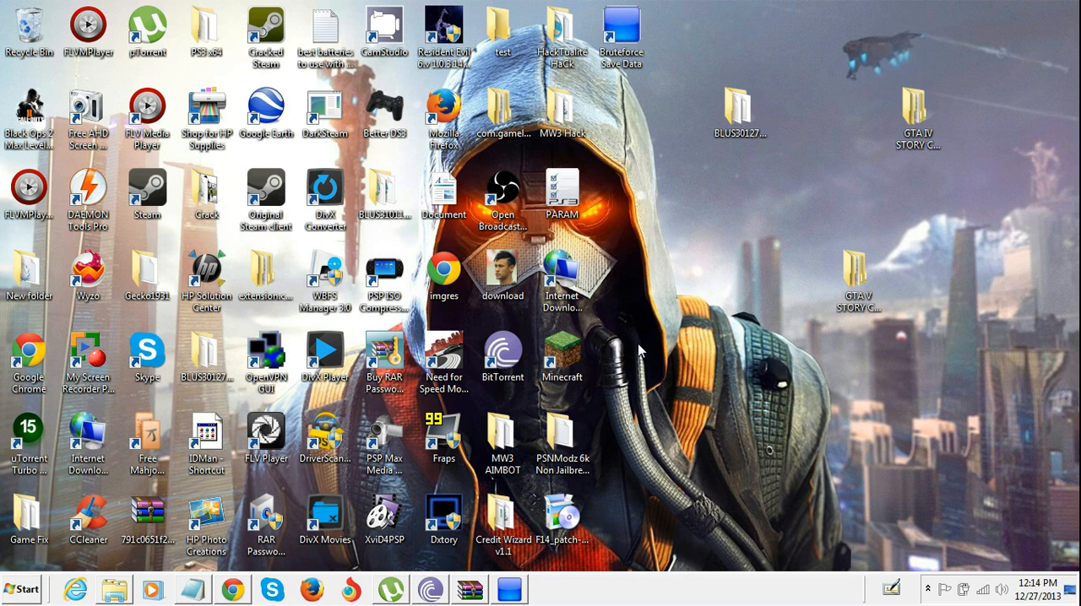
mouse_move(745, 135)
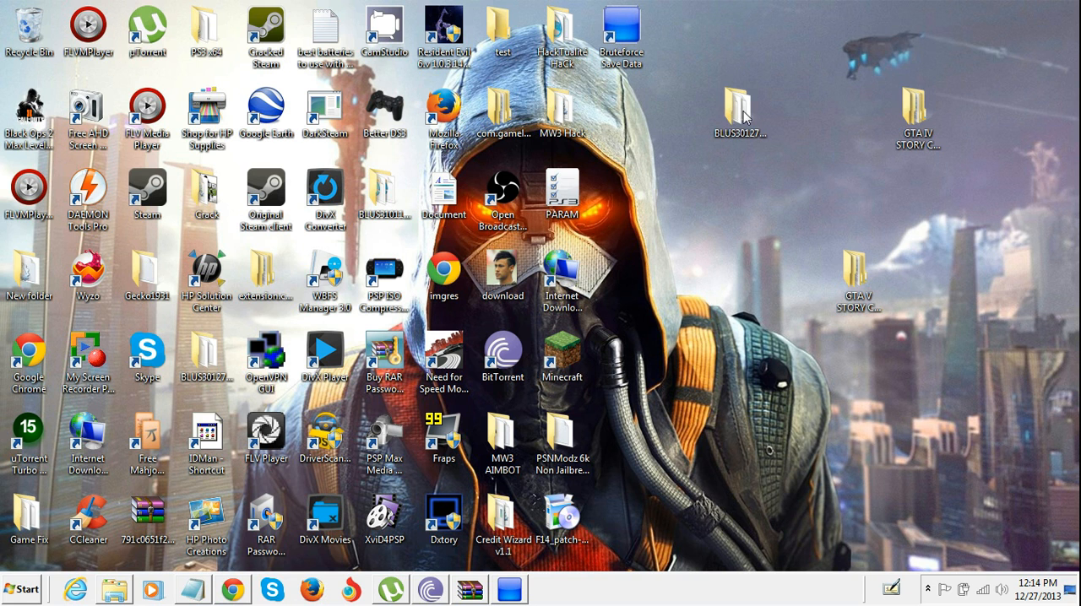
- Drag the BLUS30127SGTA400 desktop folder around, then return it to its original spot
left_click(735, 110)
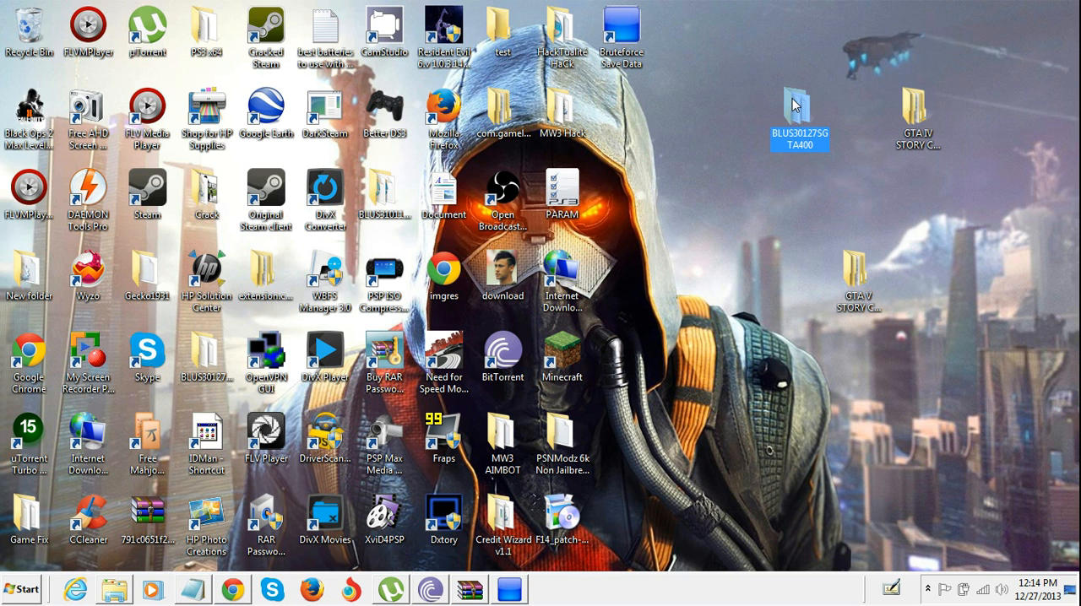
left_click_drag(799, 105, 739, 102)
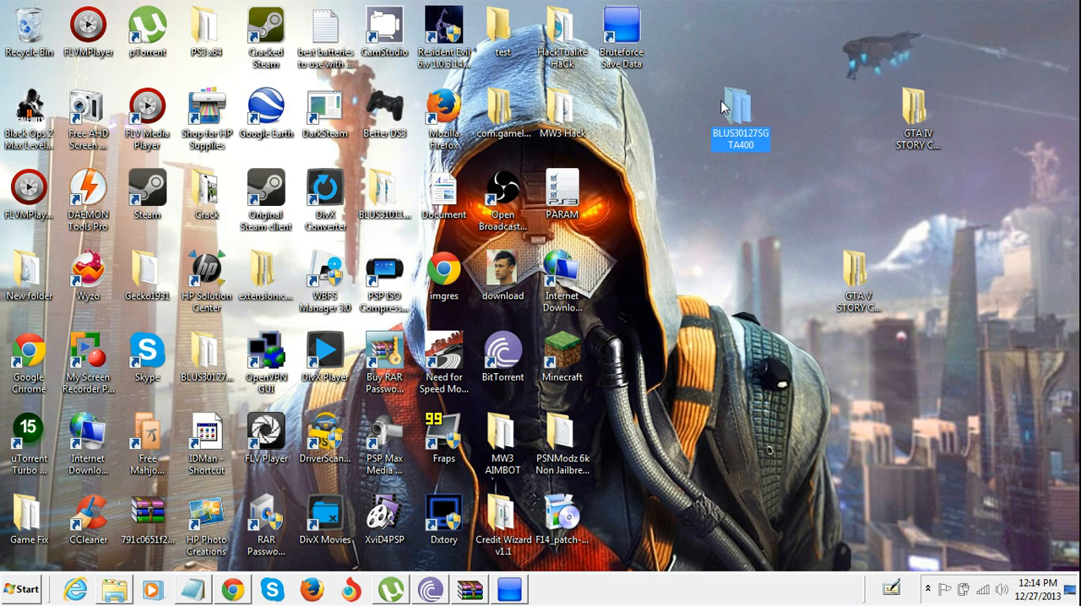
left_click_drag(737, 108, 798, 125)
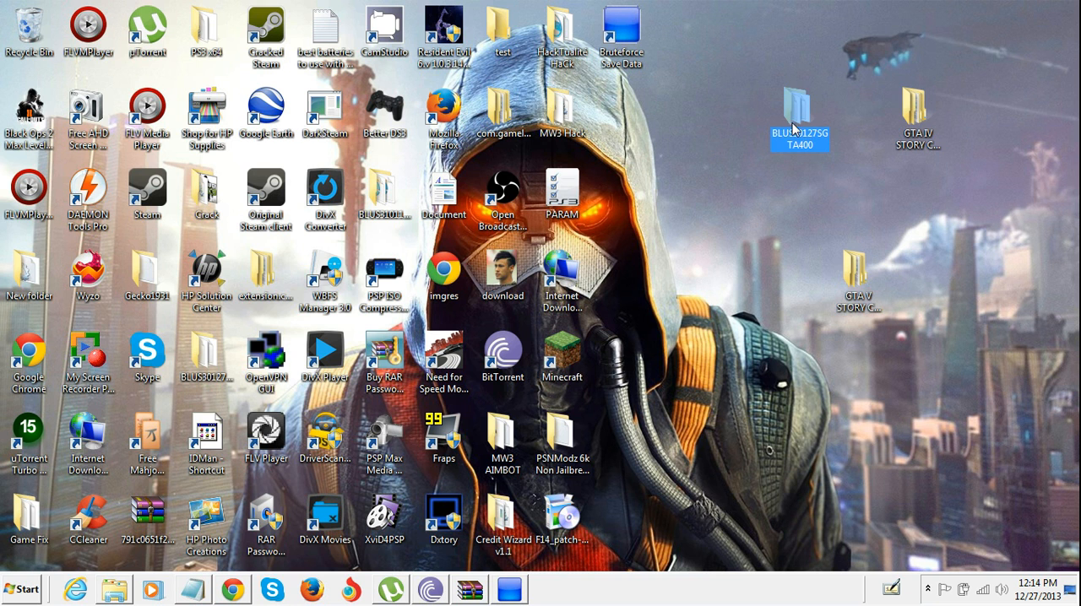
left_click_drag(798, 110, 739, 109)
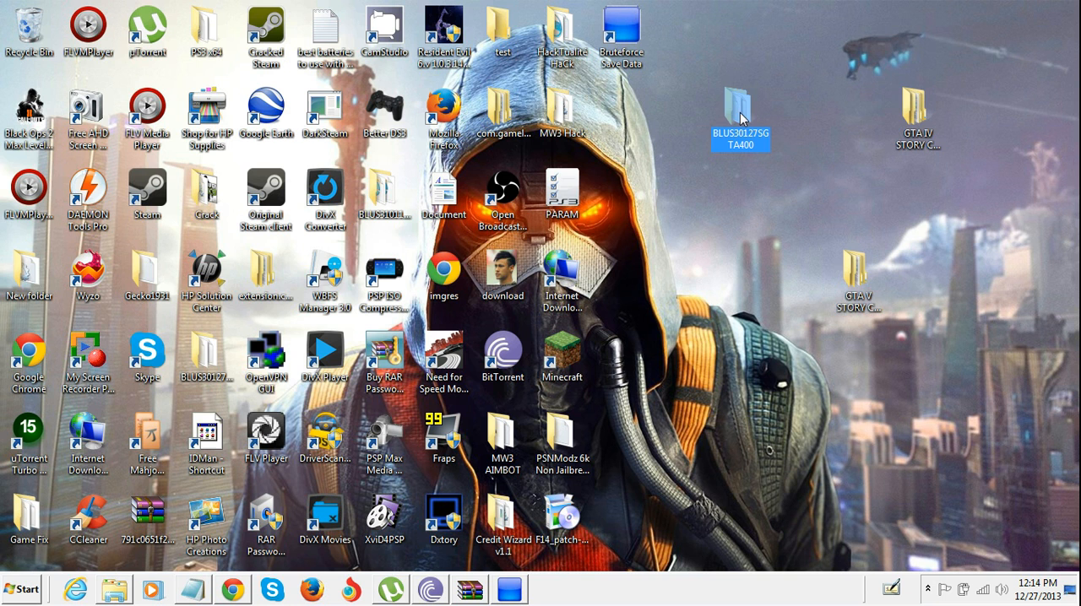
mouse_move(708, 124)
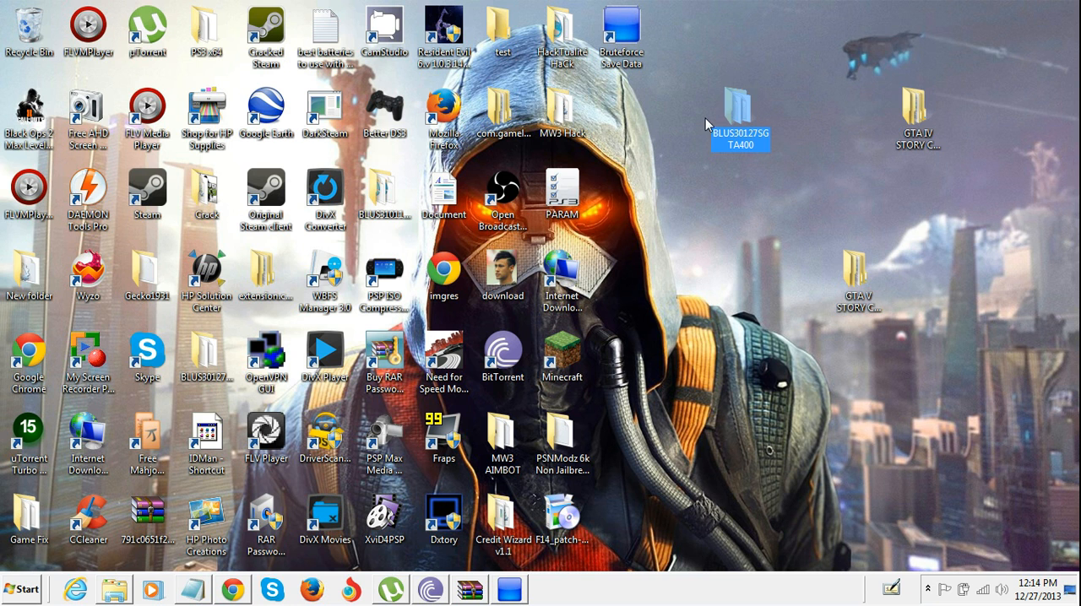
left_click_drag(737, 109, 858, 38)
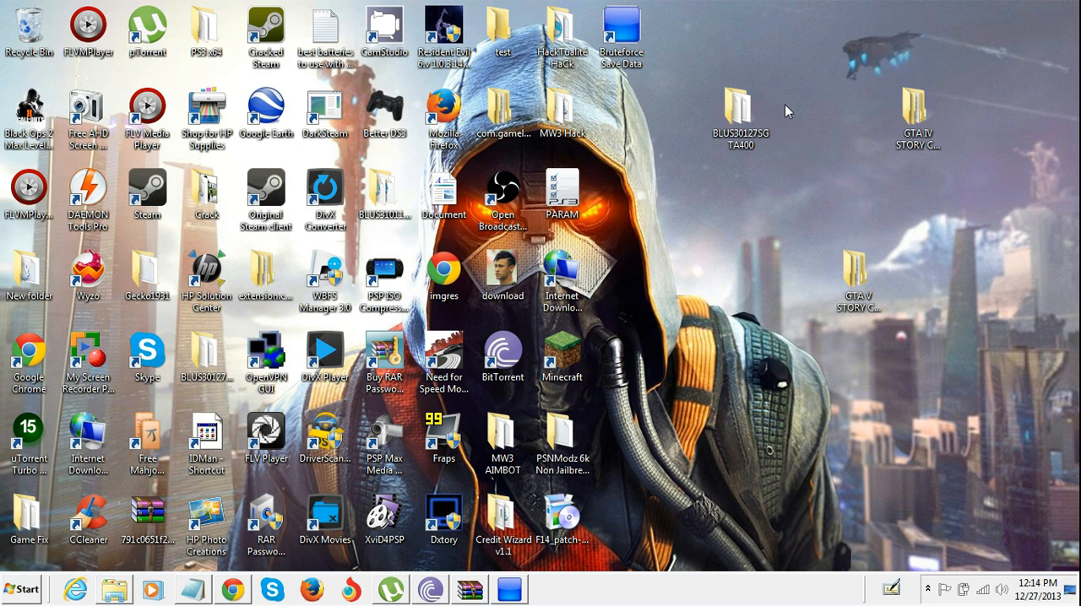
left_click(740, 101)
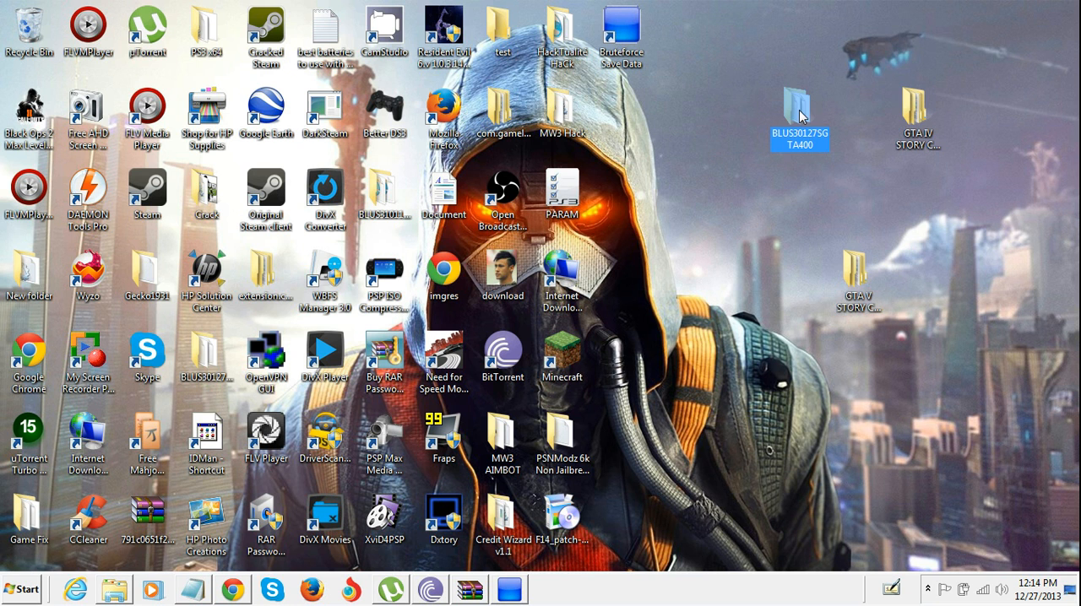
left_click_drag(800, 109, 740, 107)
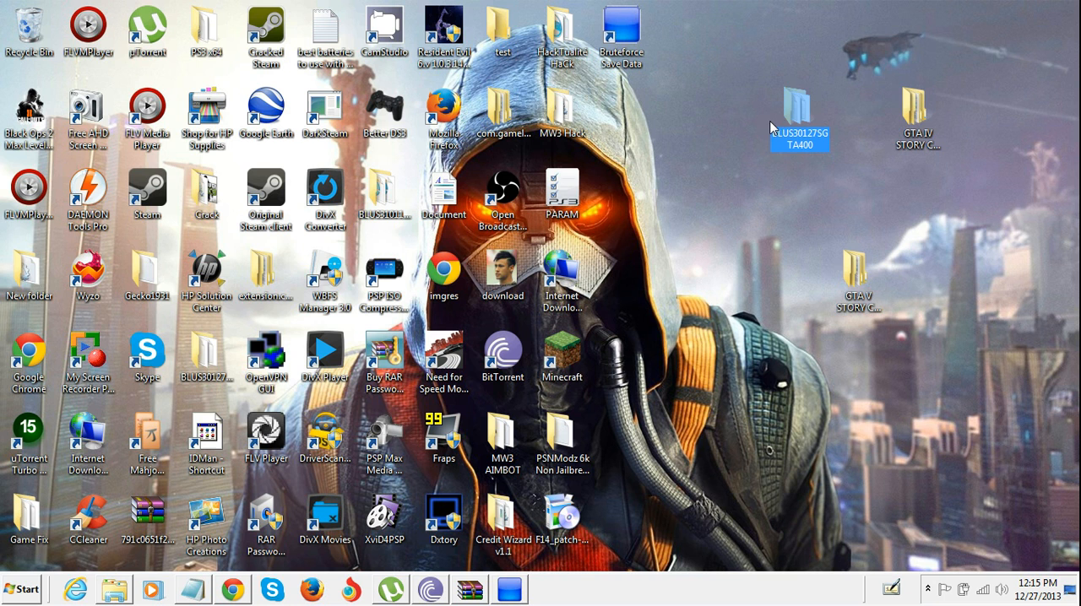
left_click_drag(798, 110, 739, 102)
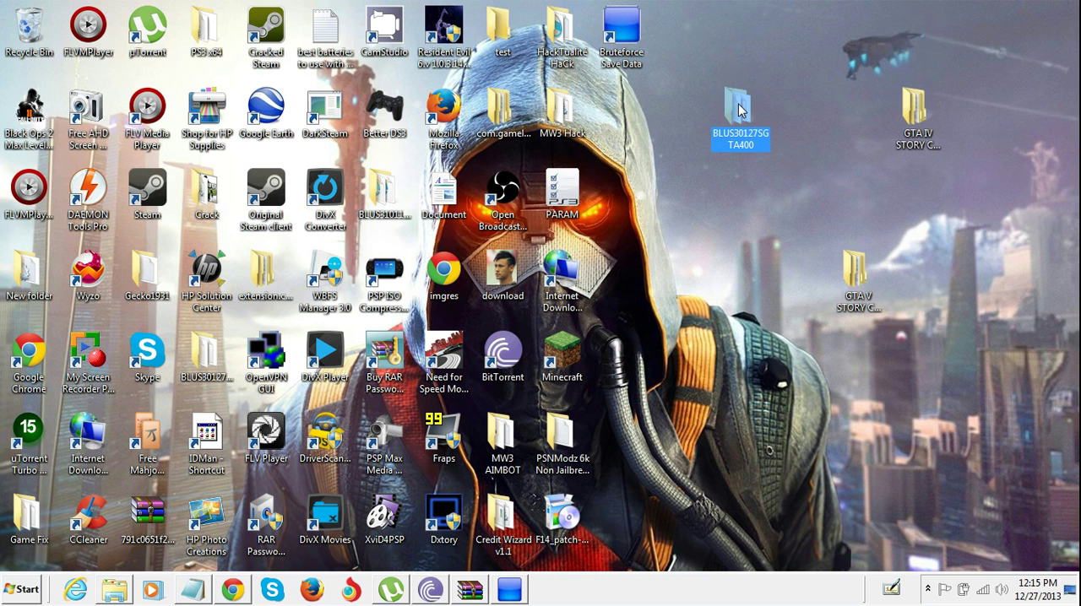
mouse_move(745, 105)
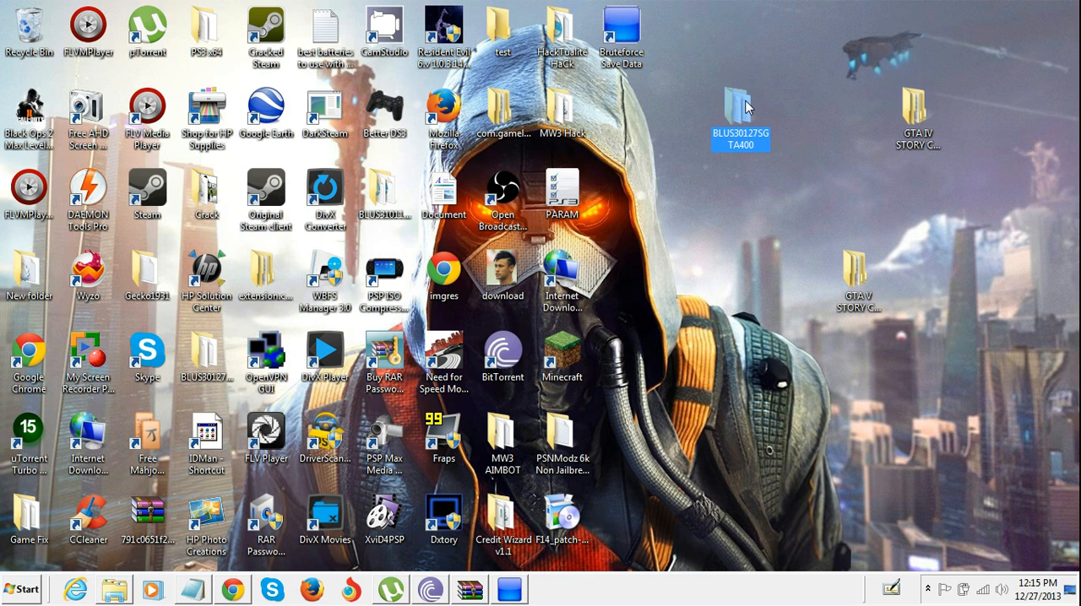
left_click_drag(741, 107, 798, 117)
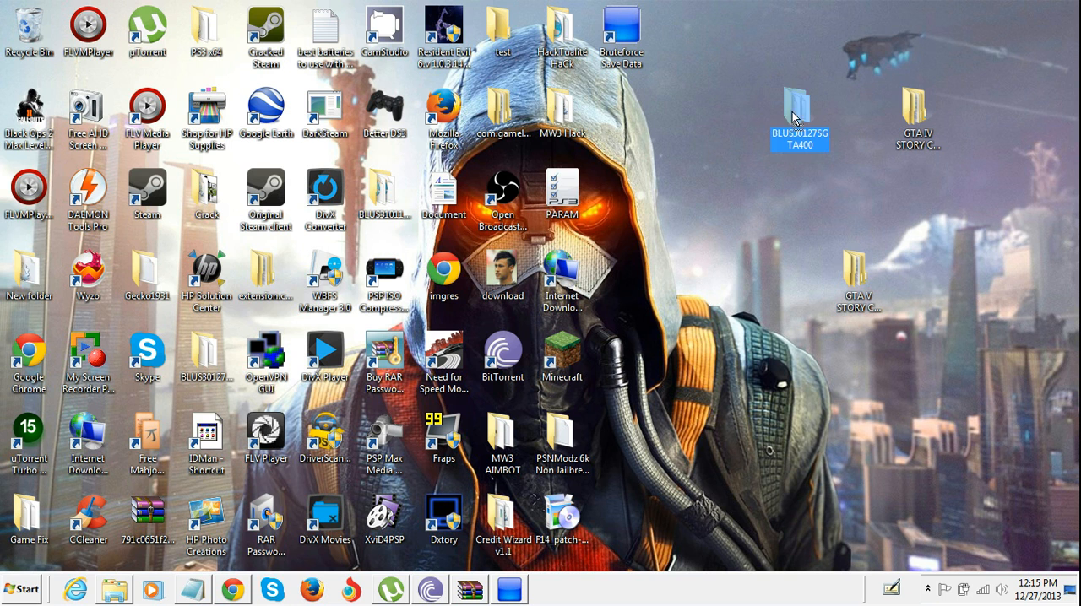
left_click_drag(798, 114, 857, 119)
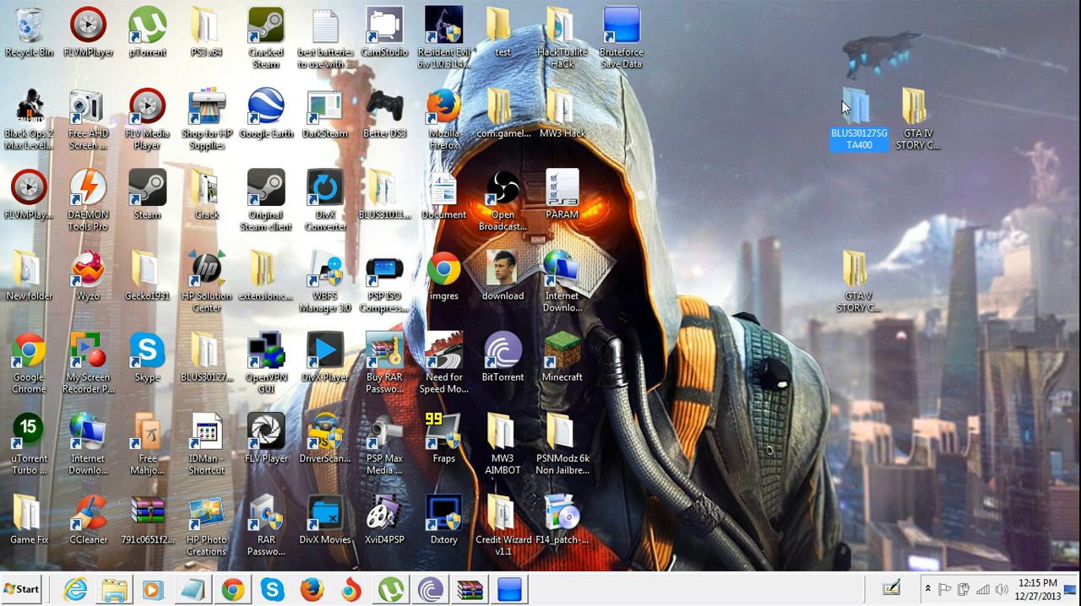
left_click_drag(858, 118, 739, 118)
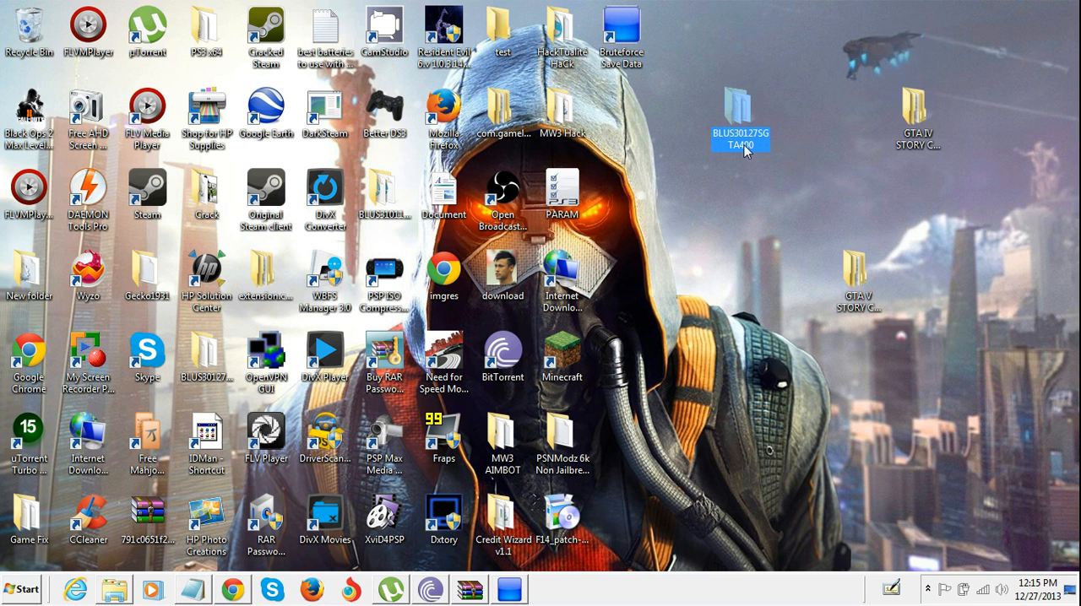
mouse_move(744, 139)
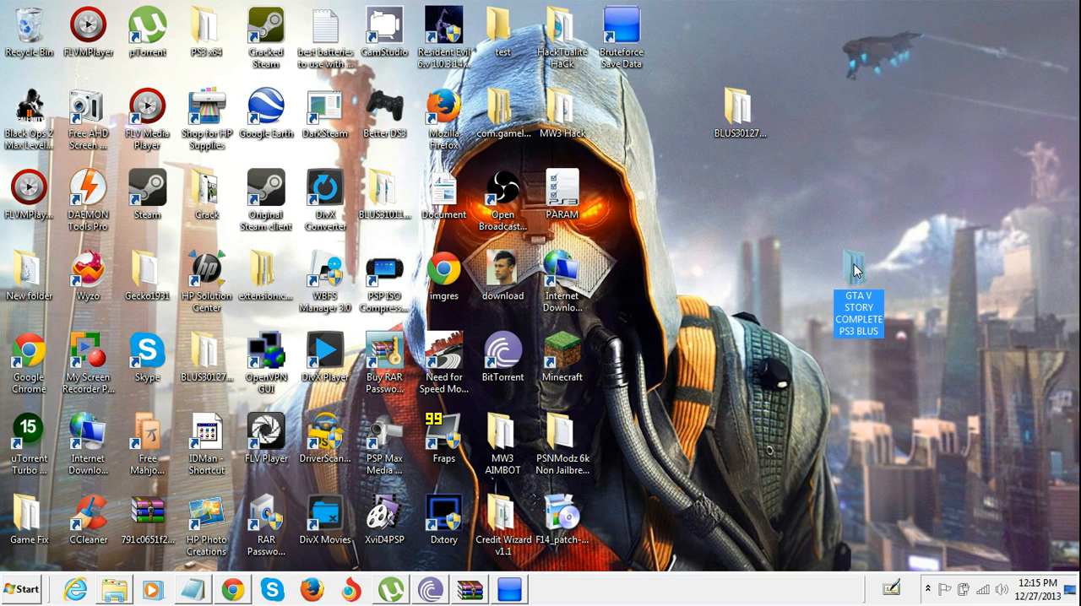
- Look inside the GTA V STORY COMPLETE PS3 BLUS folder, close it, and right-click the taskbar
double_click(855, 259)
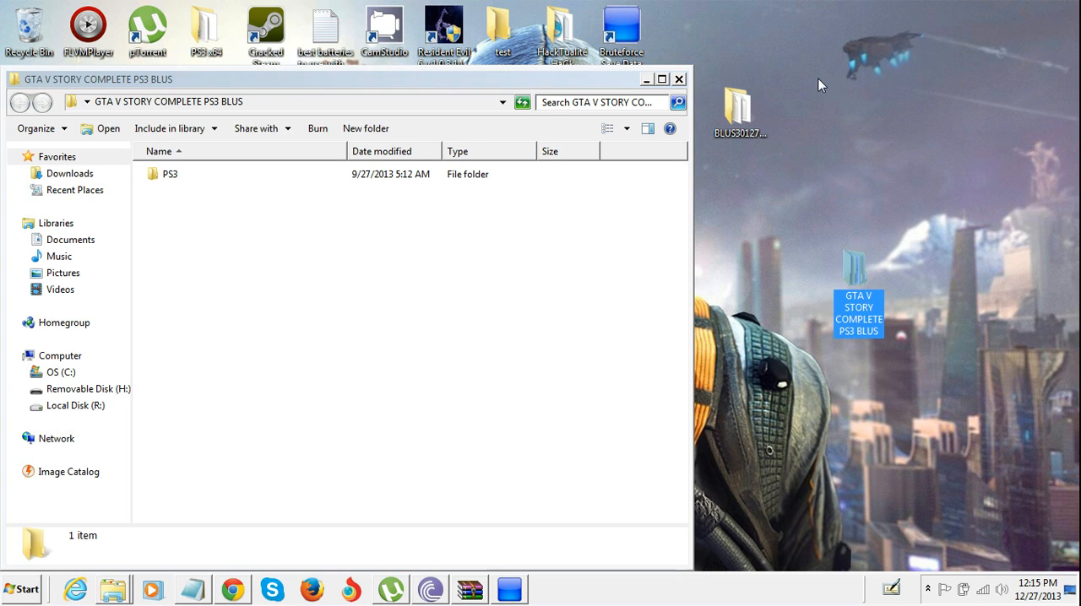
left_click(679, 79)
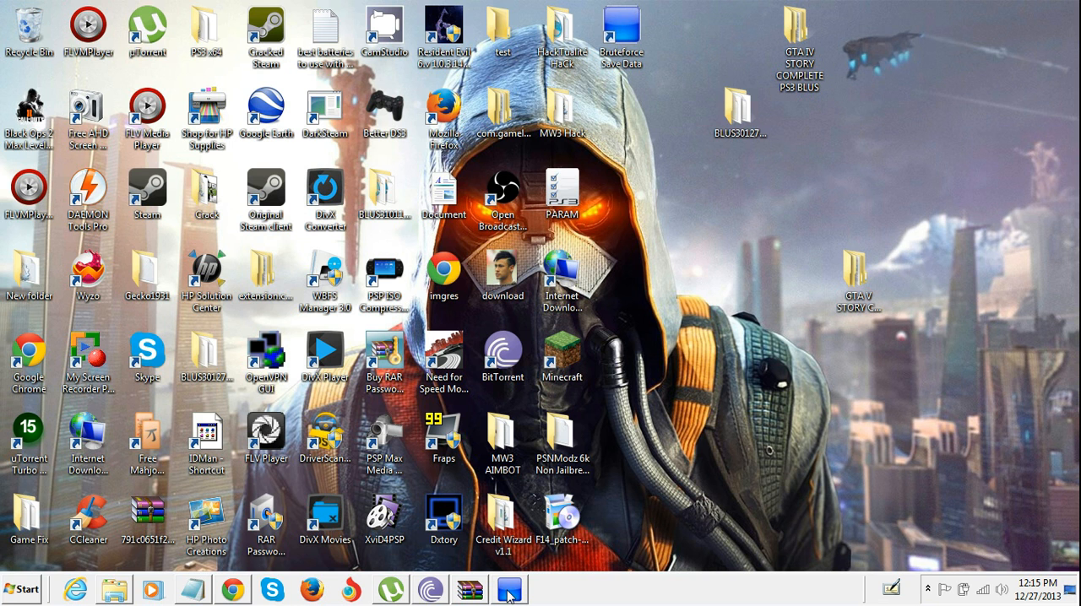
mouse_move(519, 566)
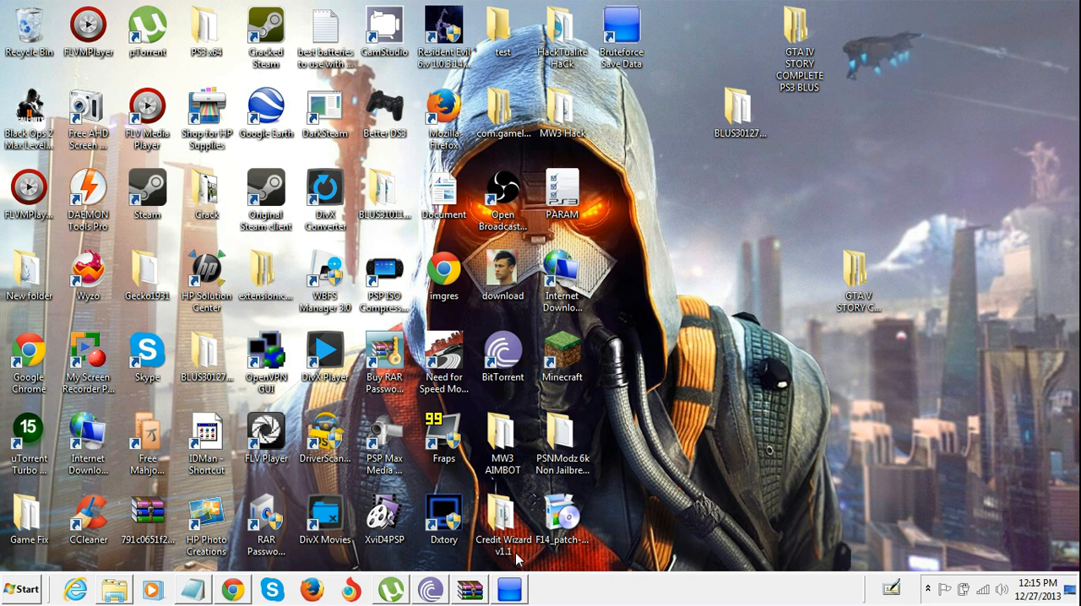
mouse_move(500, 556)
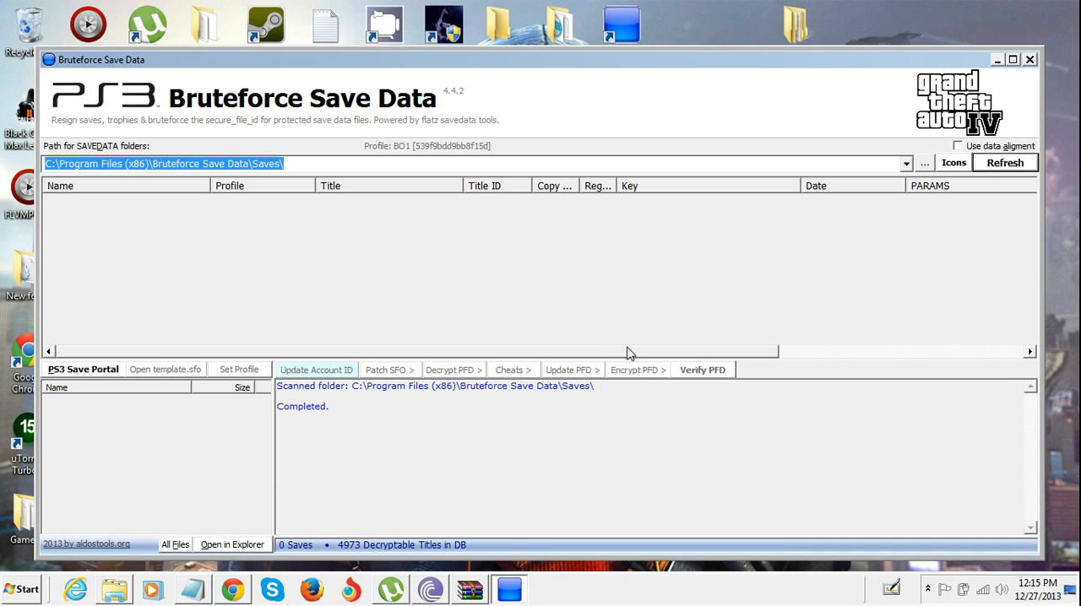
mouse_move(583, 598)
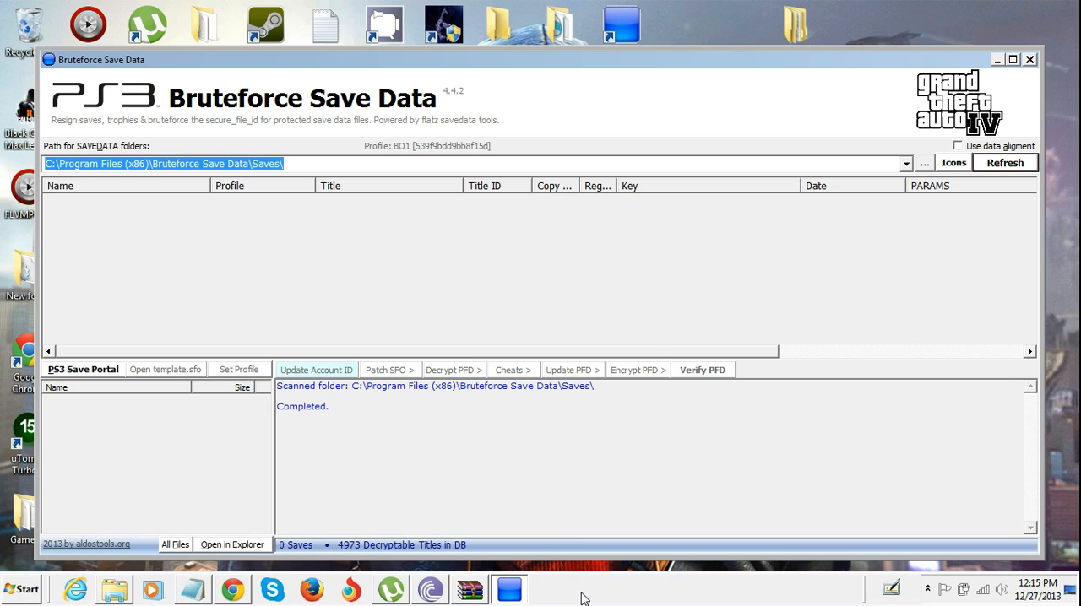
right_click(583, 598)
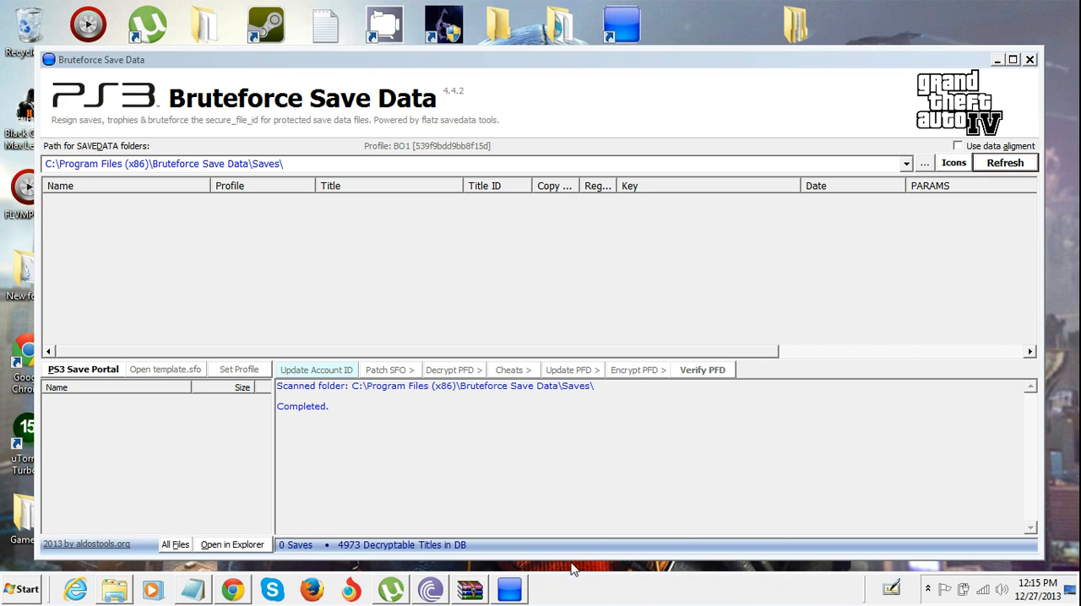
mouse_move(646, 489)
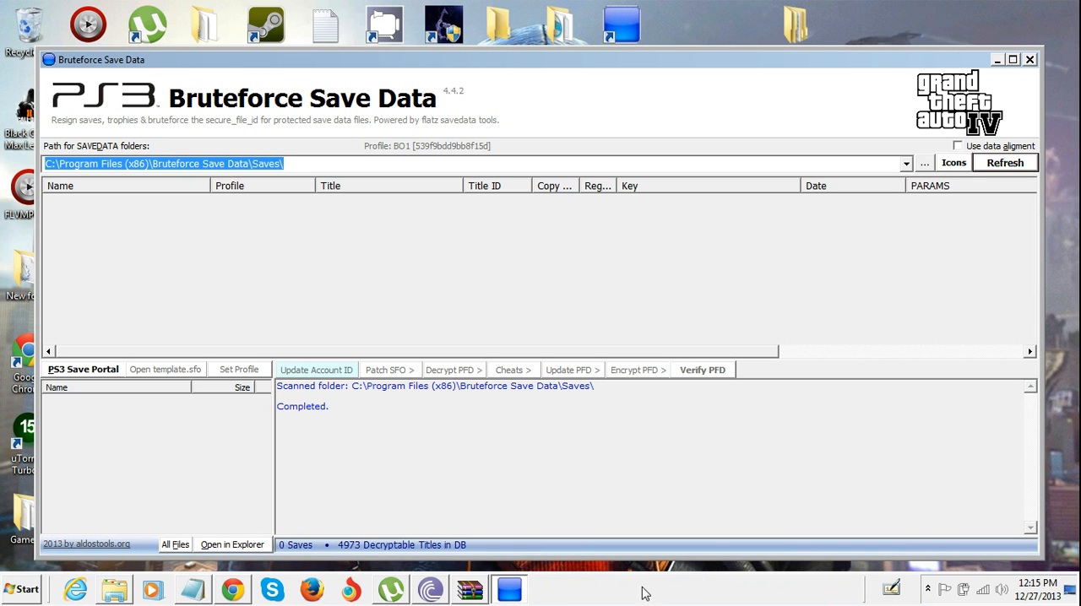
mouse_move(532, 560)
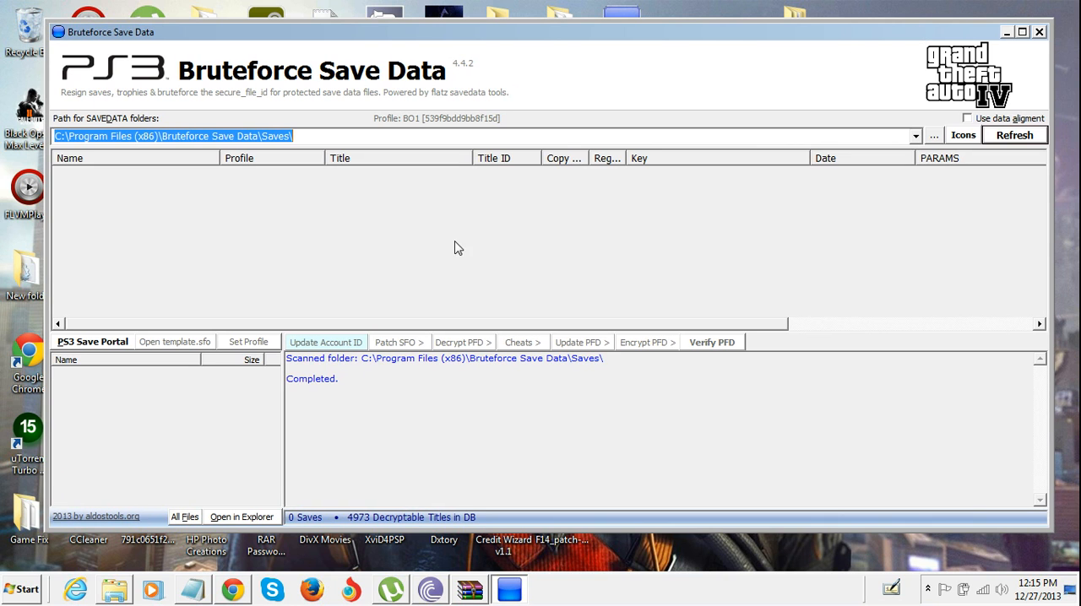
mouse_move(207, 353)
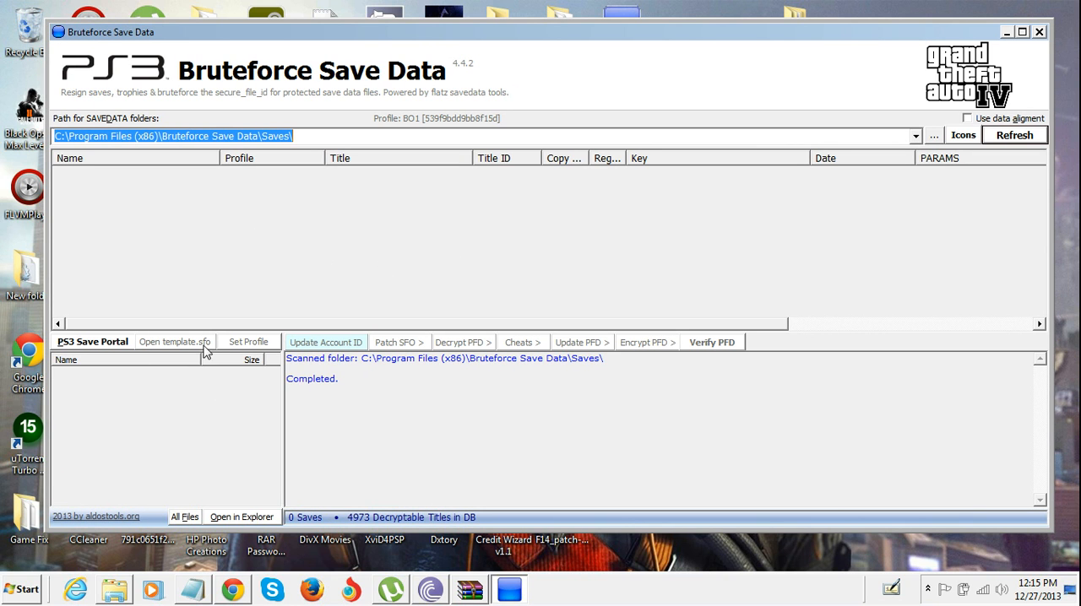
mouse_move(430, 134)
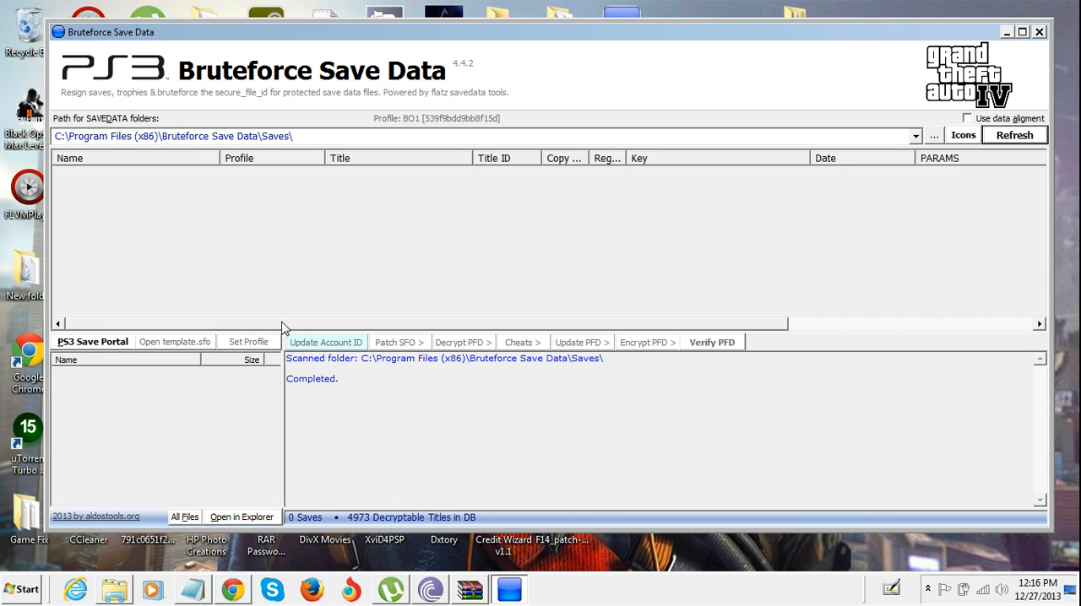
mouse_move(778, 189)
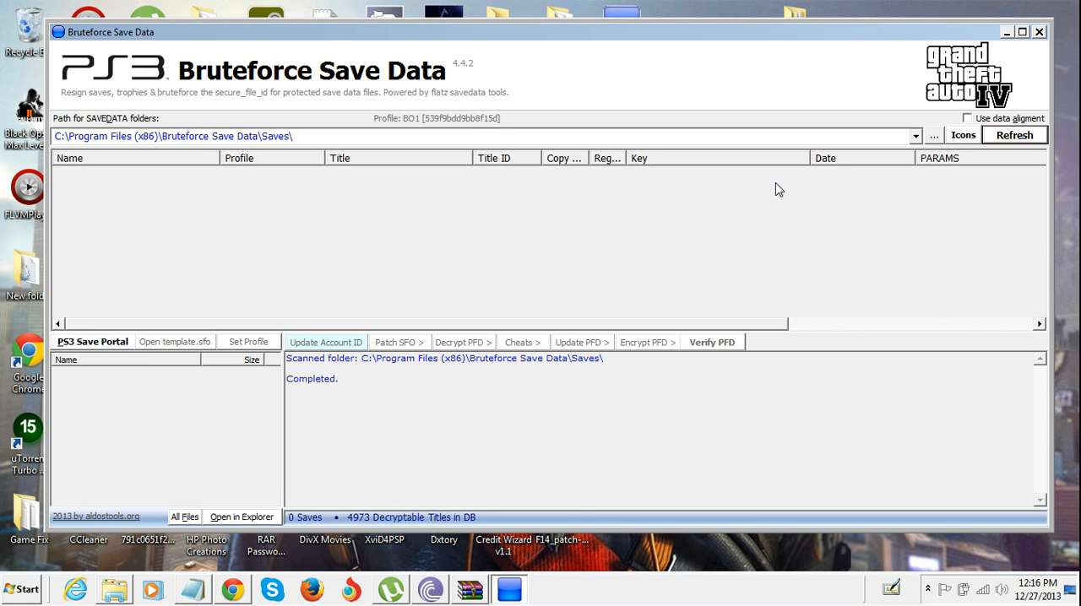
mouse_move(826, 104)
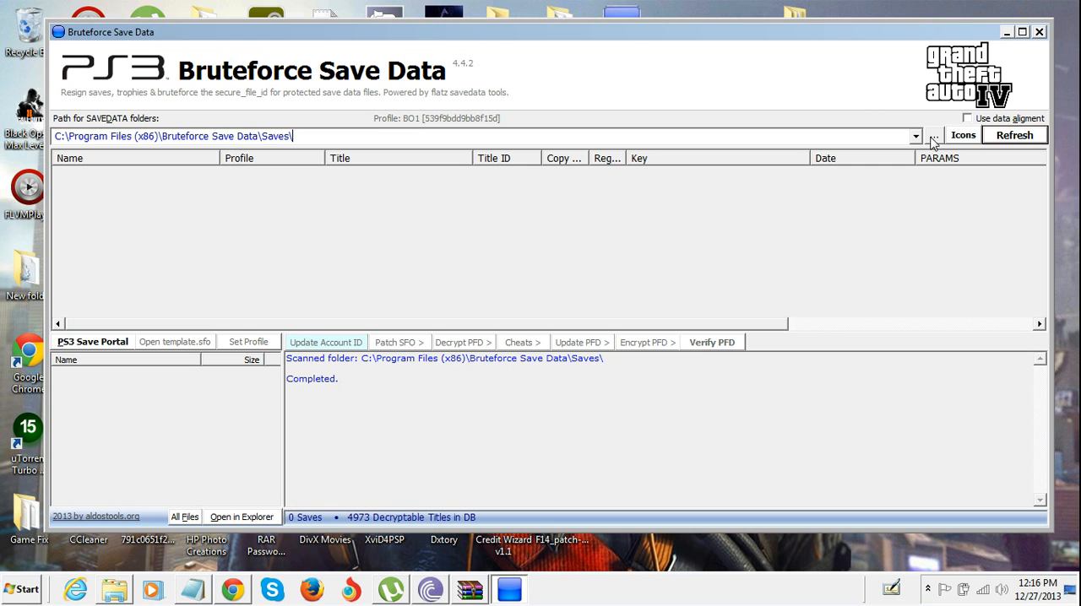
- Keep C:\Program Files (x86)\Bruteforce Save Data\Saves as the save location, then minimize the window
left_click(933, 135)
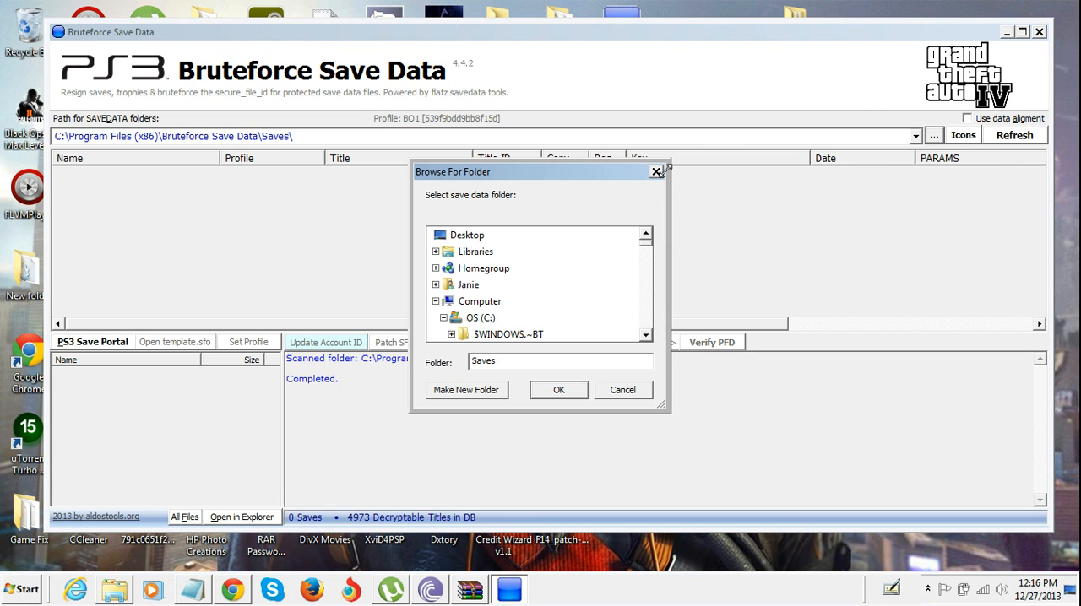
mouse_move(656, 179)
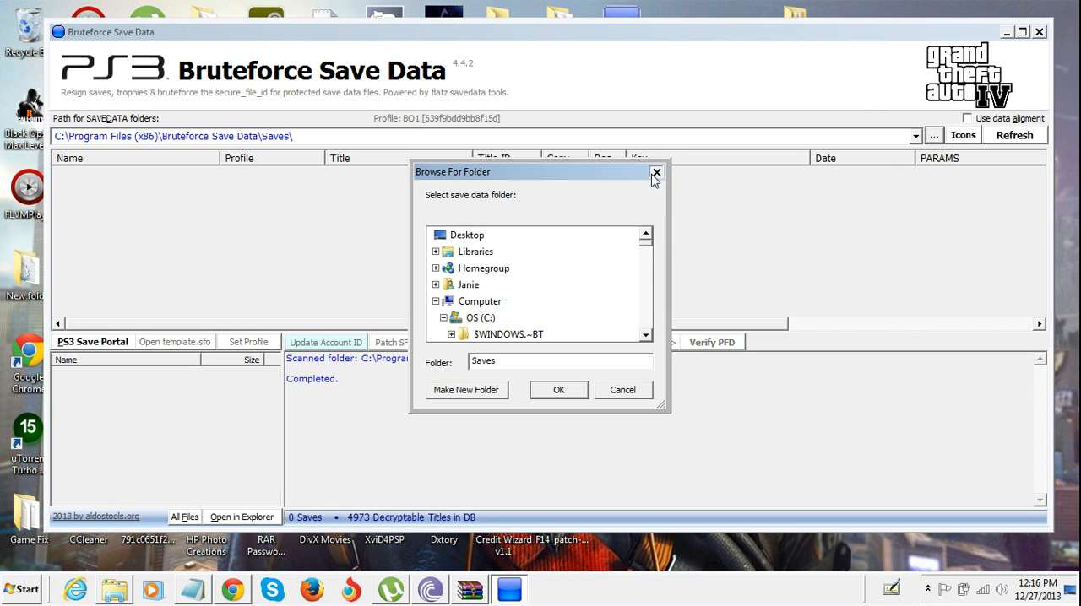
left_click(656, 172)
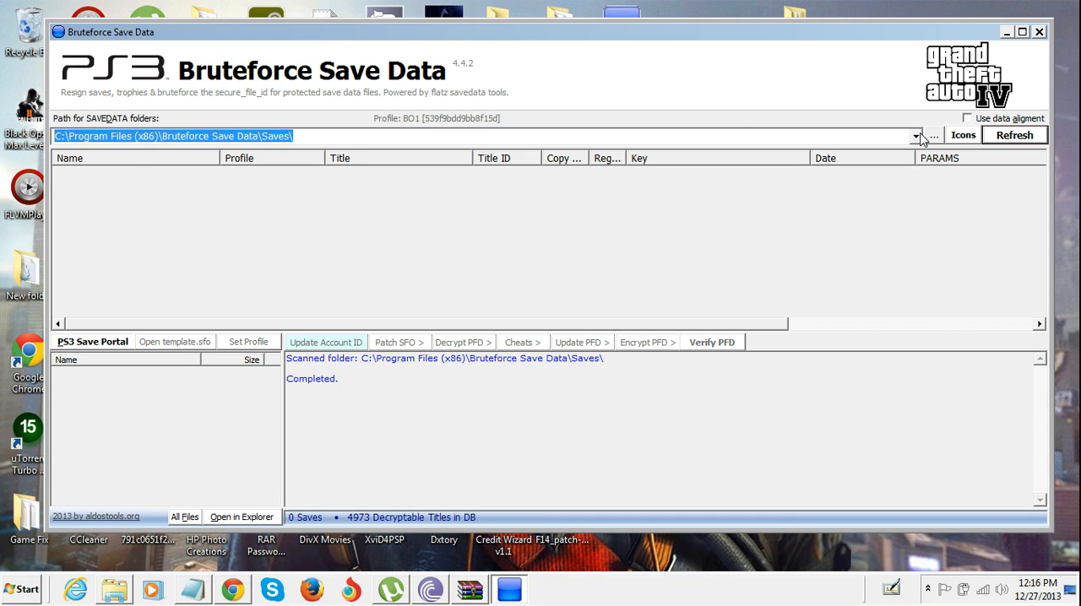
left_click(915, 135)
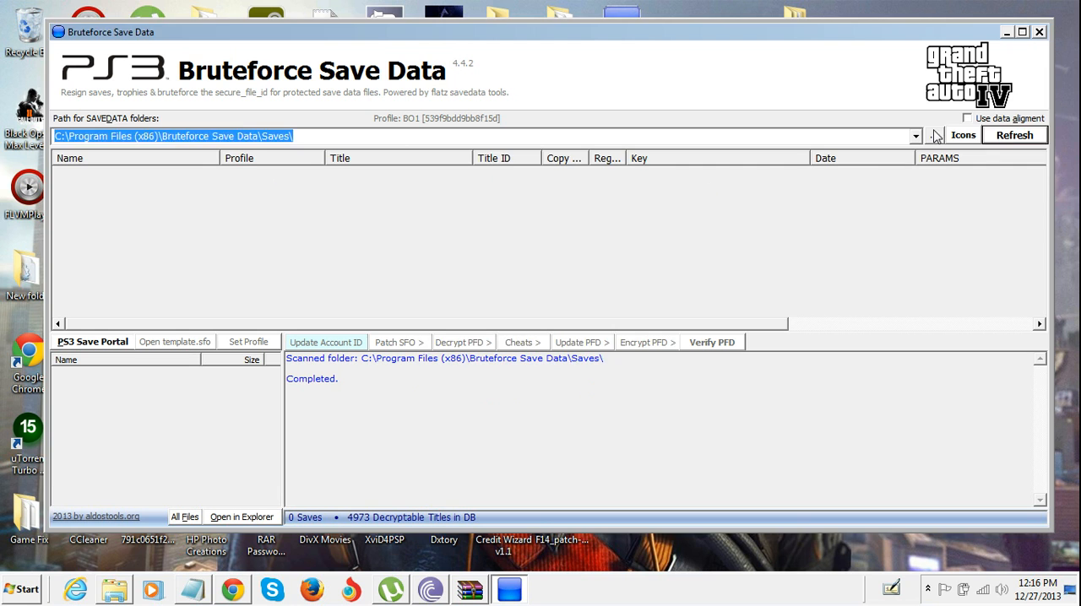
left_click(934, 135)
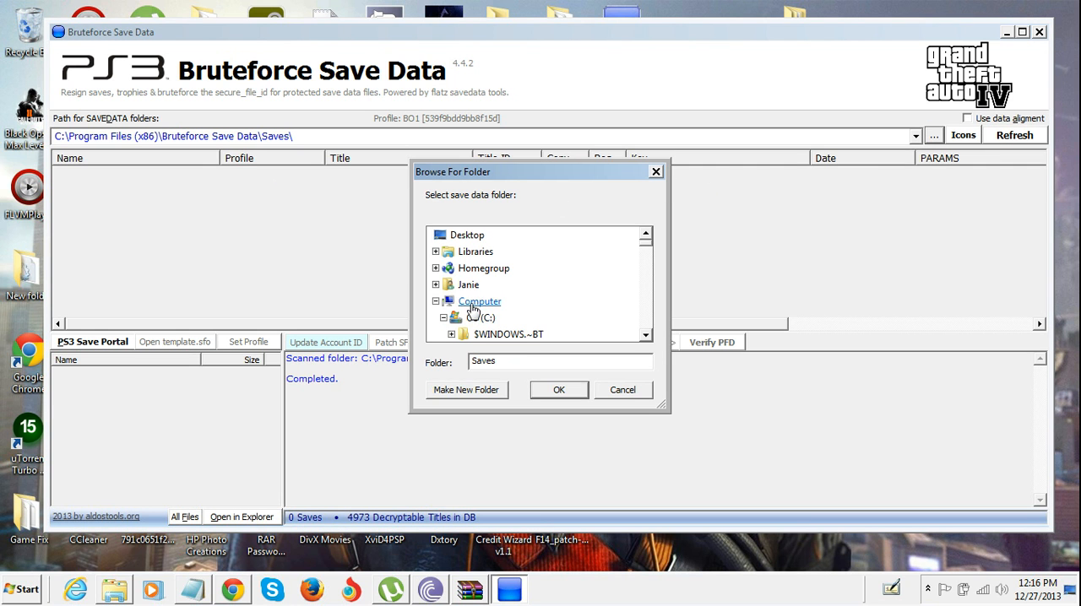
left_click(479, 302)
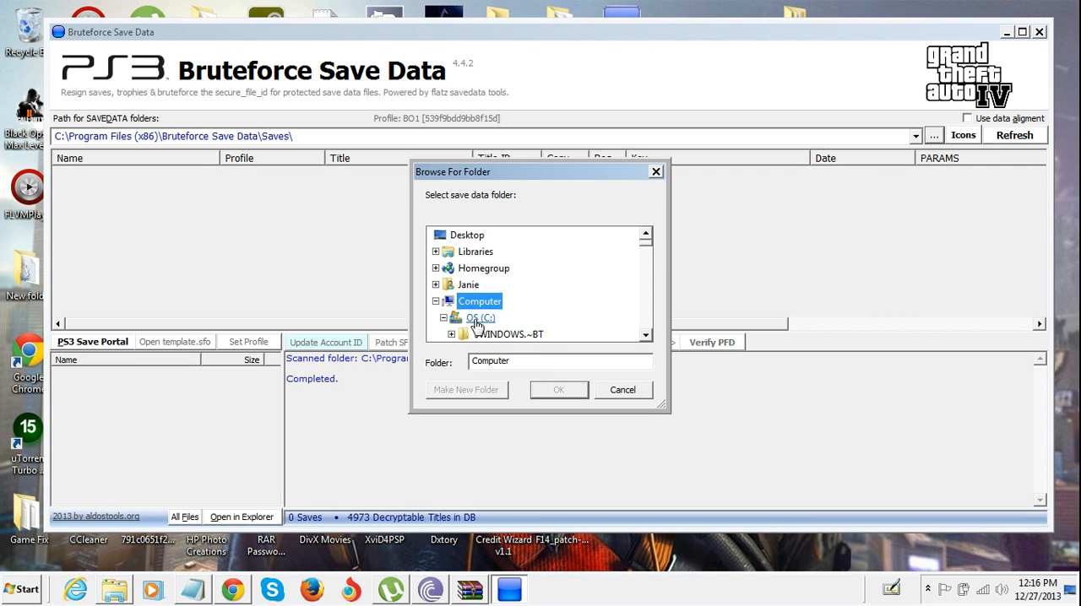
left_click(480, 318)
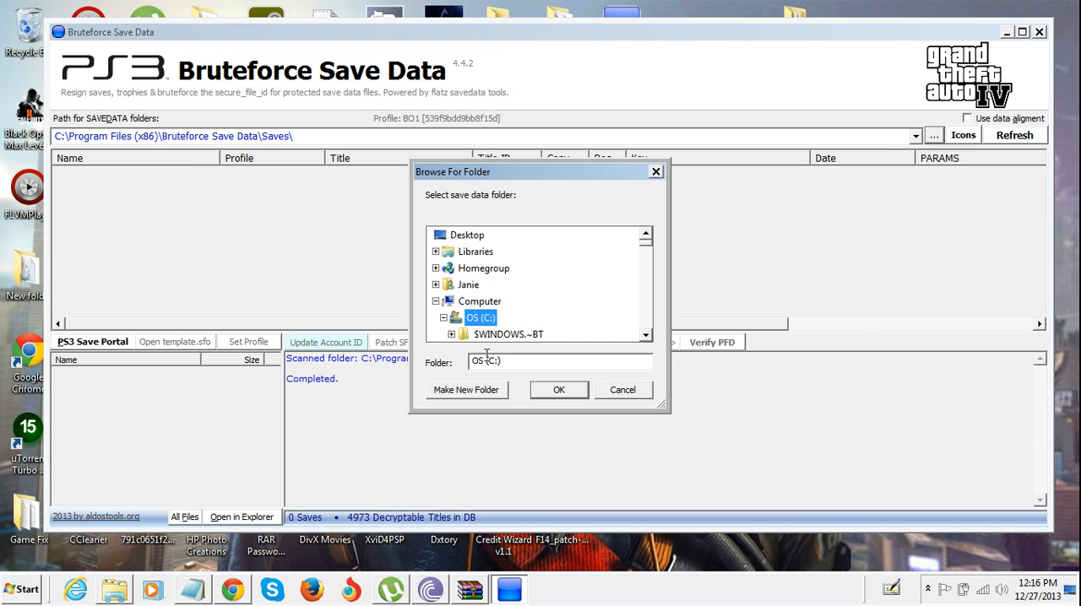
left_click(514, 317)
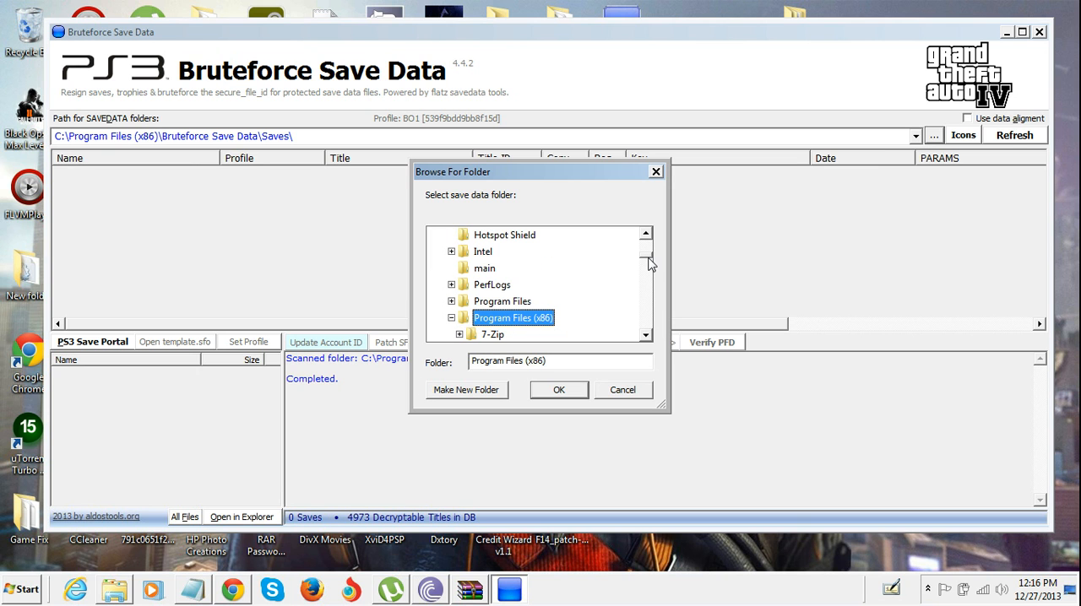
left_click(526, 302)
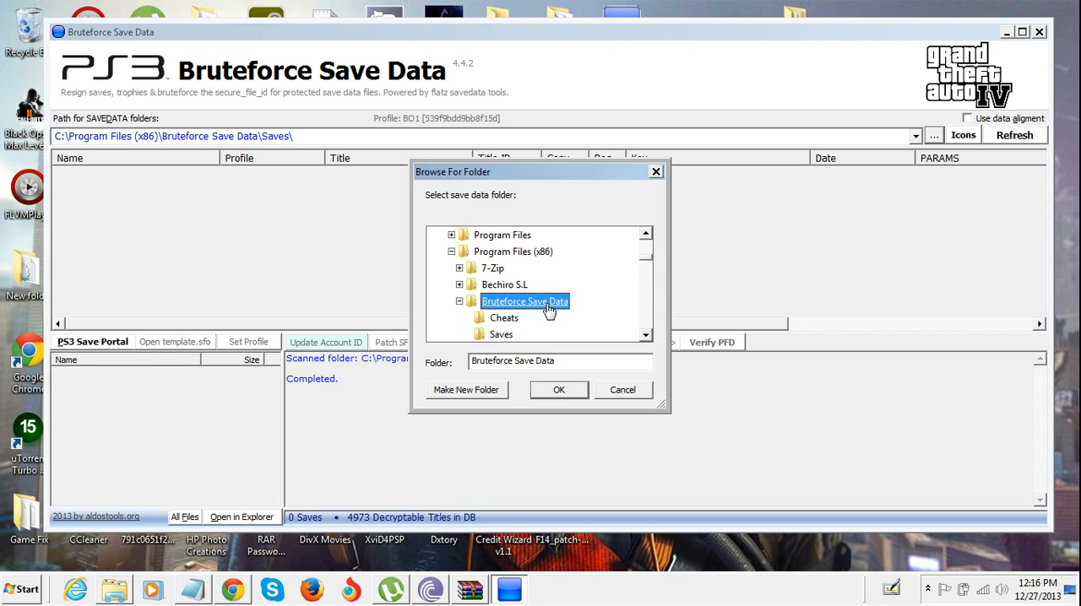
left_click(500, 316)
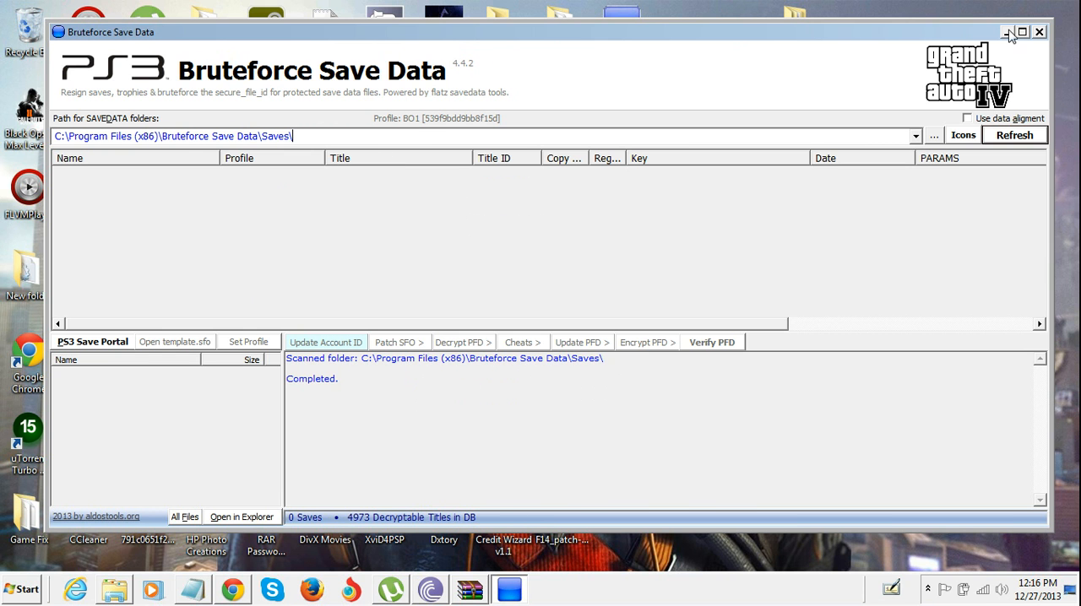
left_click(1008, 31)
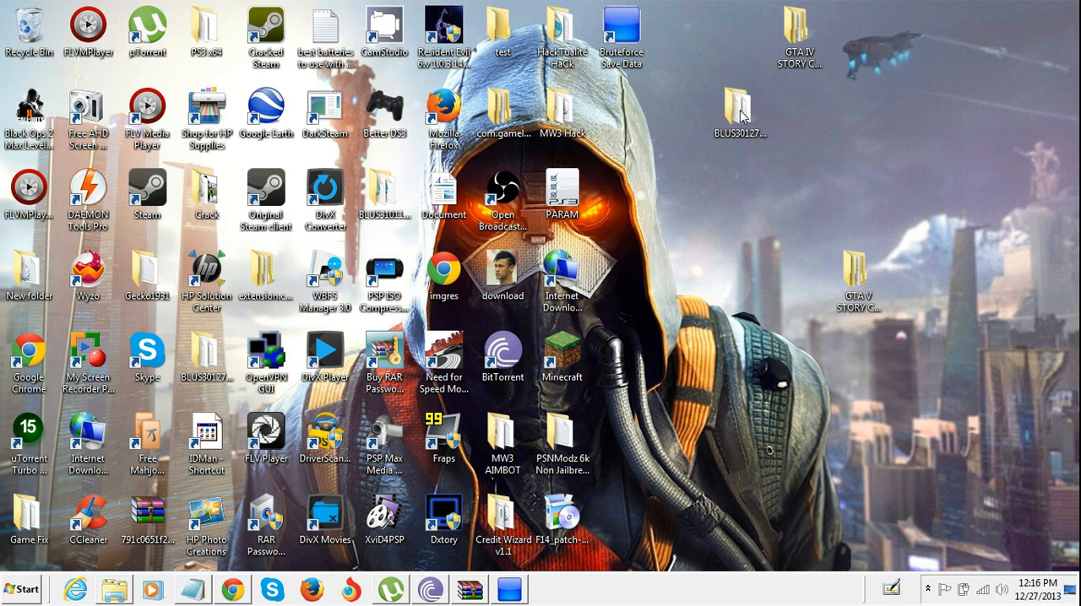
- Select BLUS30127SGTA400, then browse Downloads and its Compressed folder for BLES00229SGTA400
left_click(737, 103)
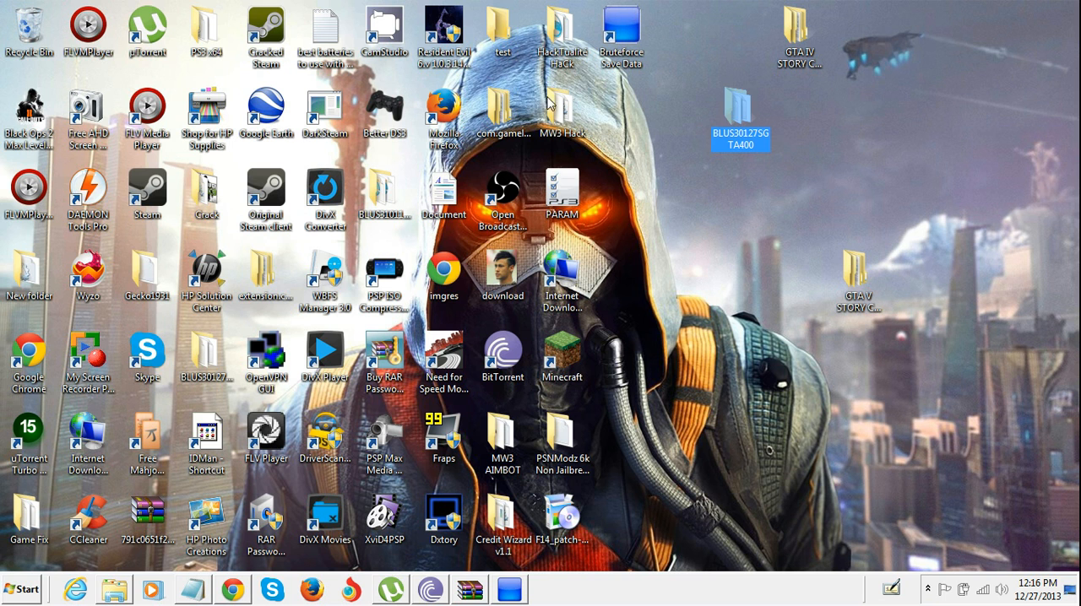
mouse_move(598, 322)
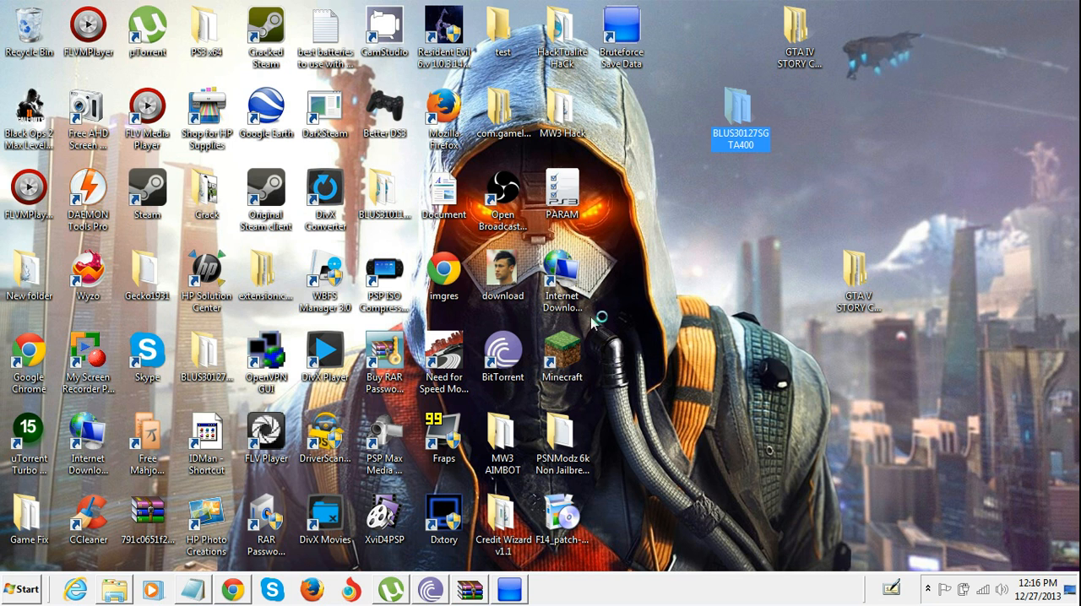
mouse_move(826, 34)
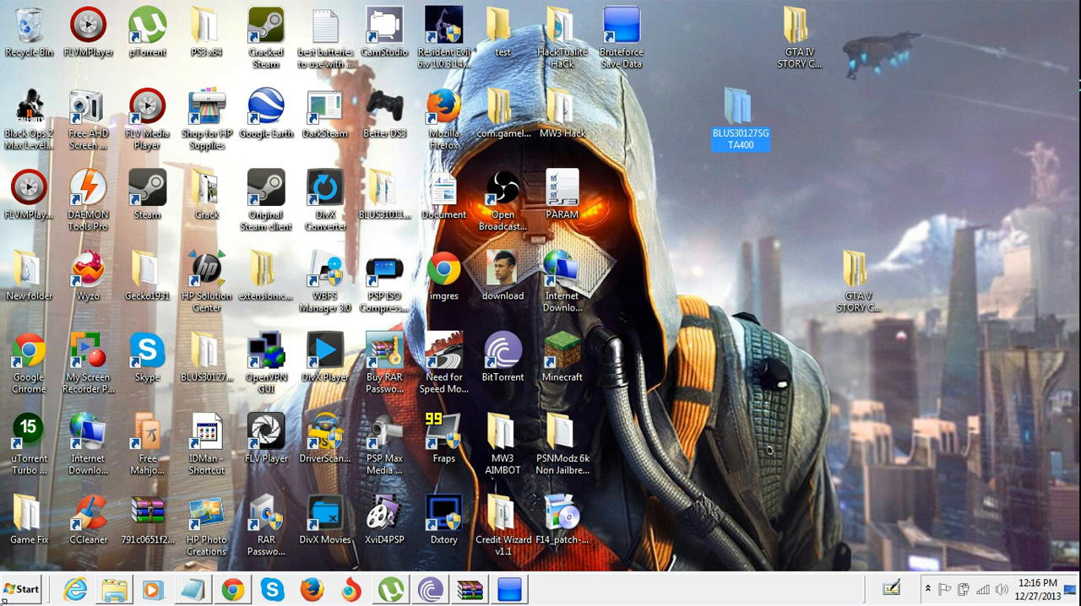
left_click(108, 588)
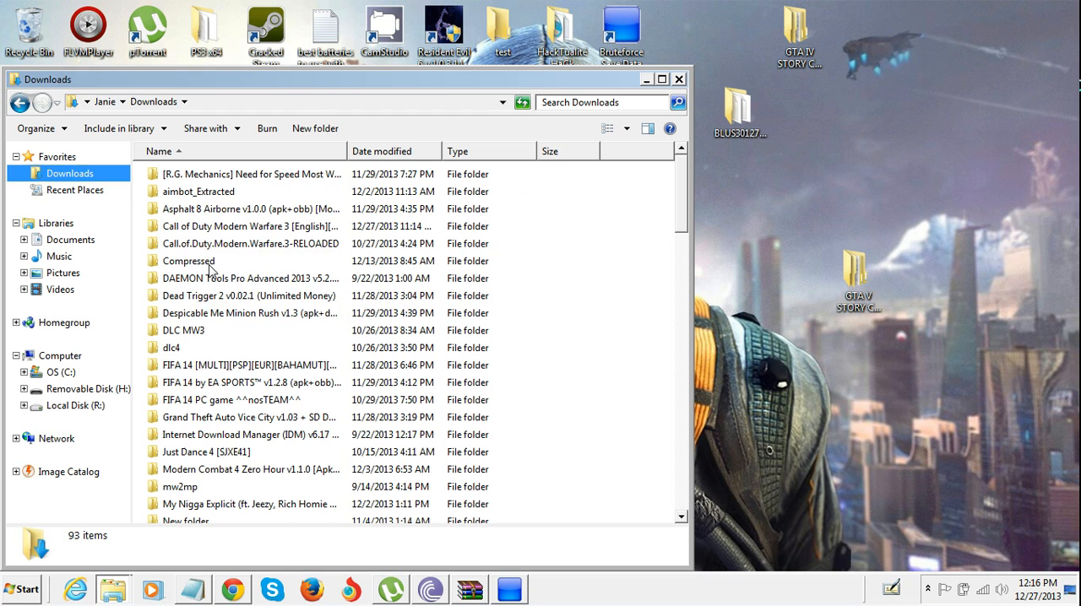
double_click(187, 260)
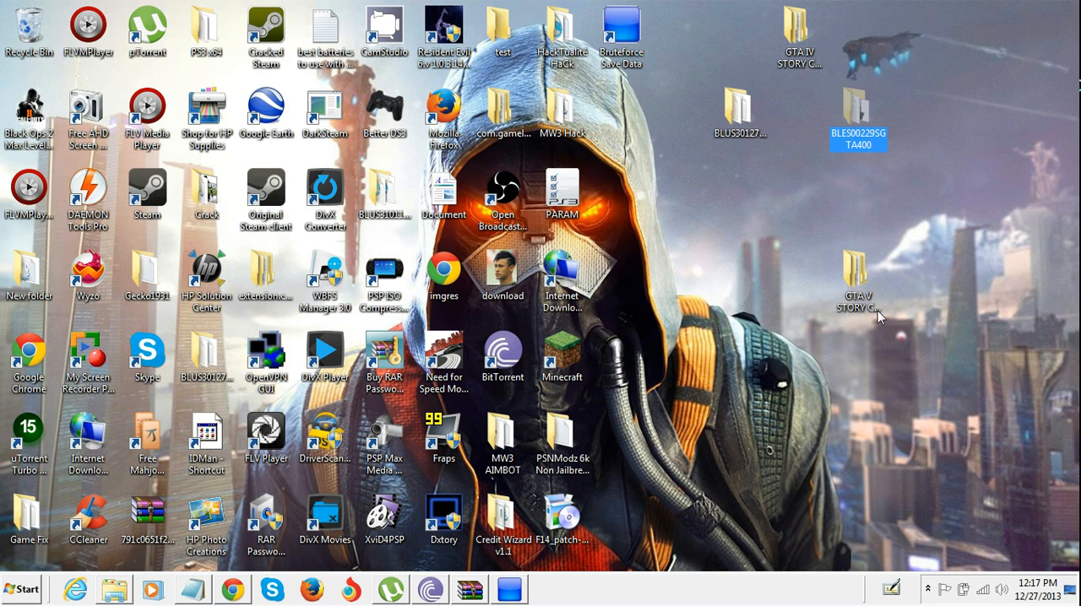
left_click(34, 588)
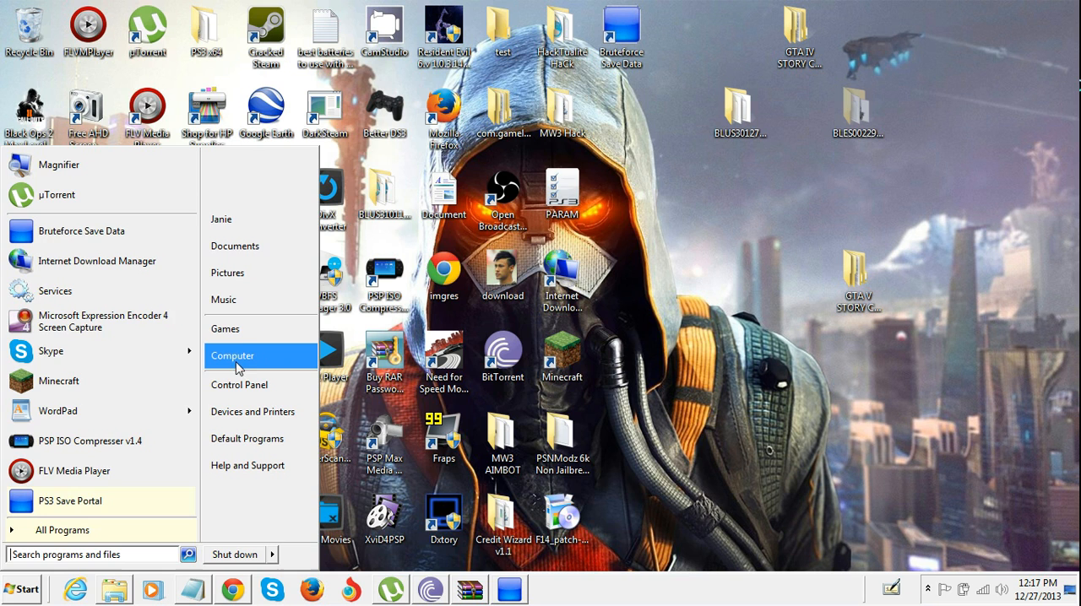
- Paste BLES00229SGTA400 into Program Files (x86)\Bruteforce Save Data\Saves, close Explorer, restore the tool
left_click(232, 355)
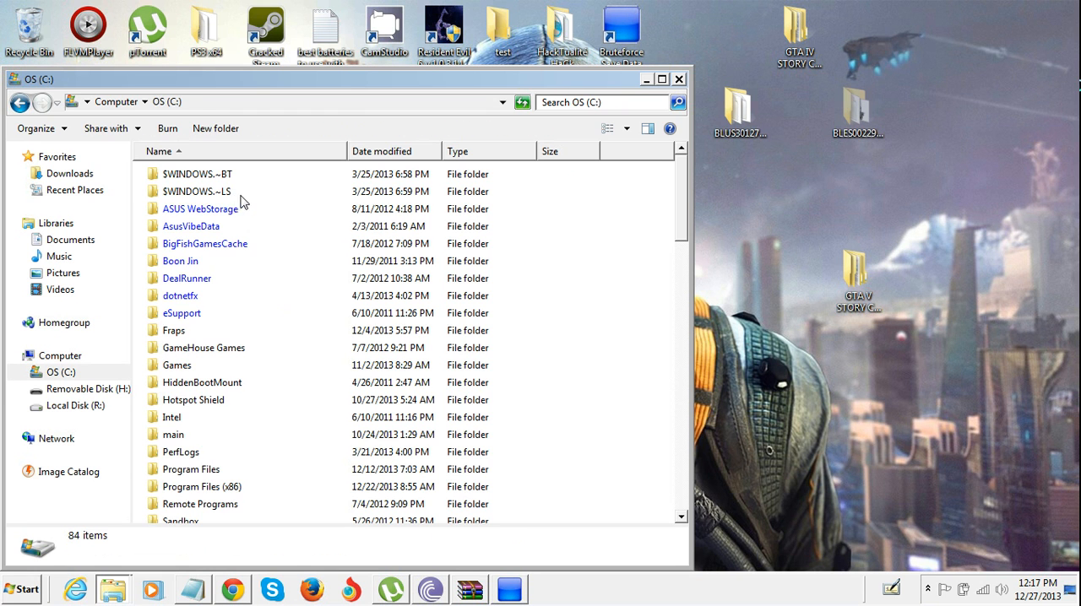
left_click(190, 486)
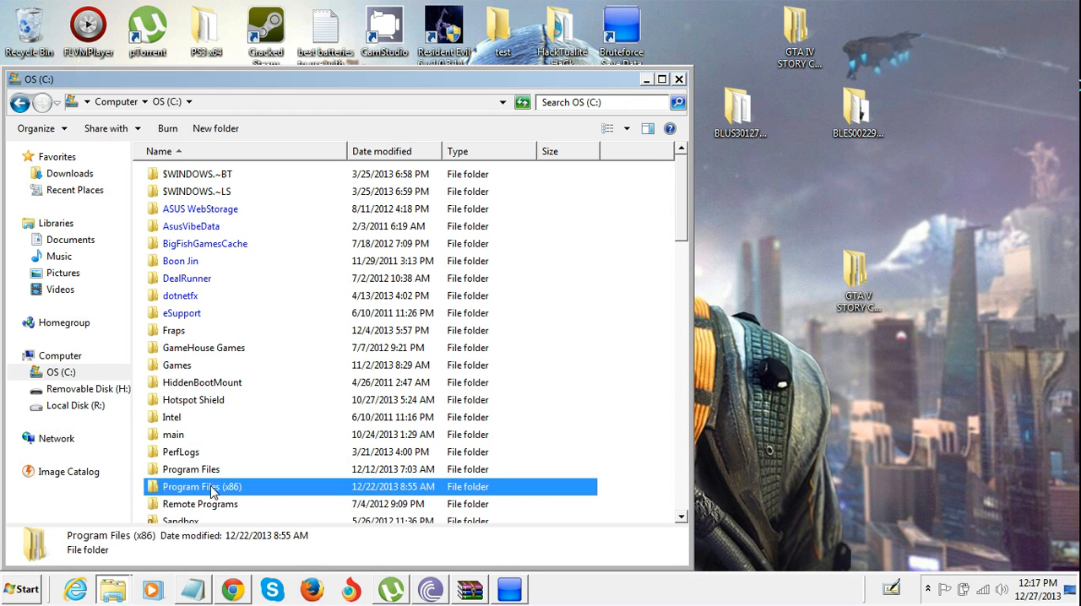
double_click(200, 486)
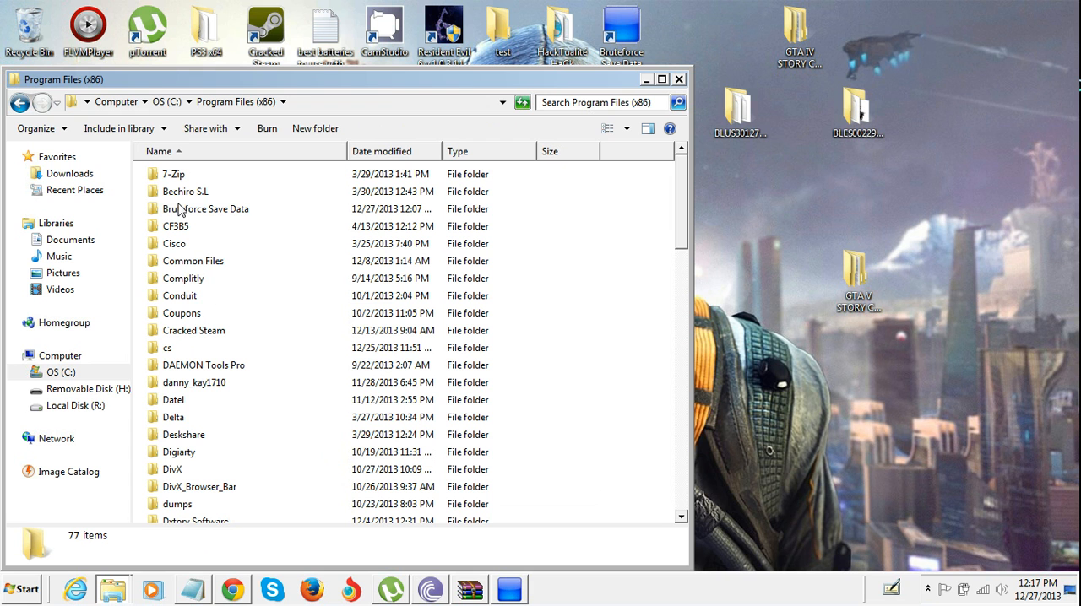
mouse_move(195, 277)
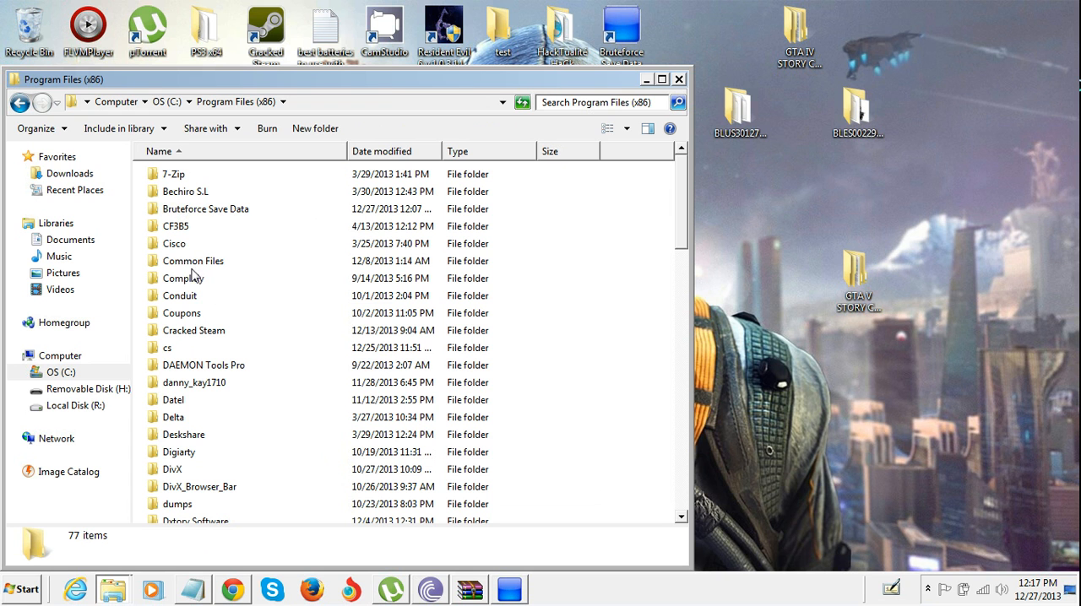
double_click(204, 209)
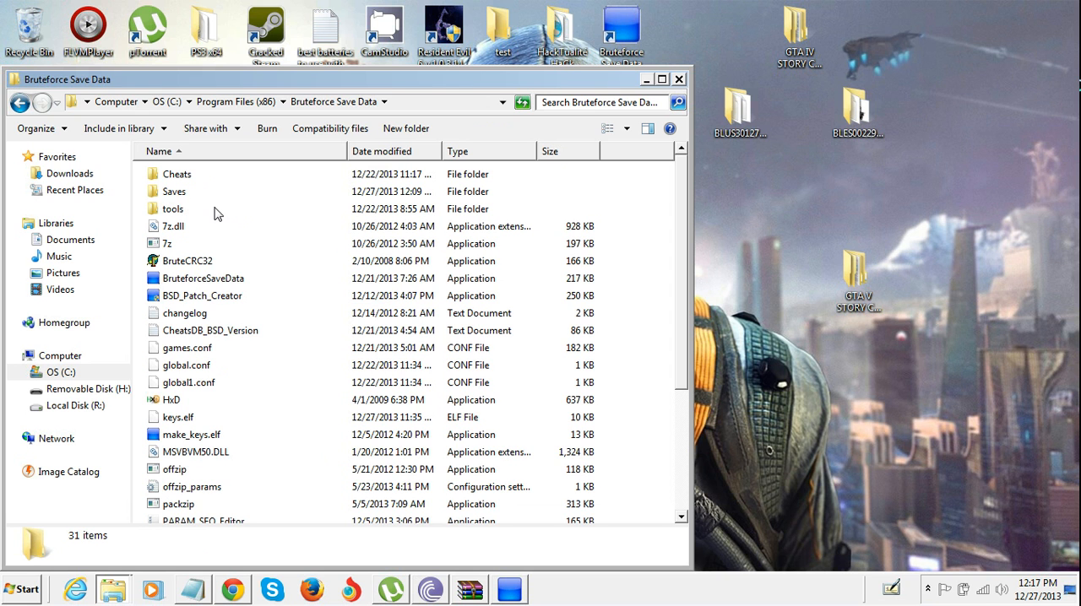
mouse_move(195, 200)
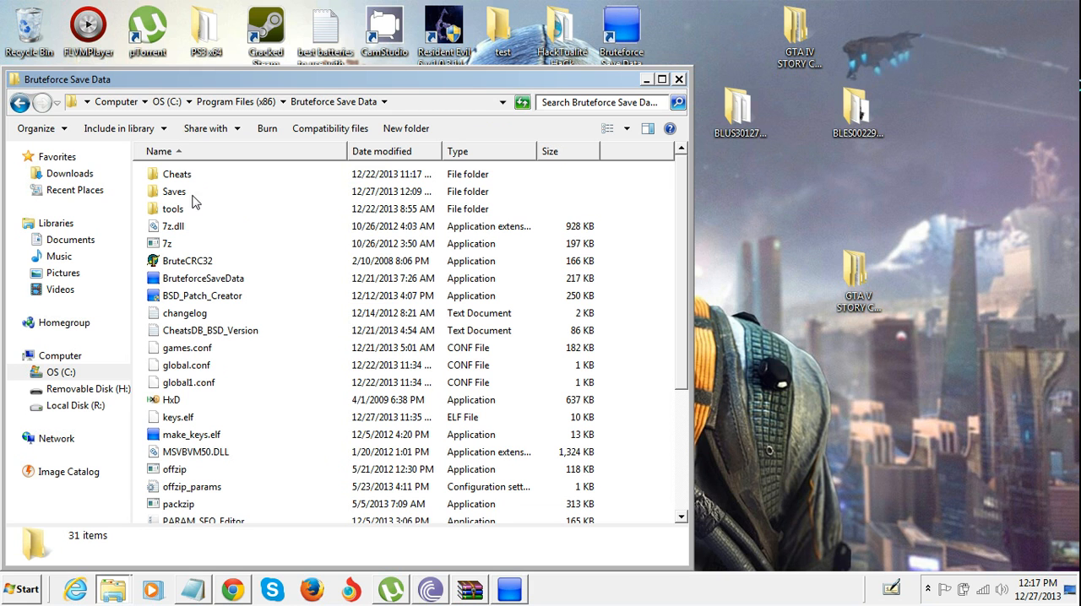
double_click(174, 191)
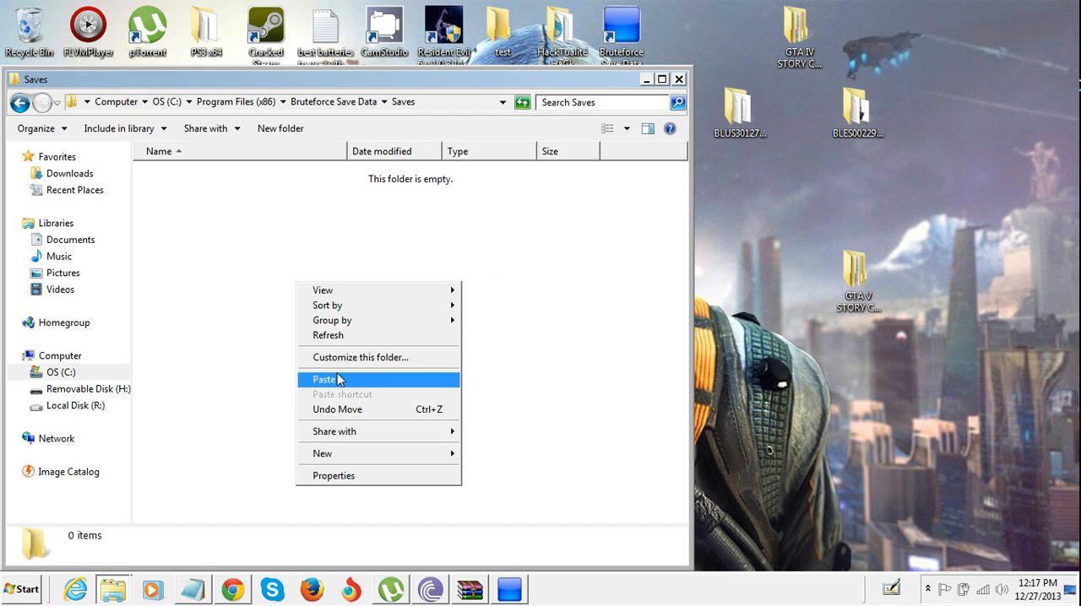
left_click(539, 359)
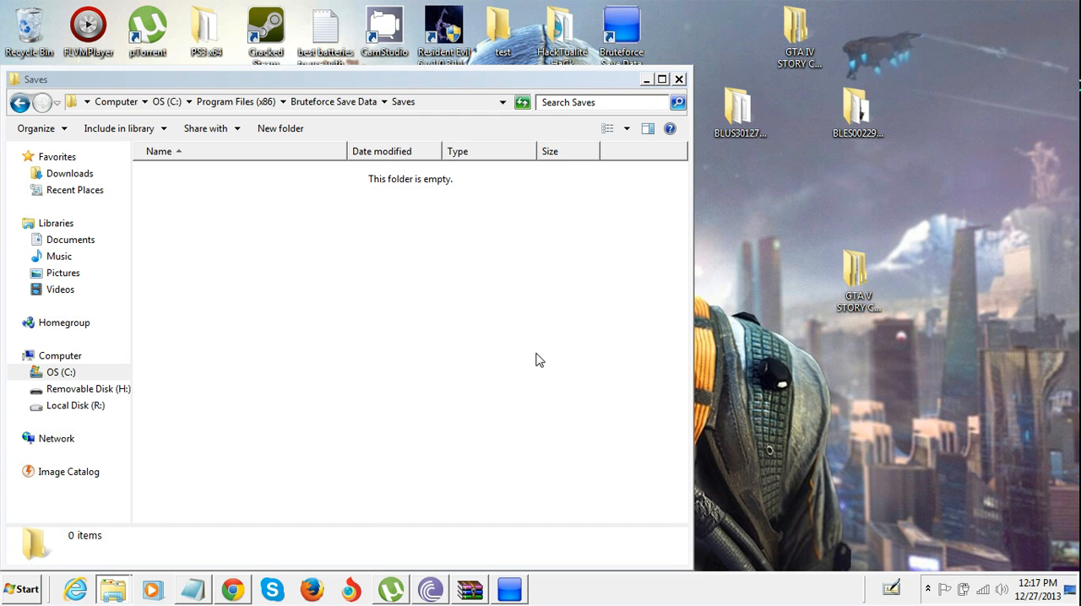
left_click(680, 79)
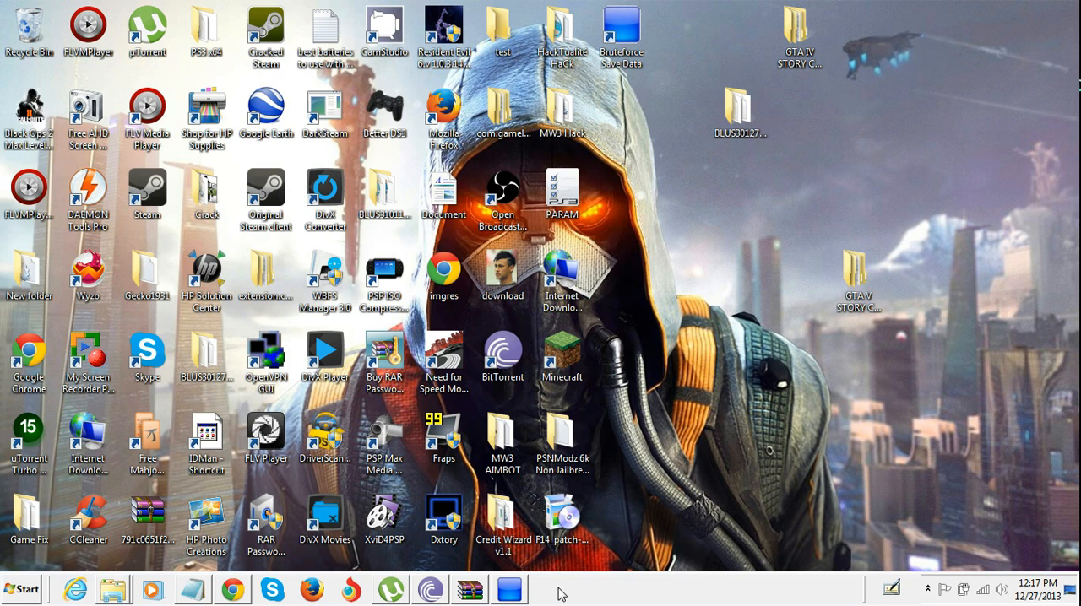
left_click(508, 590)
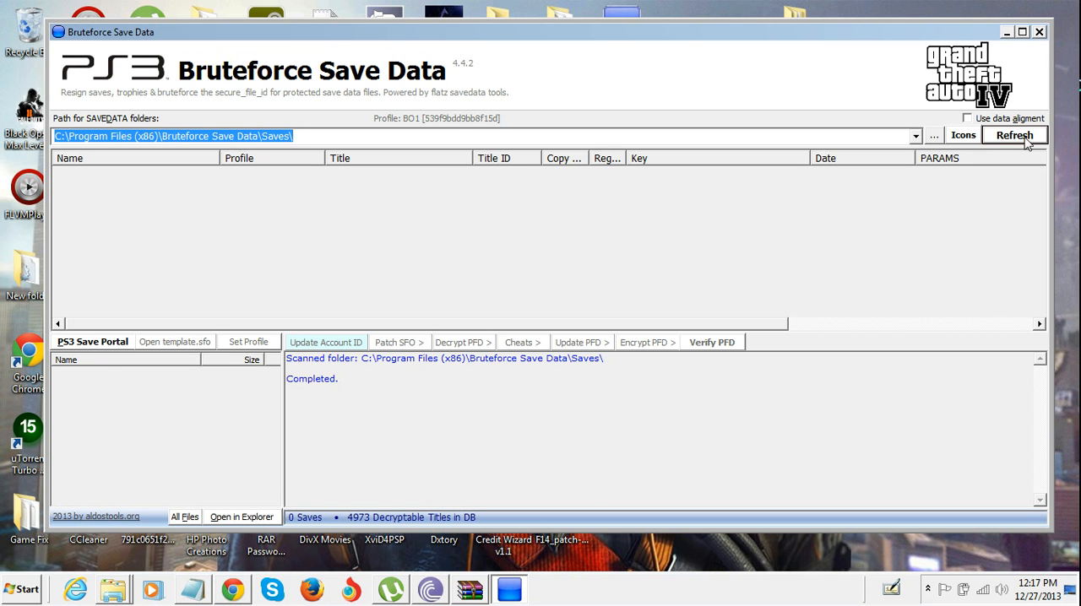
- Refresh the scan to list the BLES00229SGTA400 GTA IV save, then open Set Profile
left_click(1016, 135)
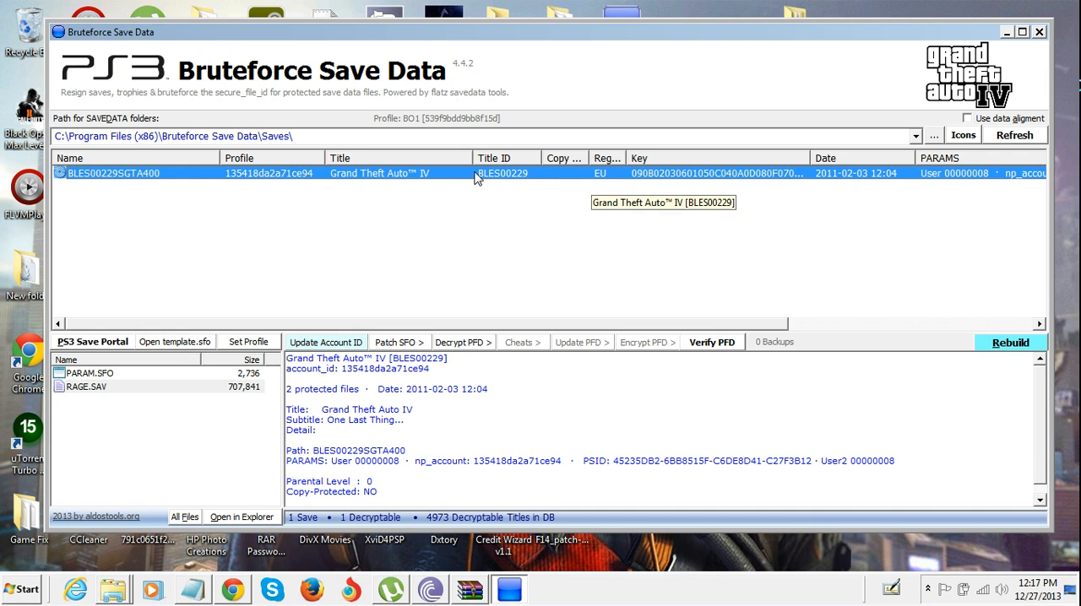
mouse_move(304, 333)
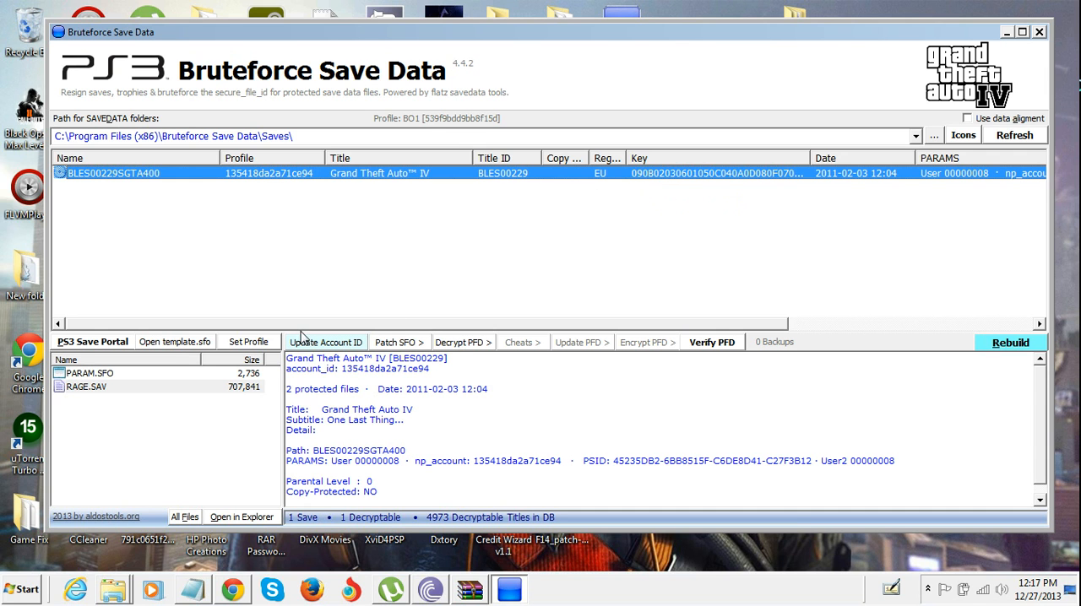
left_click(248, 342)
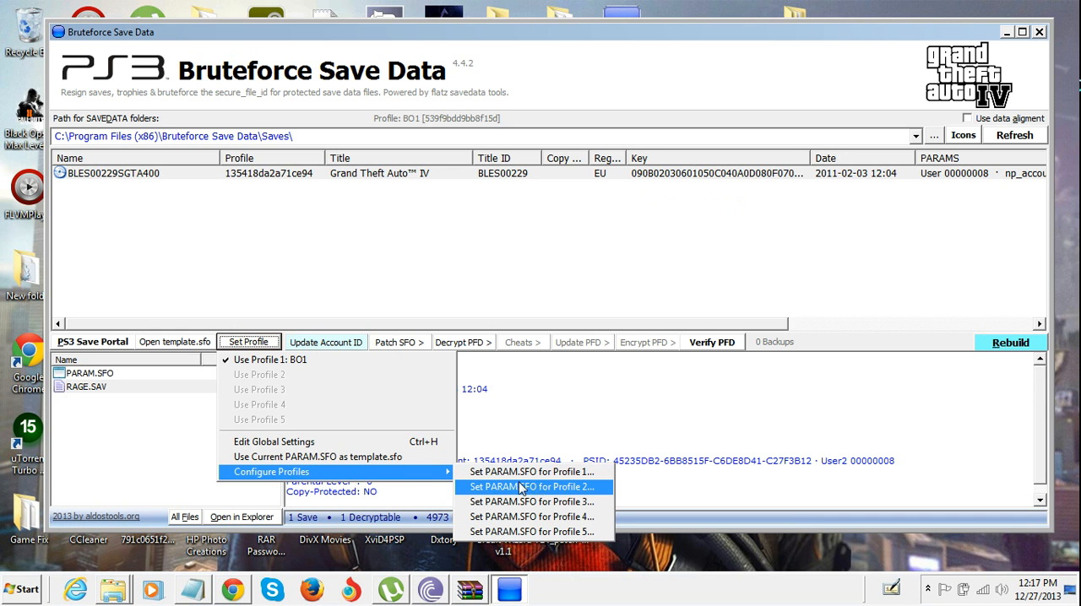
- Store the save's PARAM.SFO as profile 2 named 'test' and confirm the notice
left_click(531, 488)
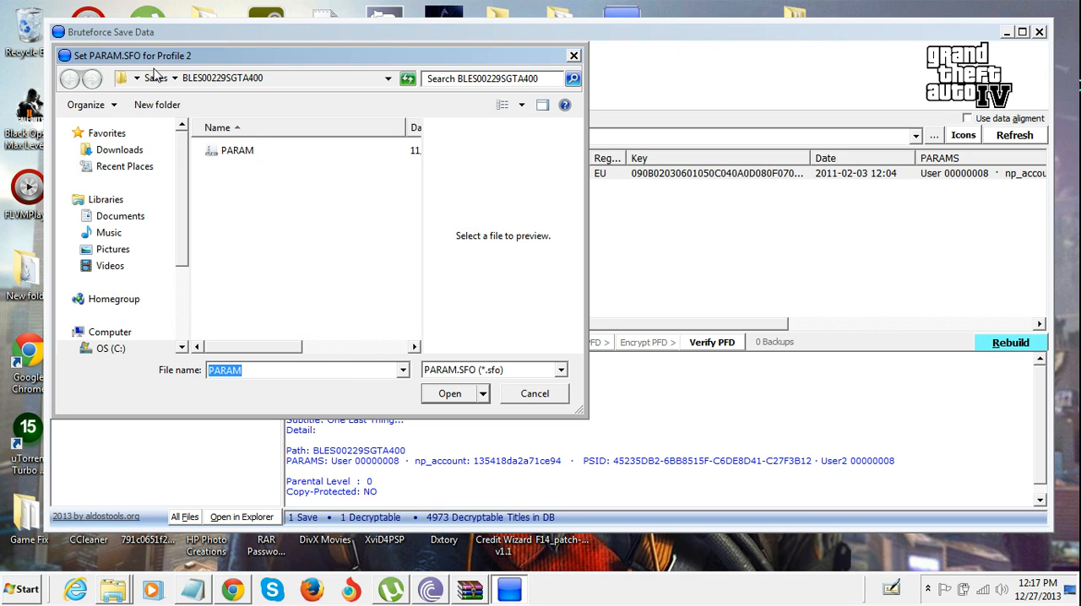
mouse_move(271, 152)
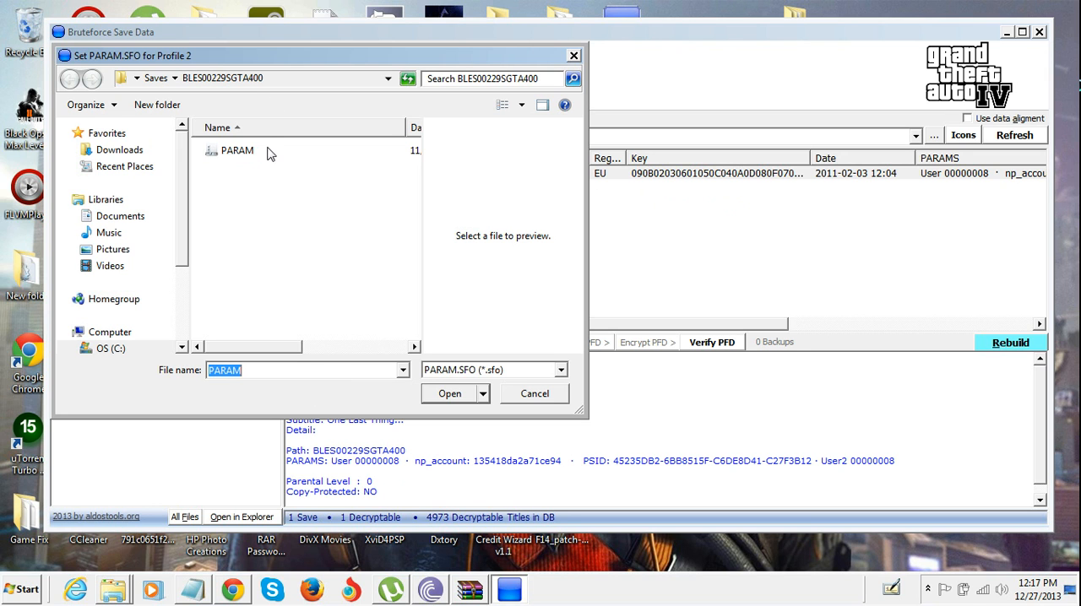
left_click(237, 150)
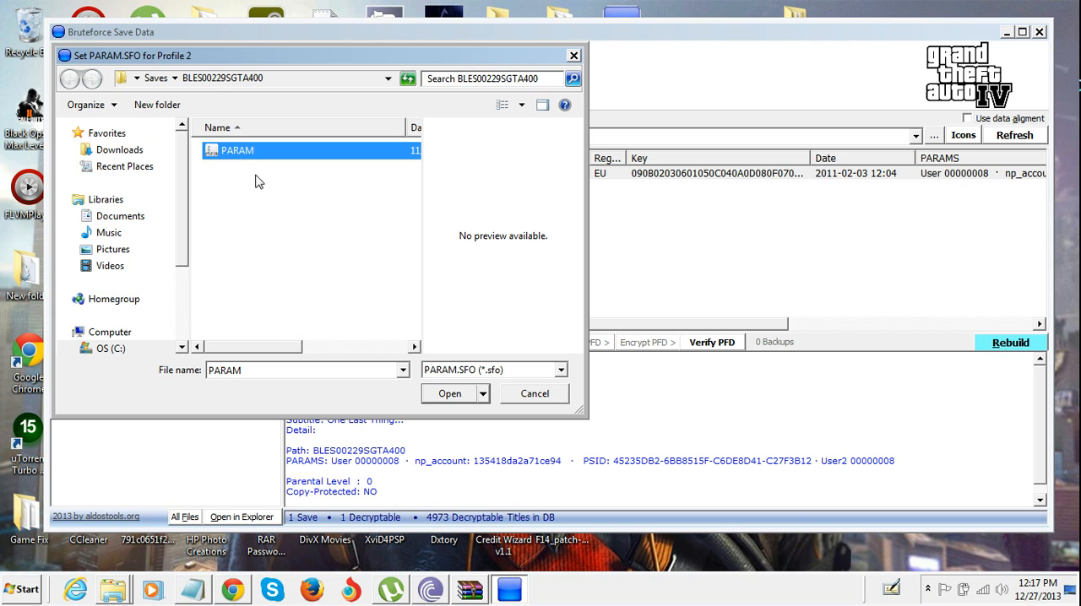
mouse_move(491, 381)
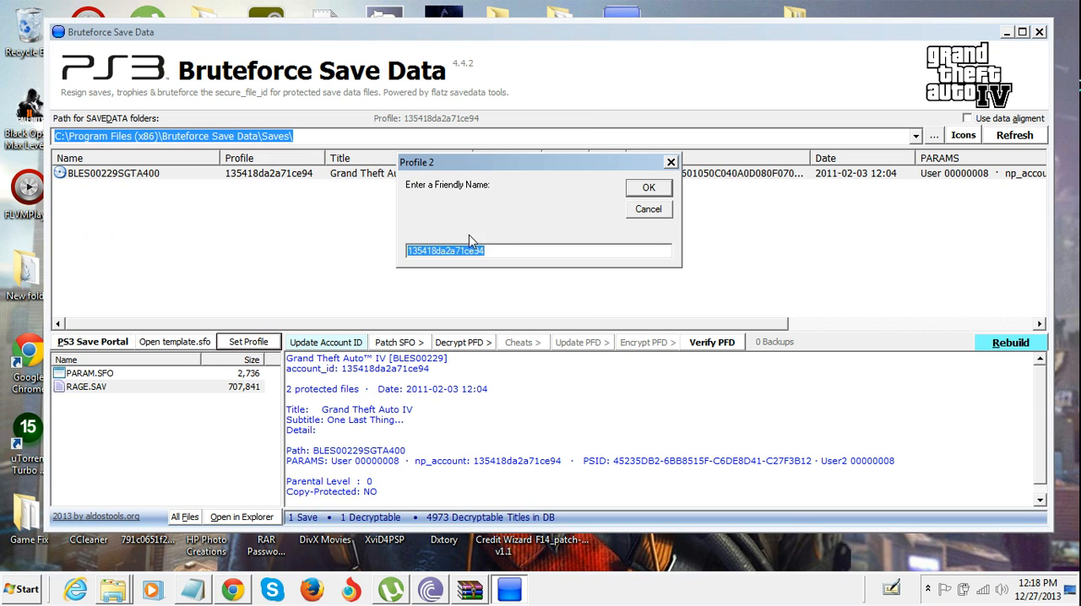
key("Delete")
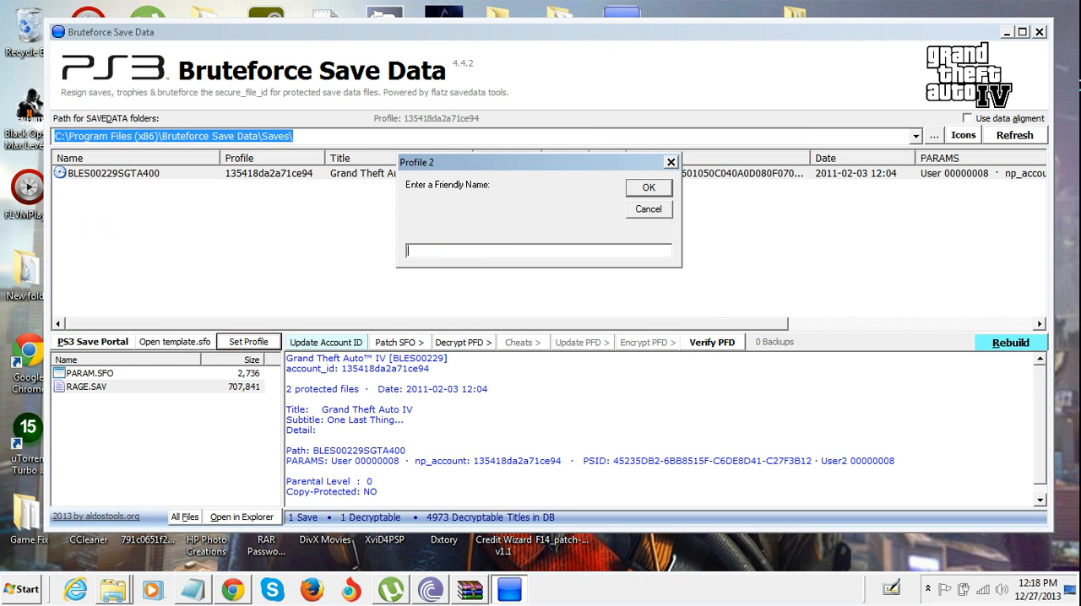
type("test")
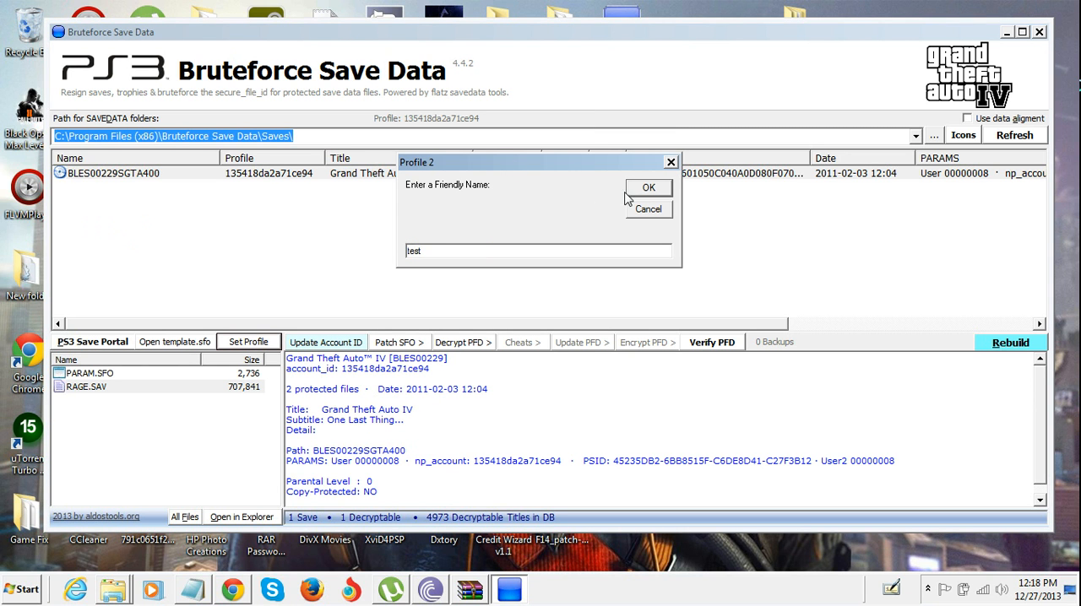
left_click(648, 188)
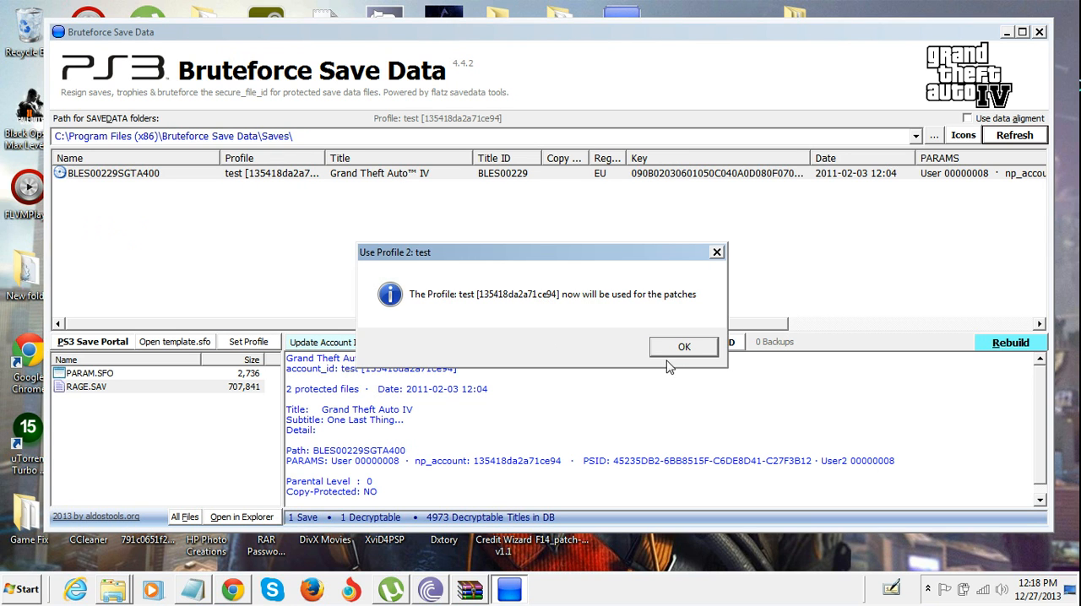
left_click(683, 347)
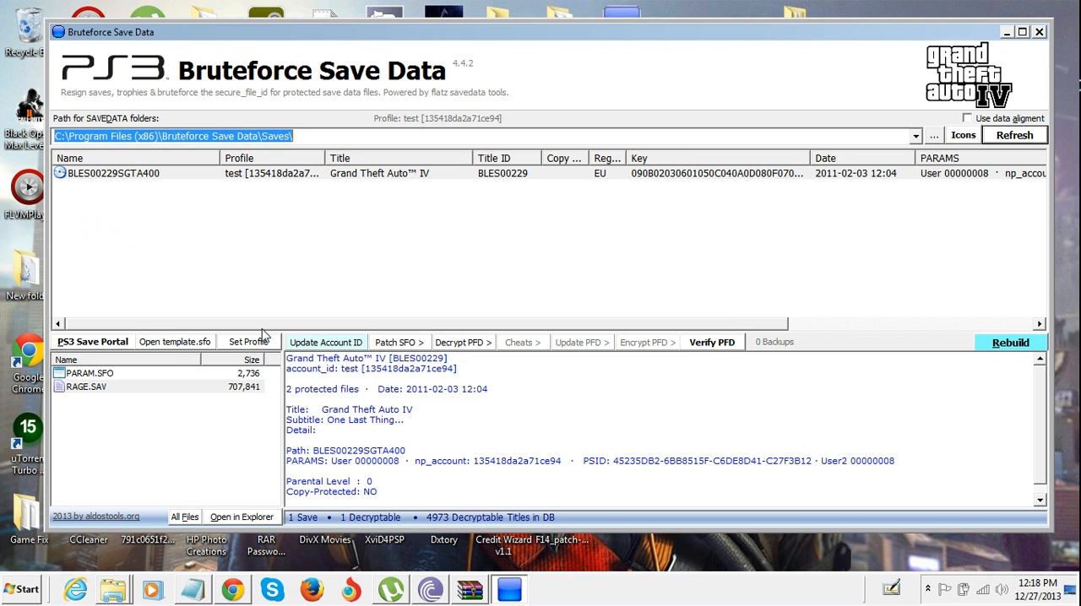
- Apply Use Profile 1: BO1 to the selected GTA IV save, confirming each notice
left_click(247, 341)
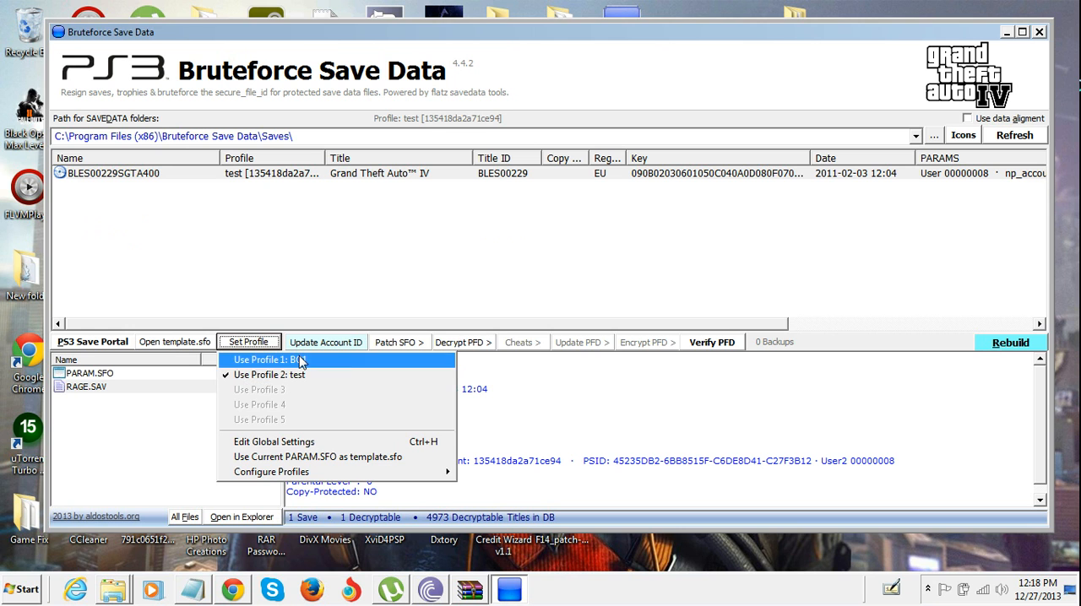
left_click(271, 359)
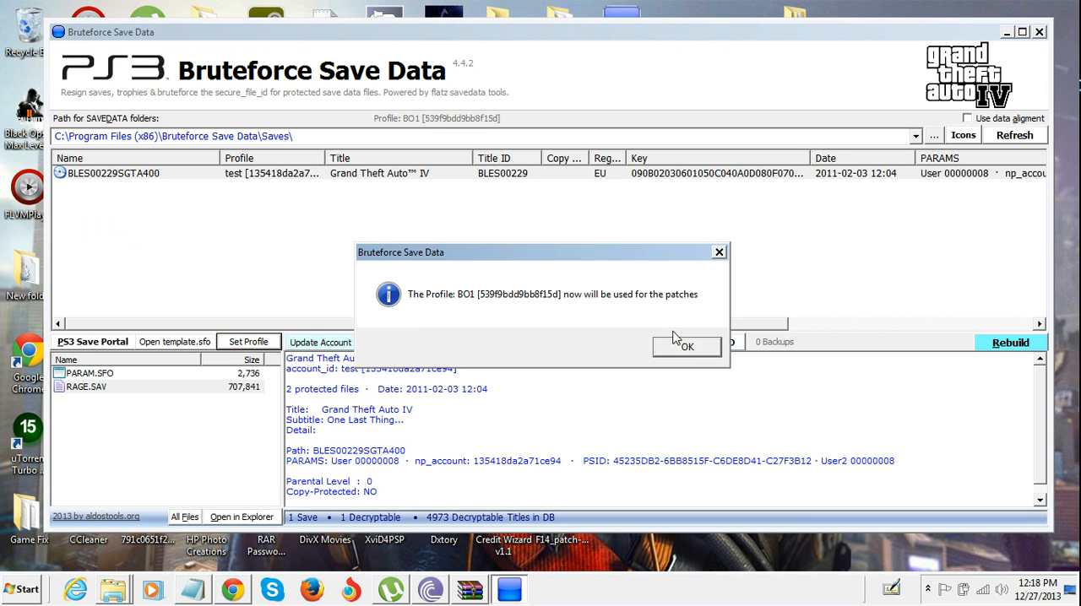
left_click(687, 346)
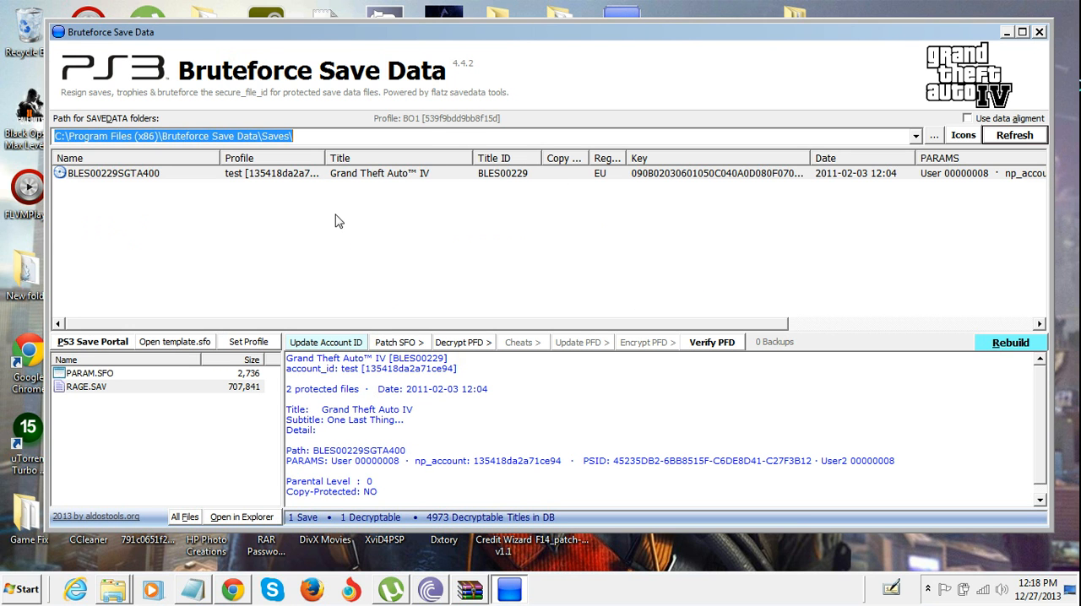
left_click(114, 174)
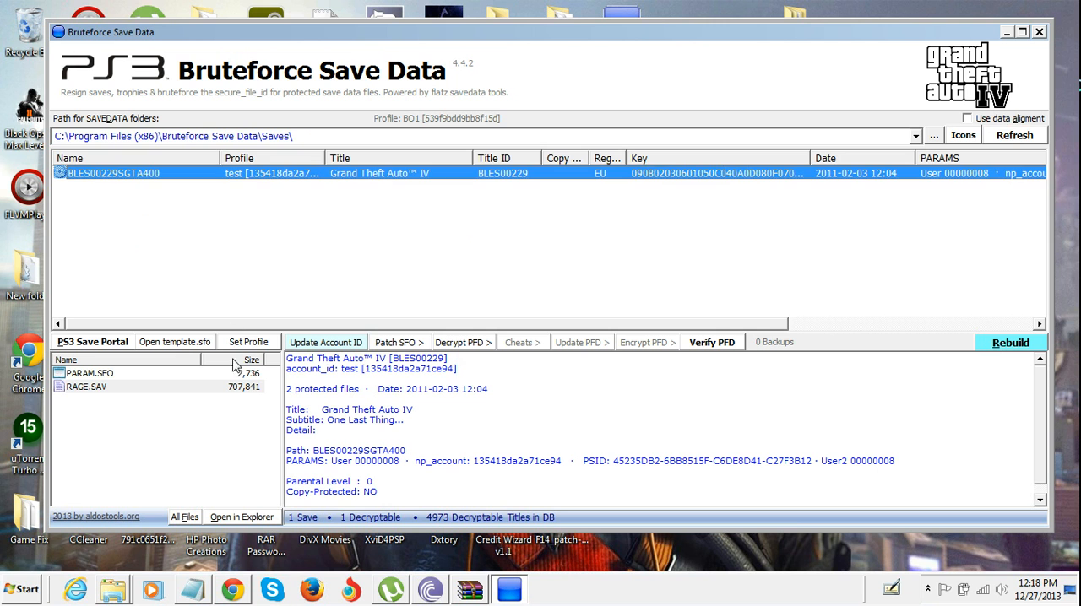
left_click(248, 342)
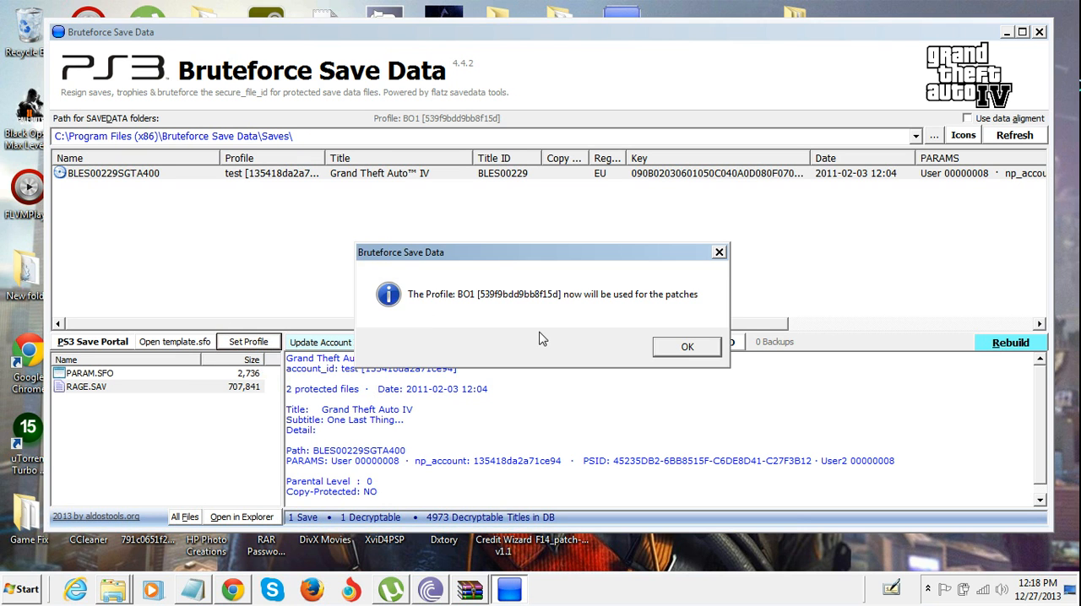
left_click(688, 346)
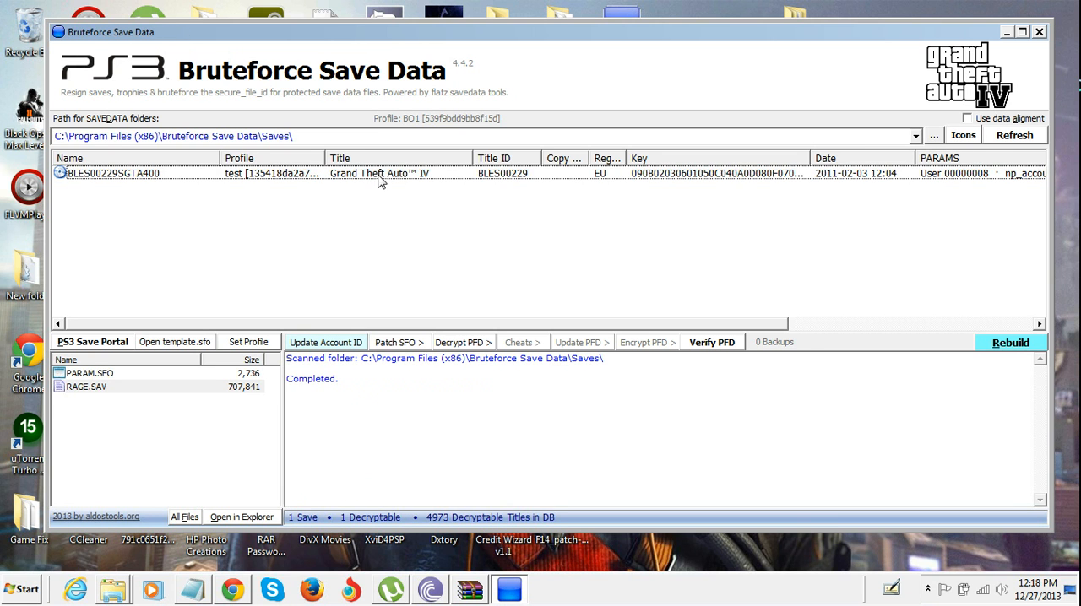
left_click(127, 177)
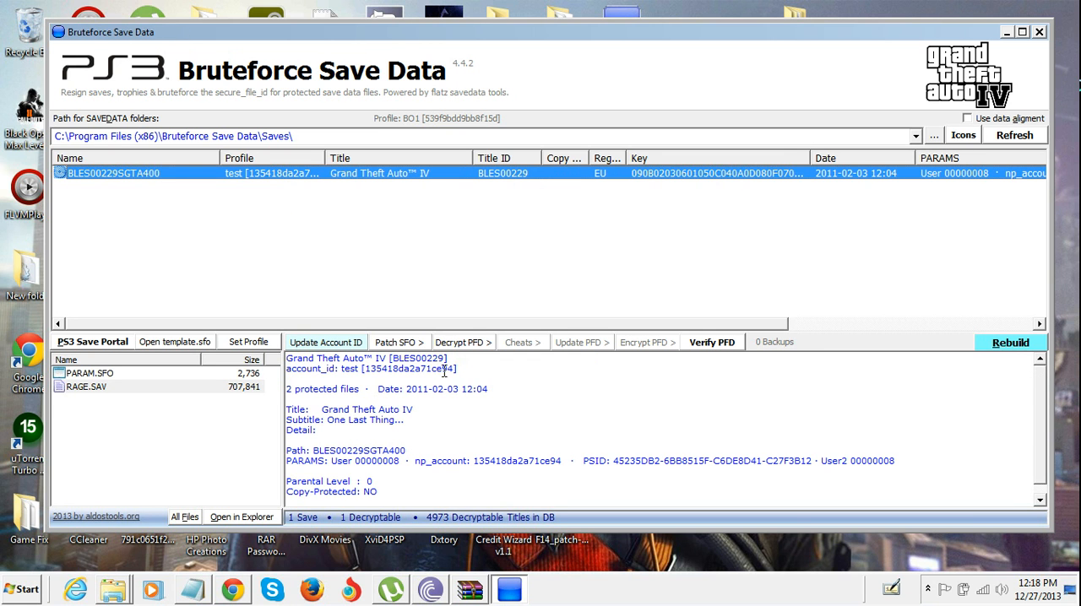
left_click(460, 341)
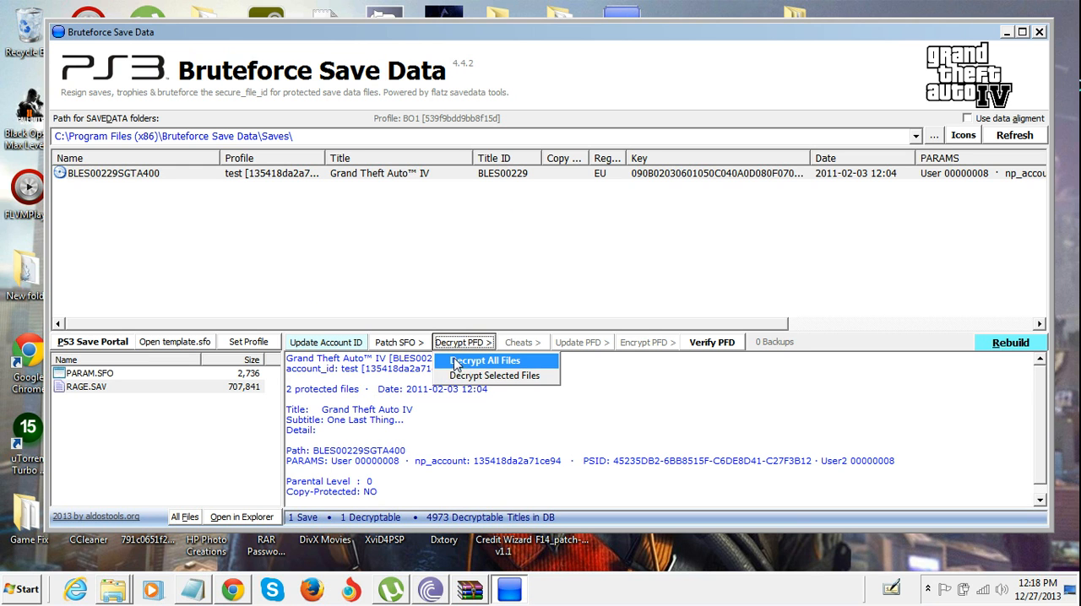
- Decrypt RAGE.SAV with Decrypt All Files, then unlock the GTA IV save for any account
left_click(489, 361)
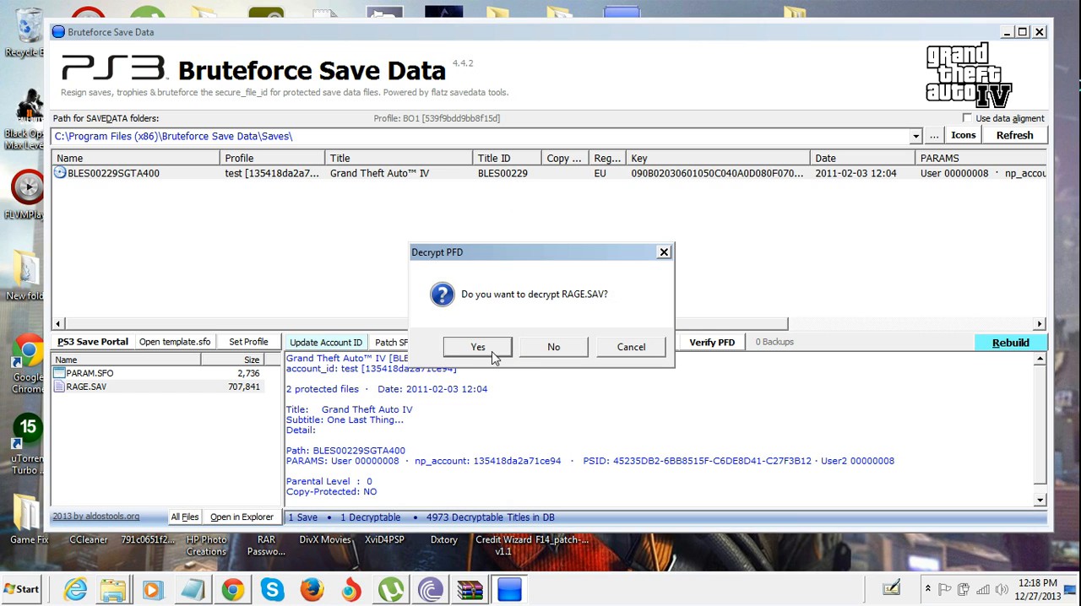
mouse_move(603, 309)
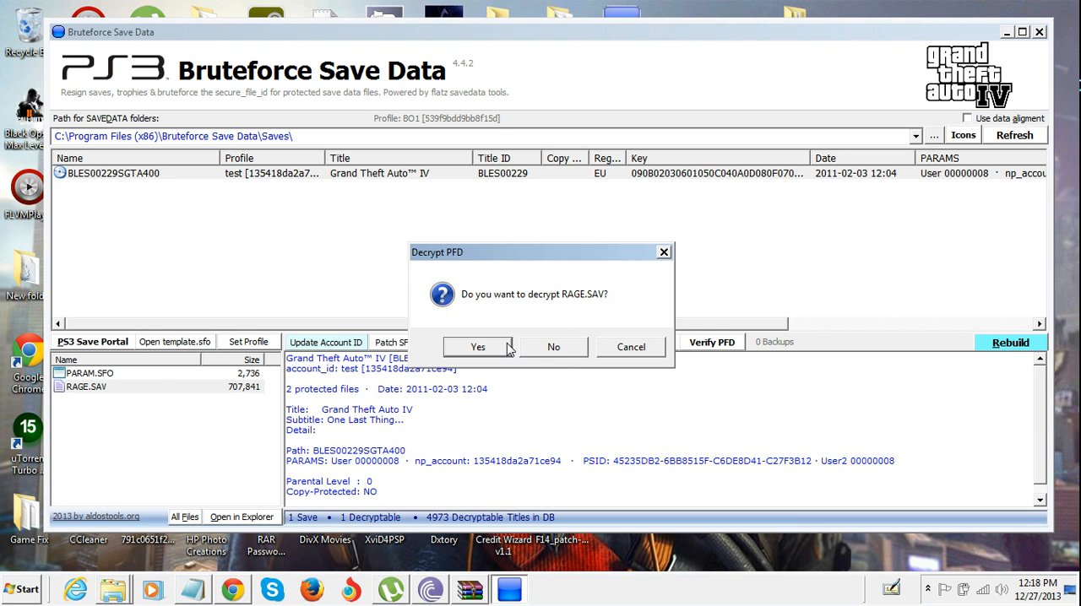
left_click(477, 347)
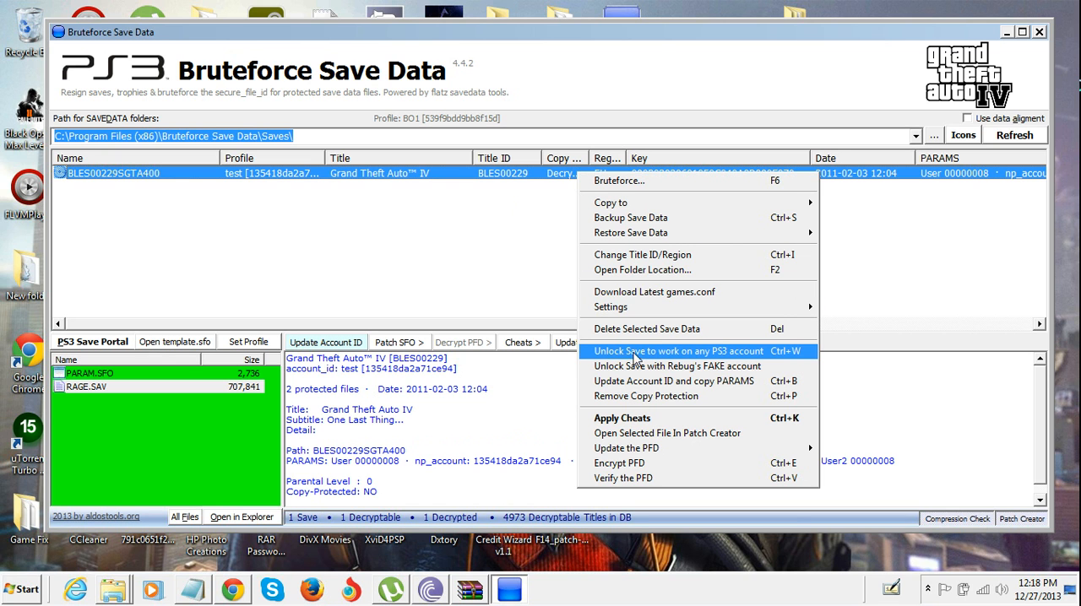
mouse_move(754, 352)
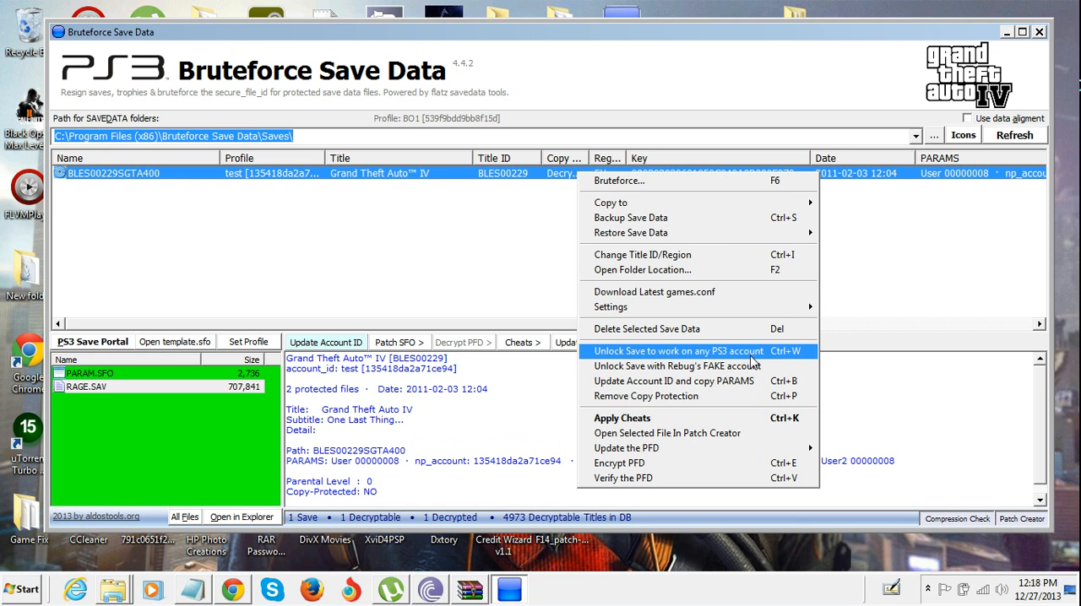
left_click(678, 352)
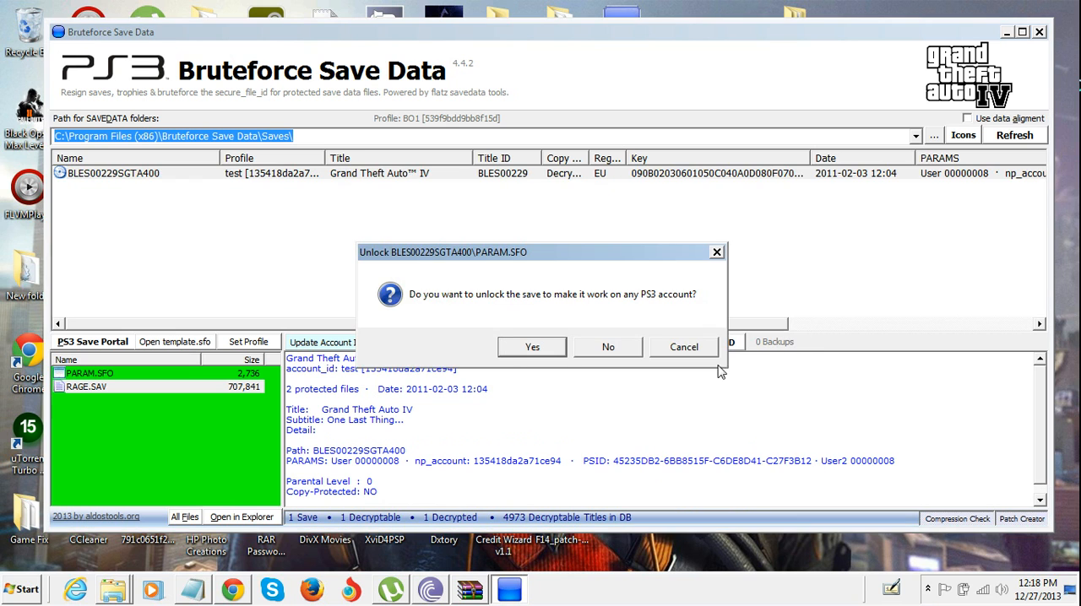
left_click(532, 347)
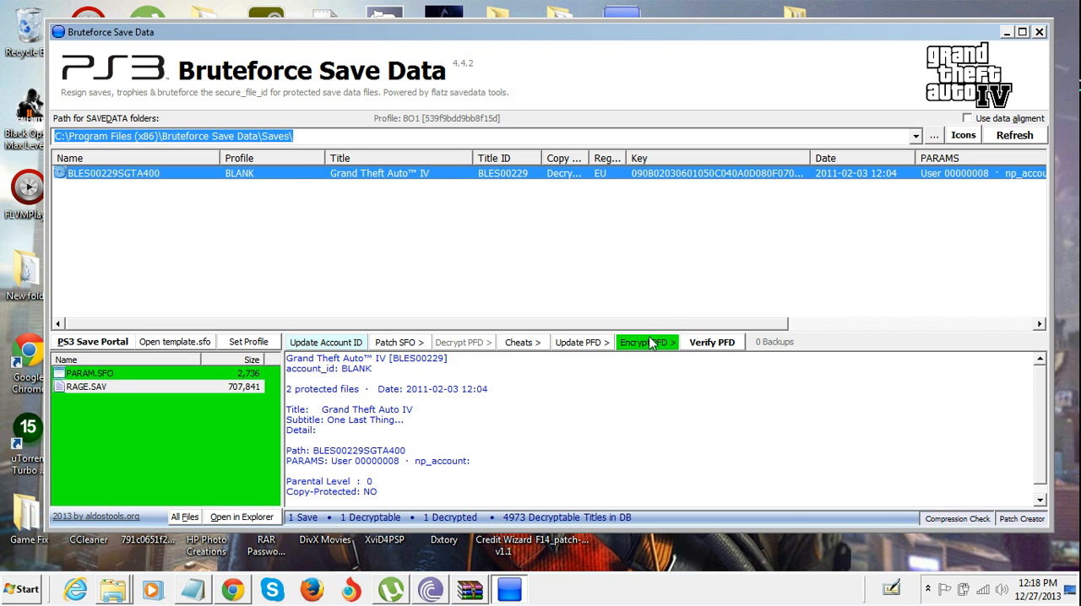
- Re-encrypt all files of the BLES00229 GTA IV save from the encryption options
left_click(646, 342)
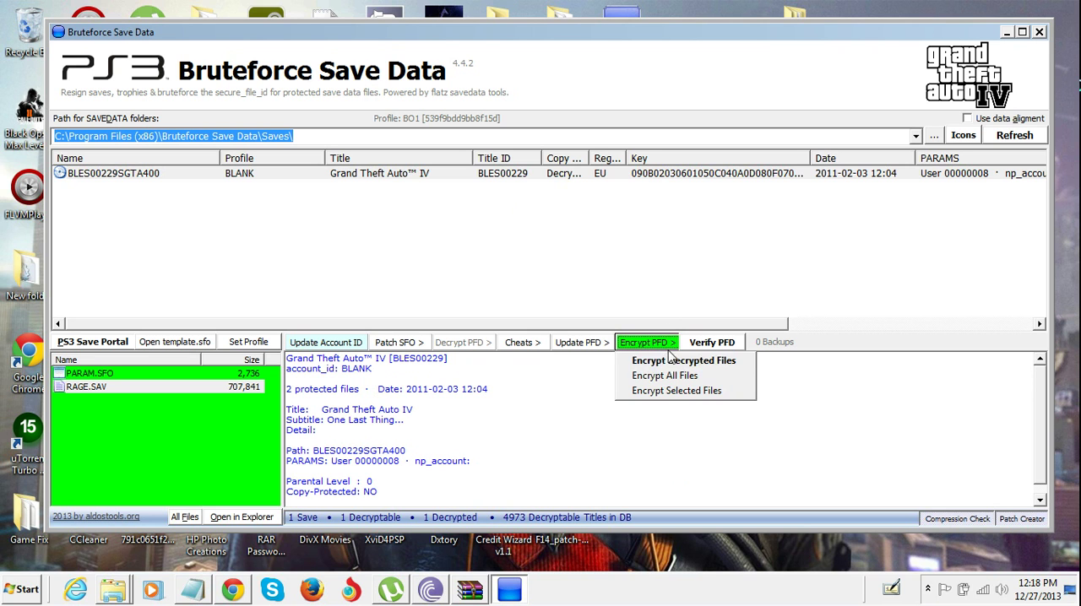
mouse_move(685, 361)
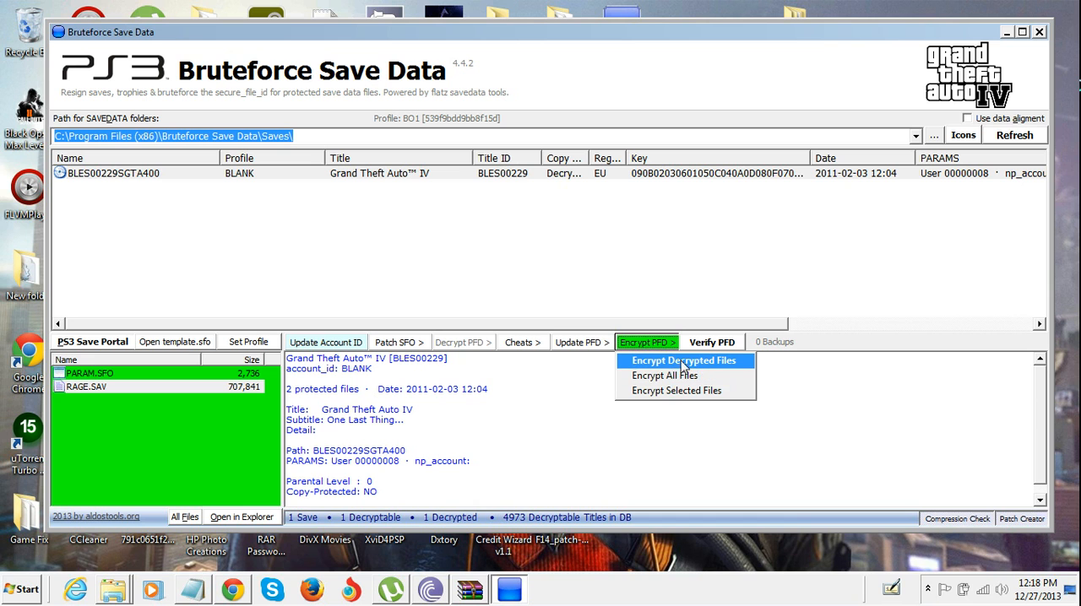
mouse_move(709, 365)
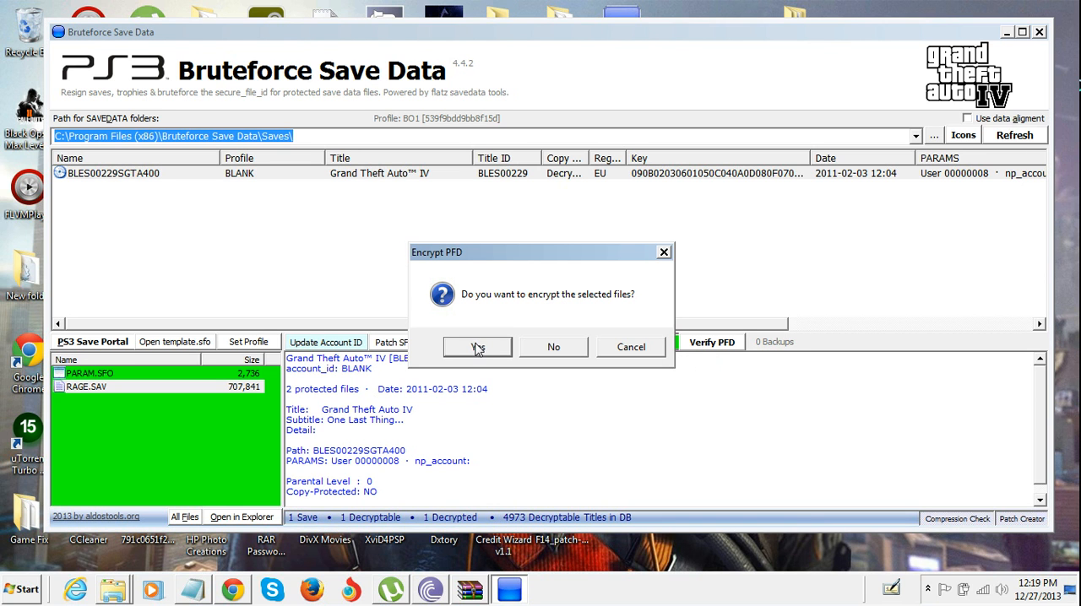
mouse_move(614, 354)
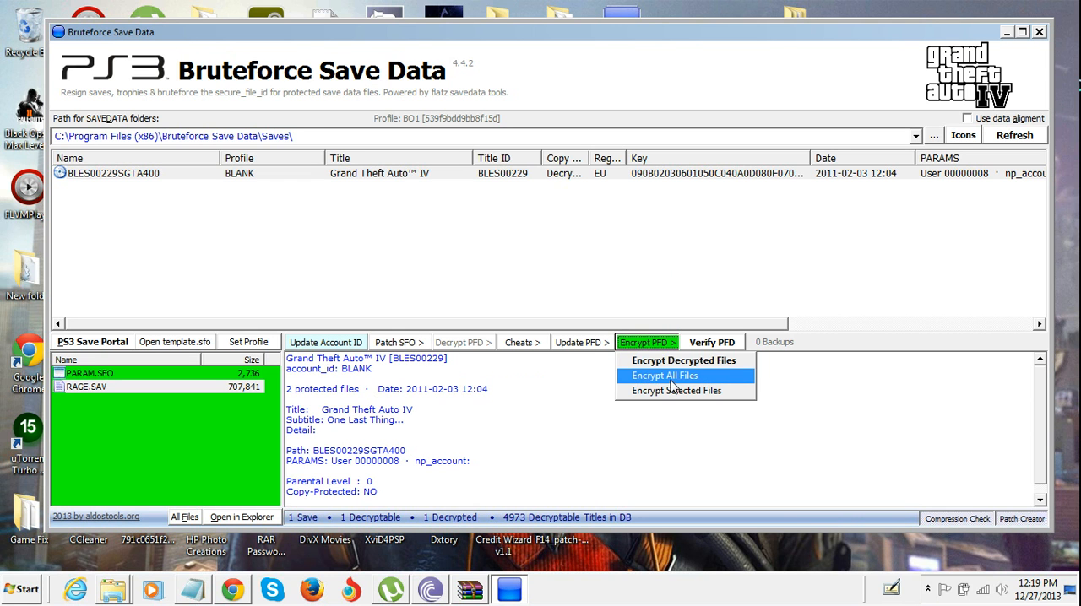
mouse_move(676, 360)
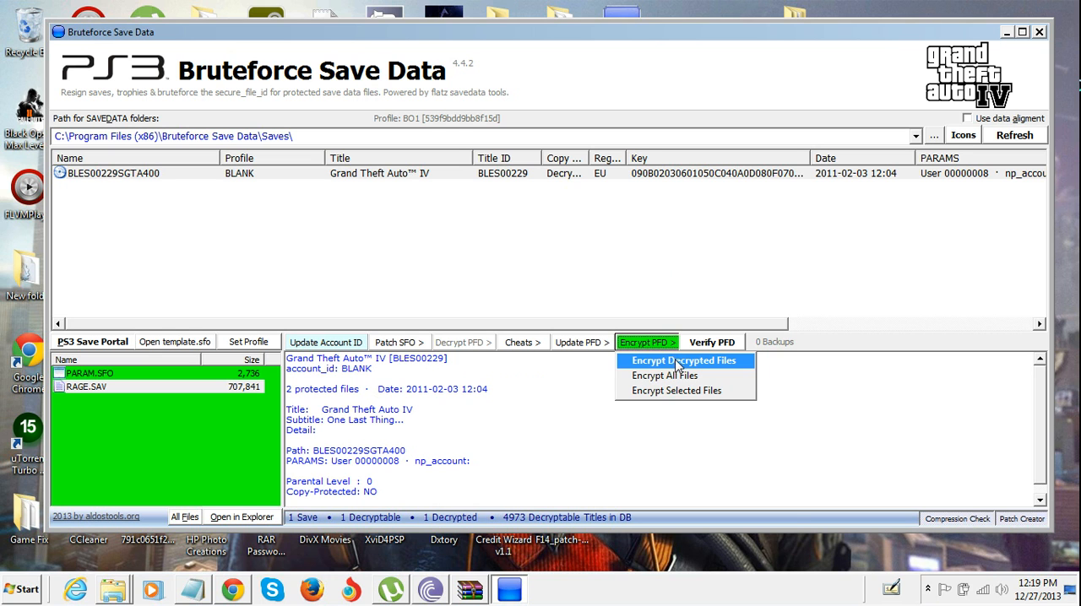
mouse_move(685, 363)
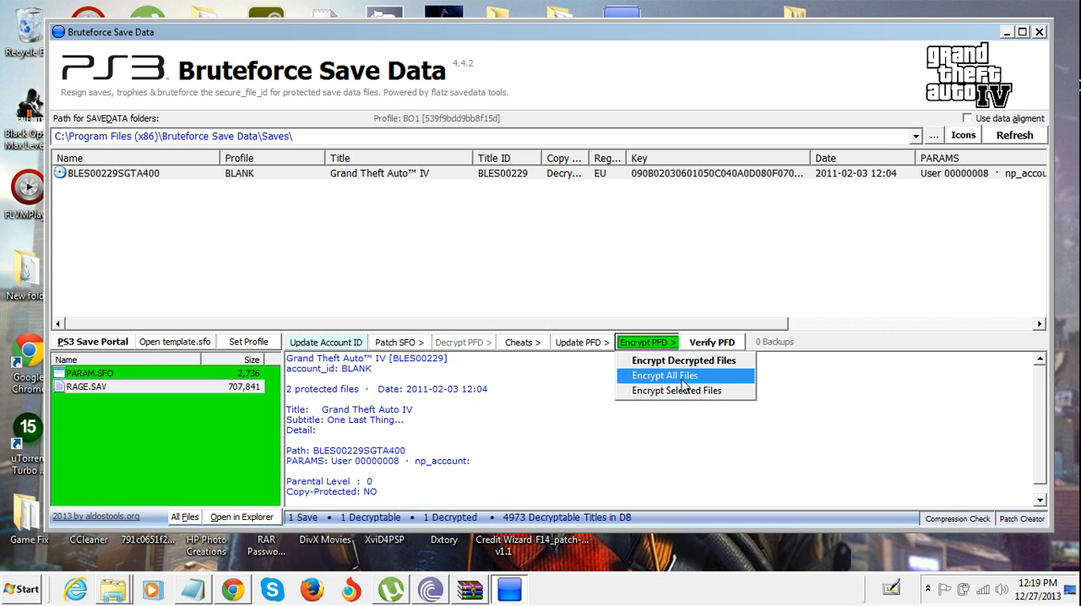
left_click(664, 375)
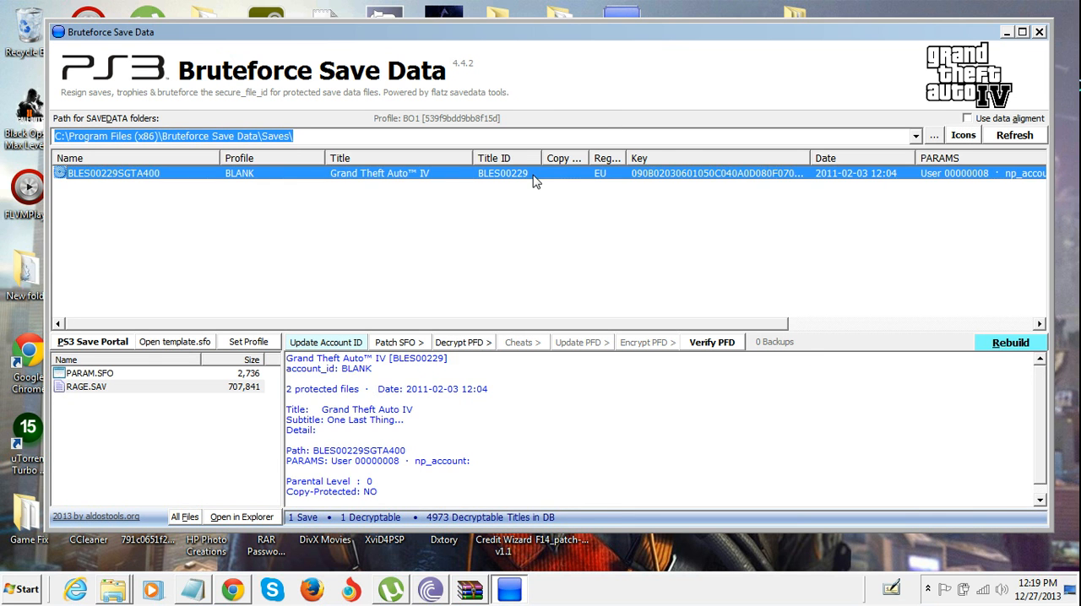
mouse_move(528, 319)
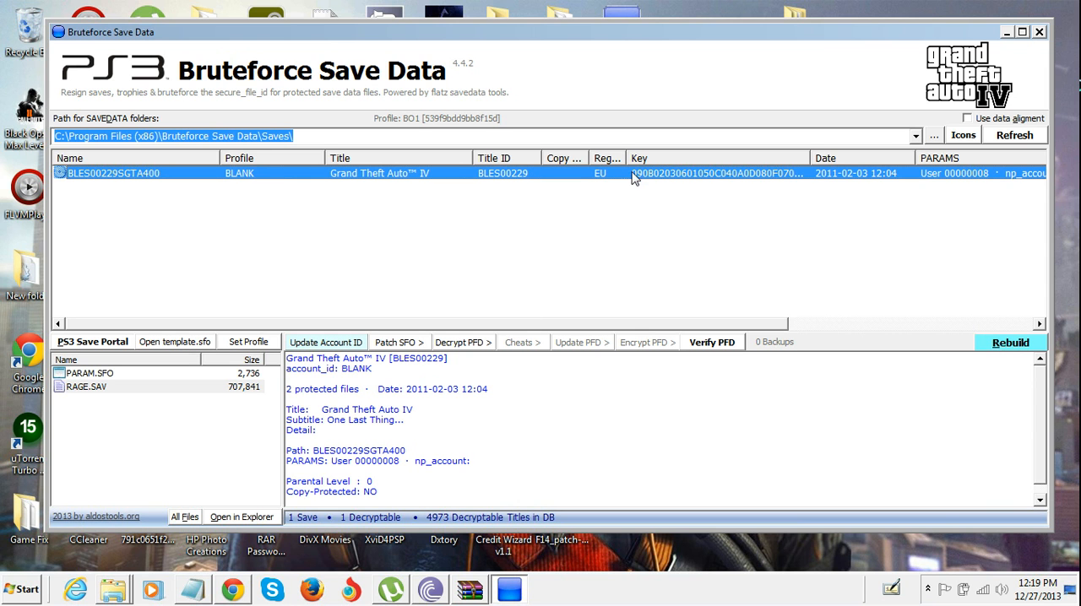
mouse_move(494, 337)
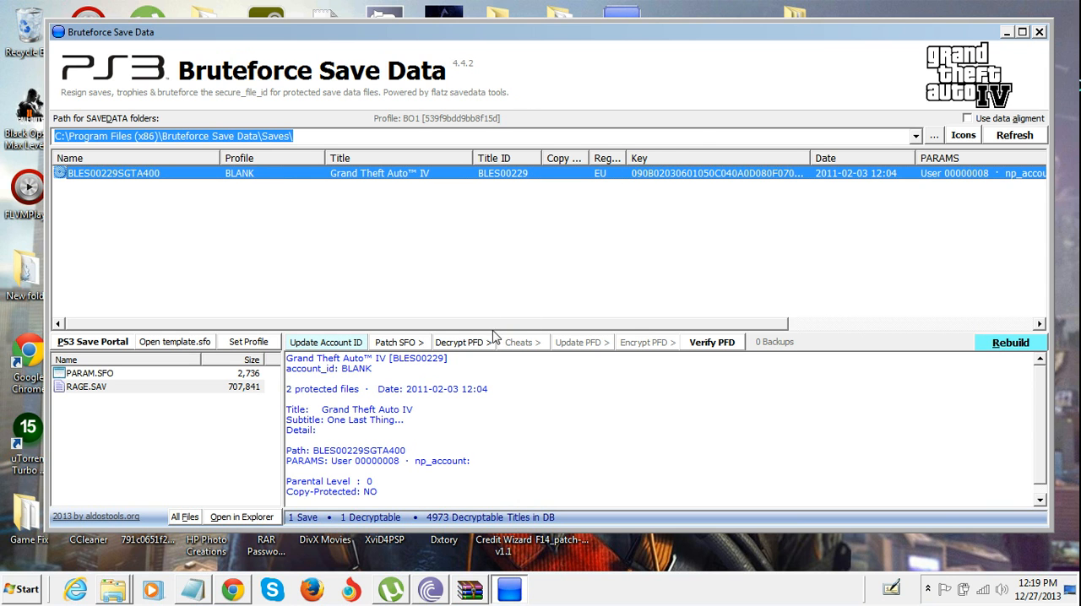
mouse_move(475, 344)
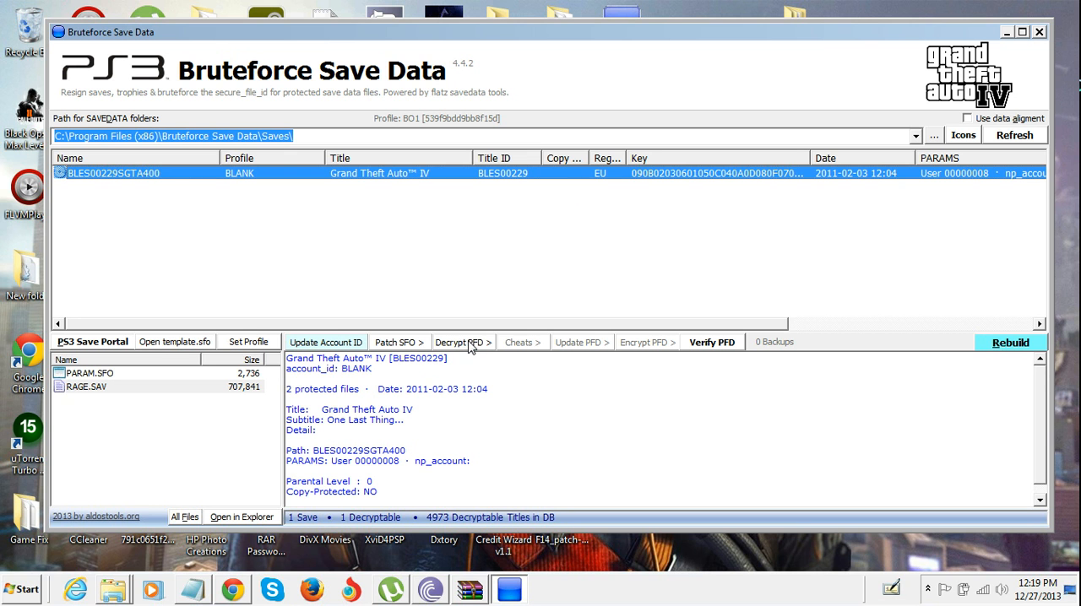
- Decrypt all GTA IV save files again and start Change Title ID/Region
left_click(462, 341)
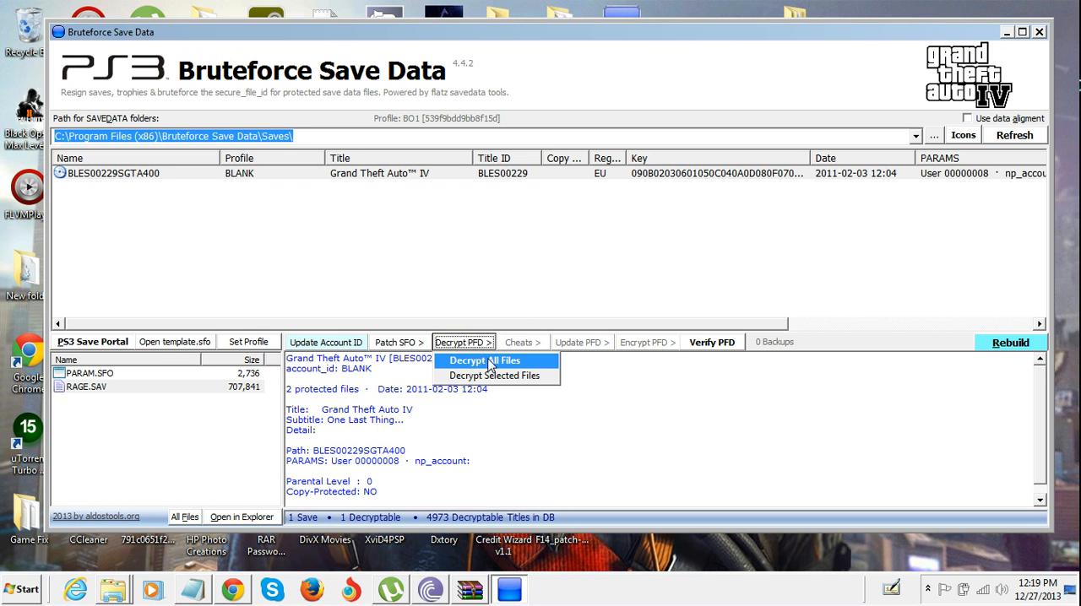
left_click(483, 360)
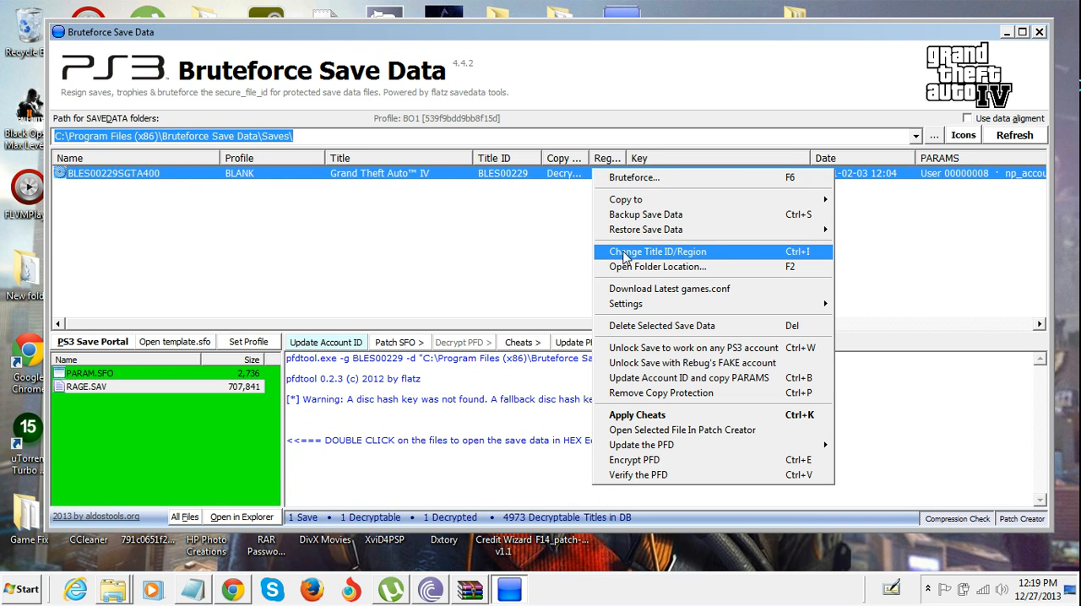
left_click(658, 251)
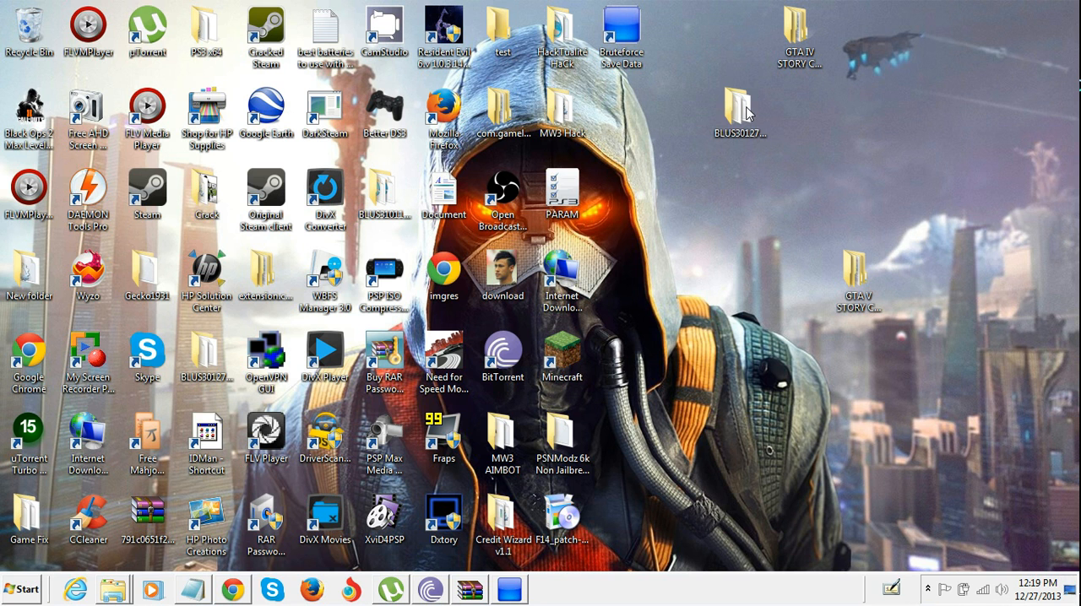
- Edit the BLUS30127SGTA400 desktop folder name to grab title ID BLUS30127
left_click(735, 106)
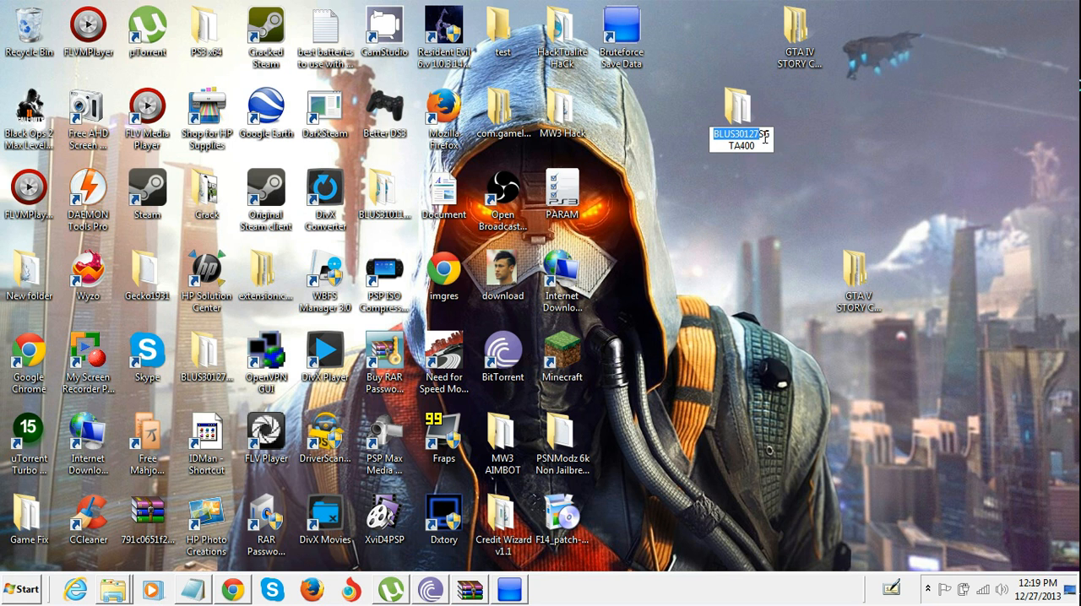
left_click(717, 234)
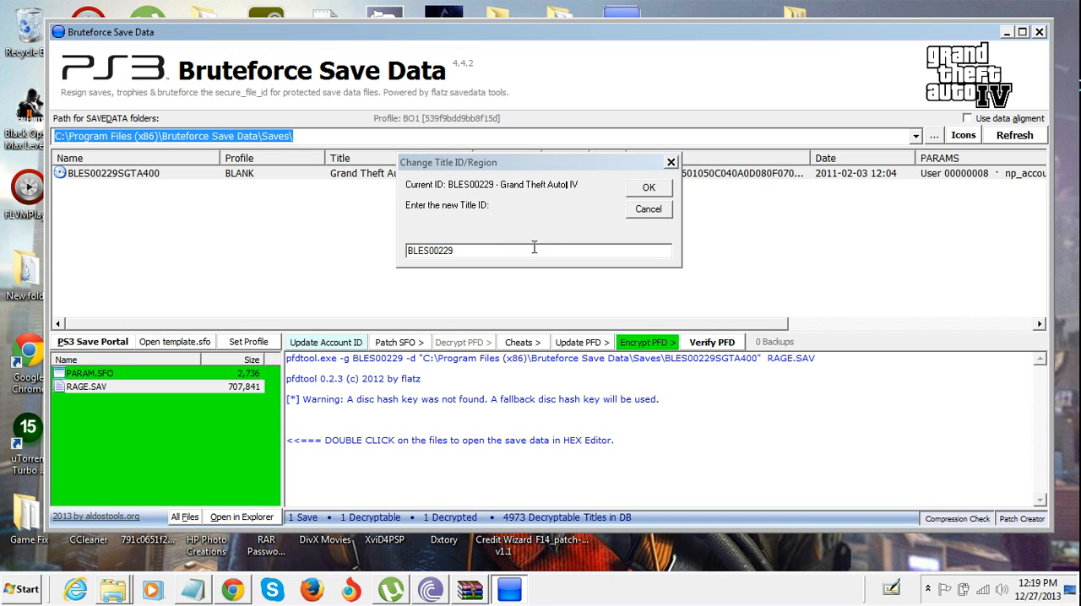
- Enter title ID BLUS30127 to create the US copy of the GTA IV save
type("BLUS30127")
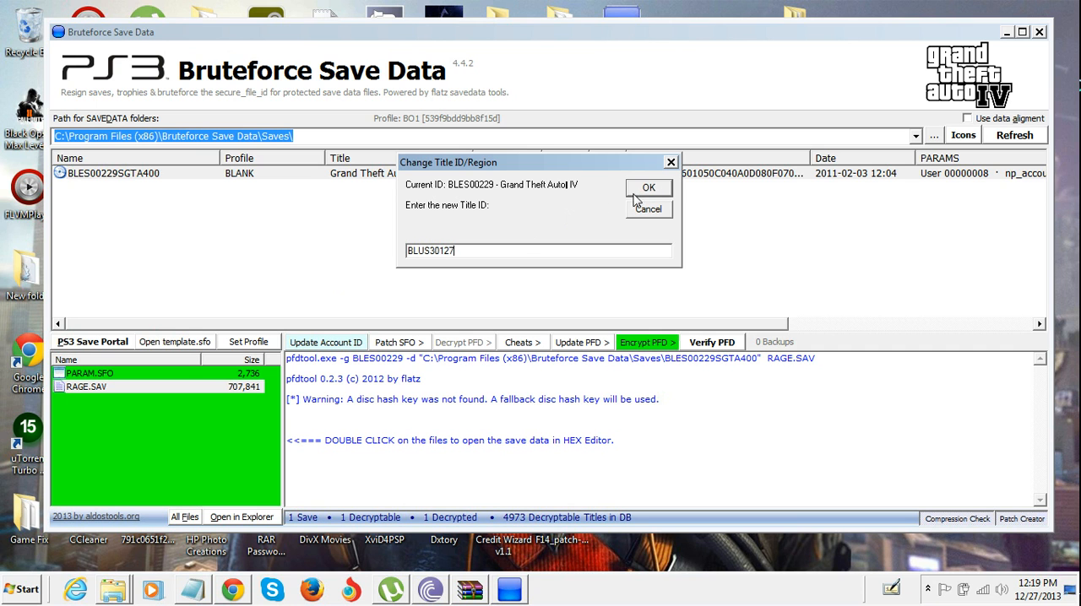
left_click(643, 188)
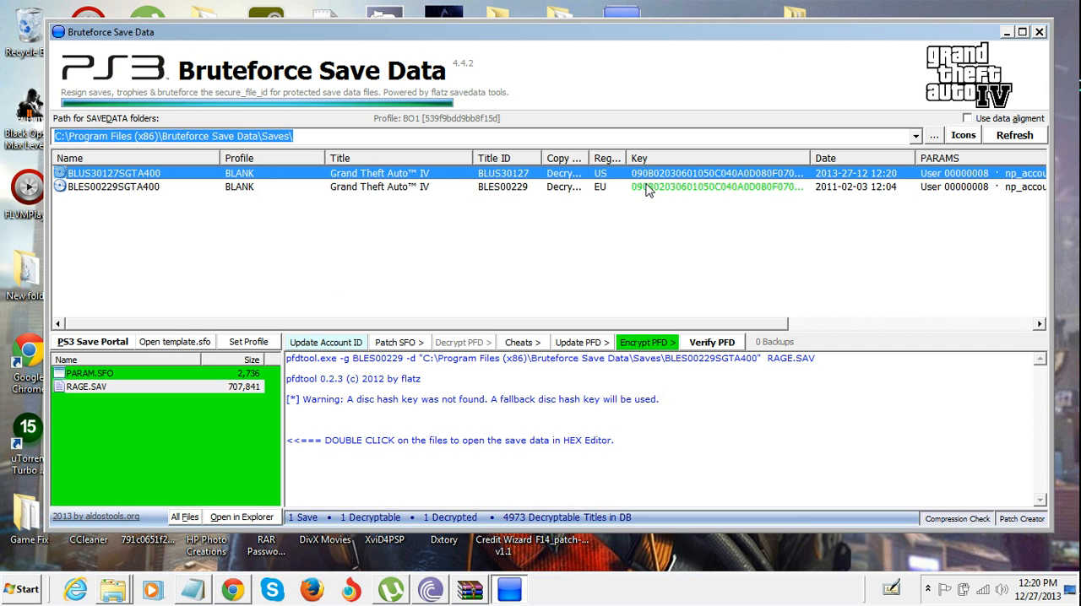
mouse_move(604, 165)
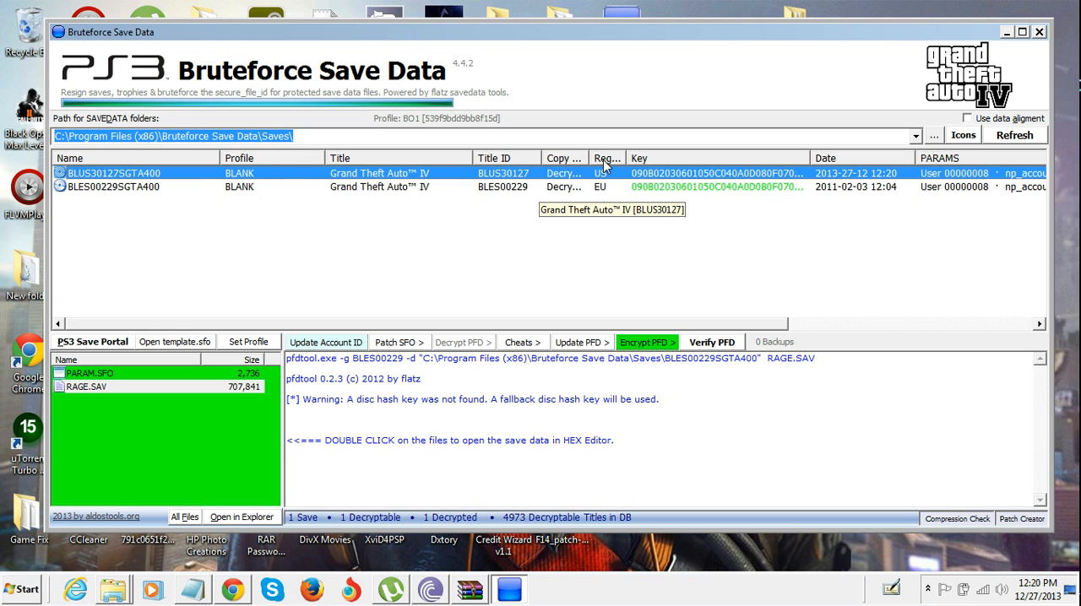
- Encrypt the US BLUS30127 save's PFD and verify its hashes
left_click(127, 187)
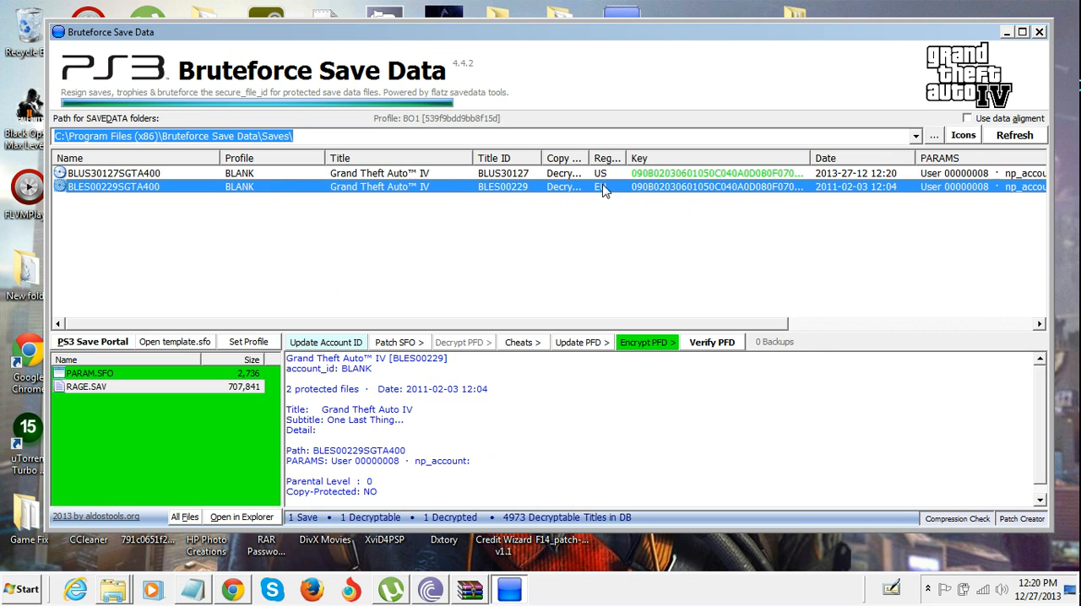
left_click(114, 173)
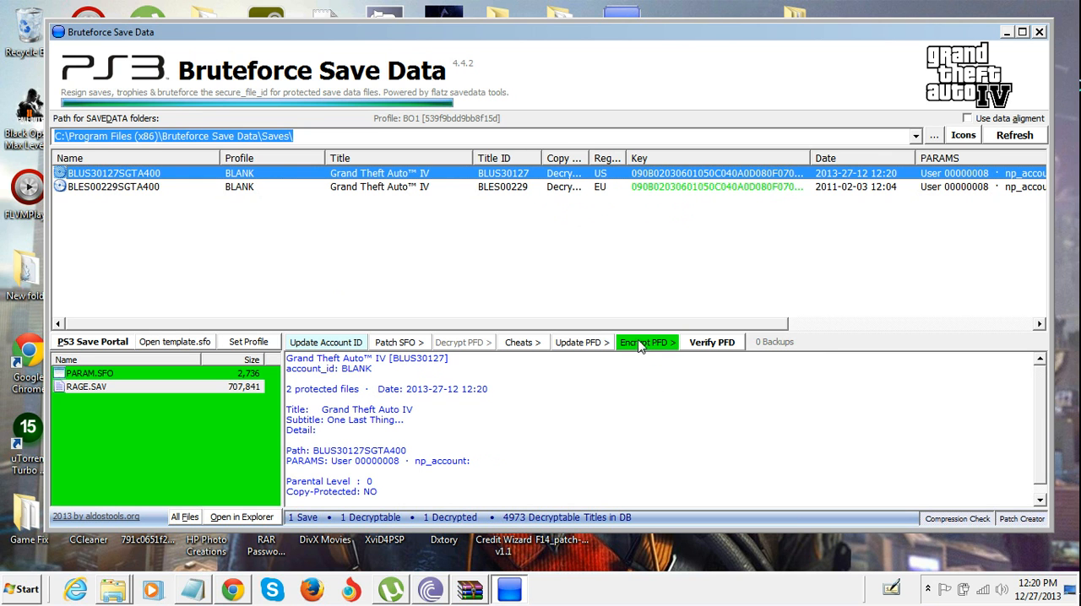
left_click(647, 342)
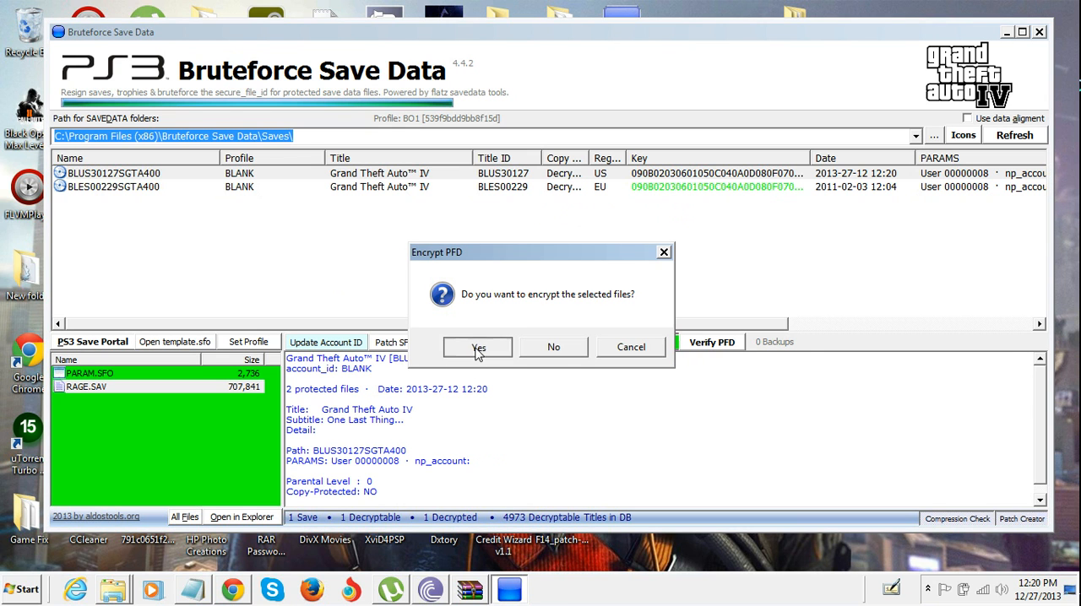
left_click(478, 347)
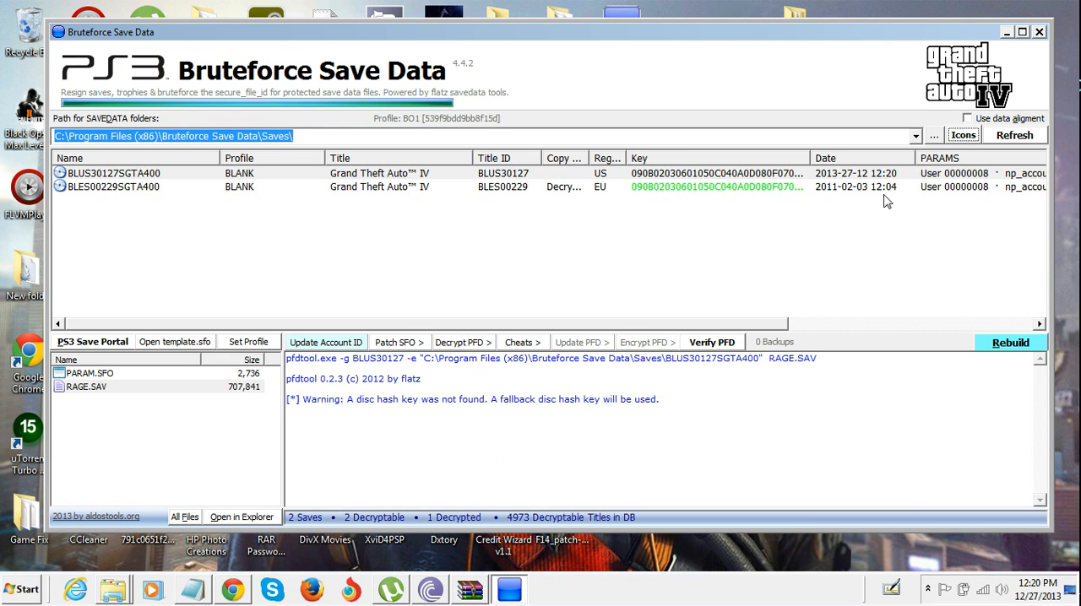
left_click(711, 342)
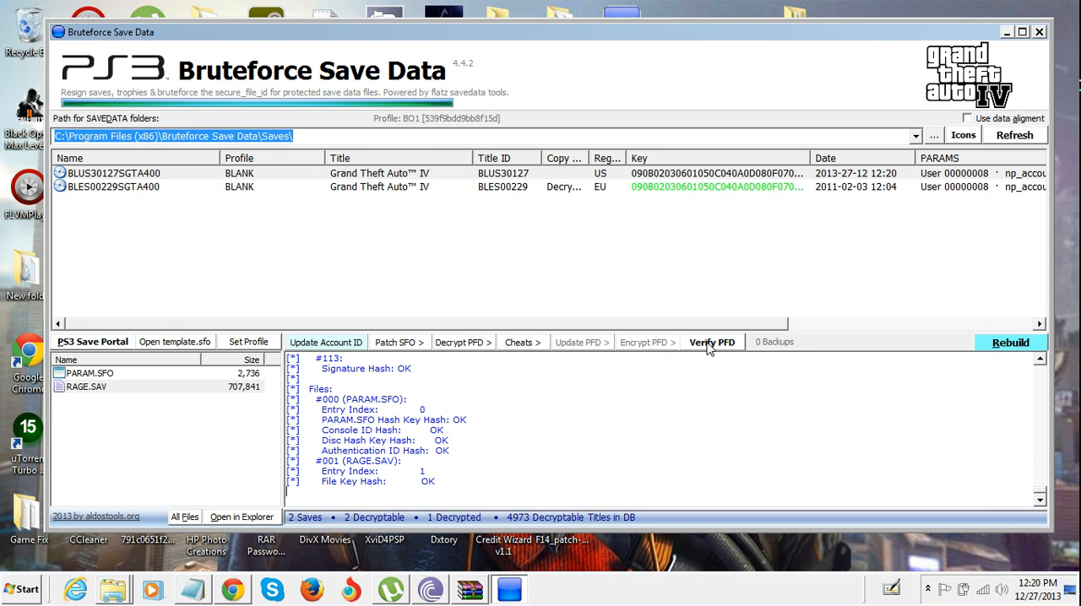
mouse_move(538, 435)
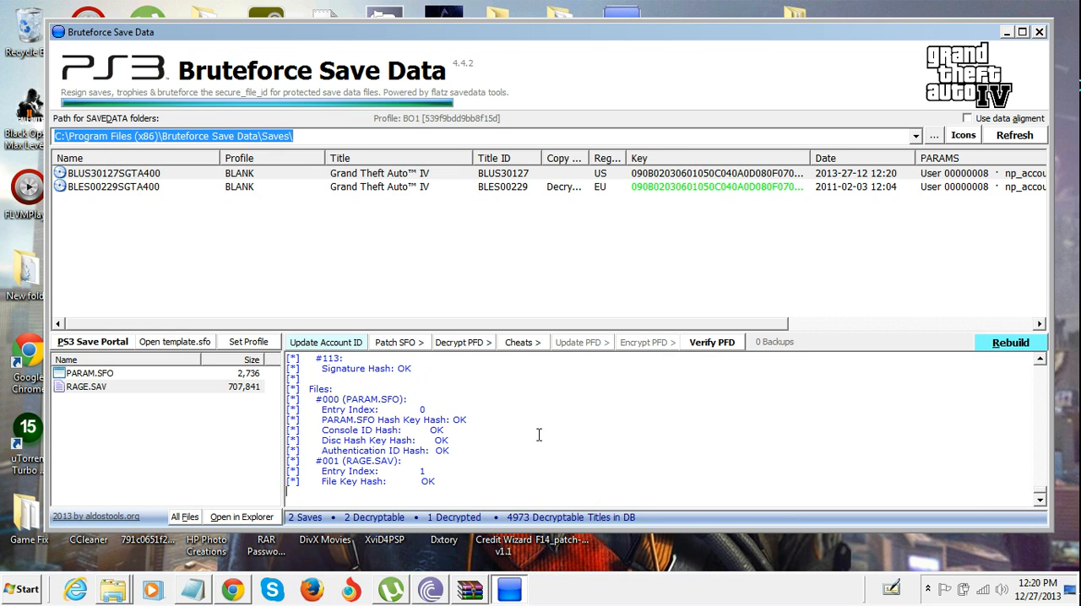
- Re-encrypt the original EU BLES00229 save's PFD, then reselect the US save
left_click(135, 188)
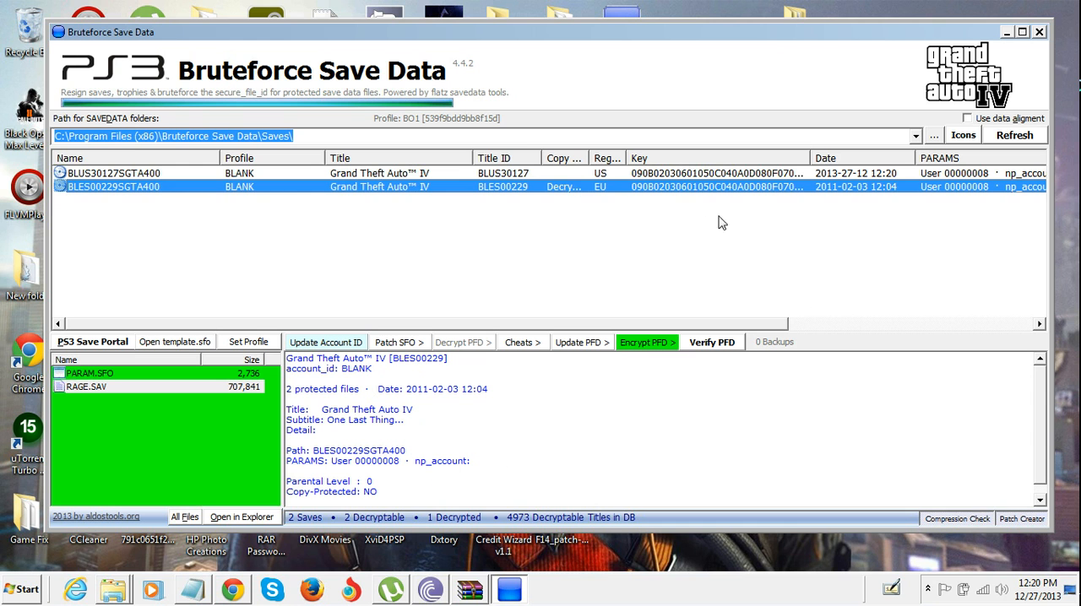
left_click(647, 342)
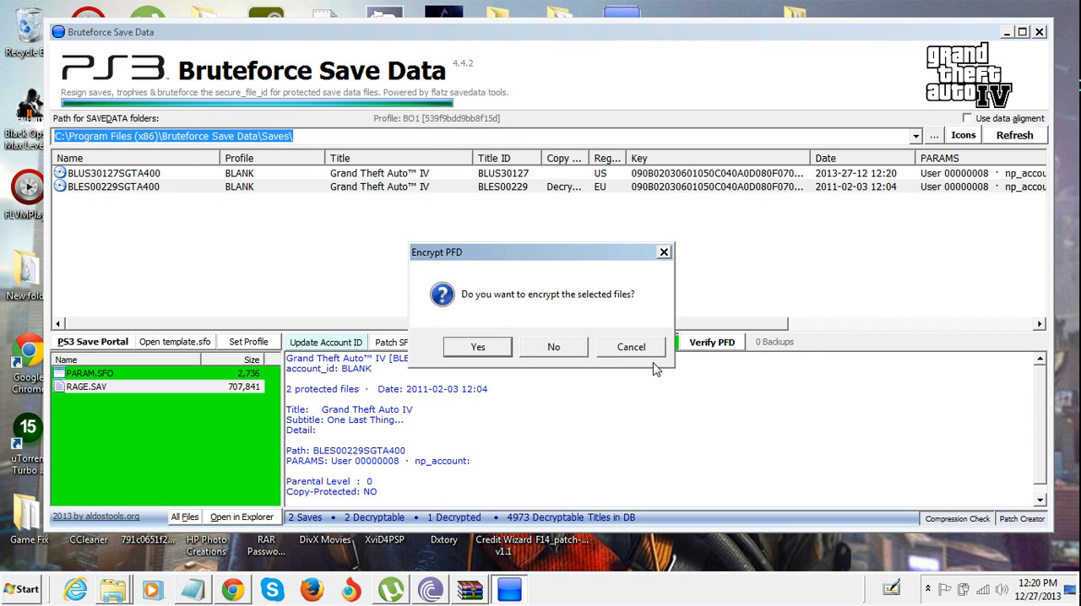
left_click(477, 346)
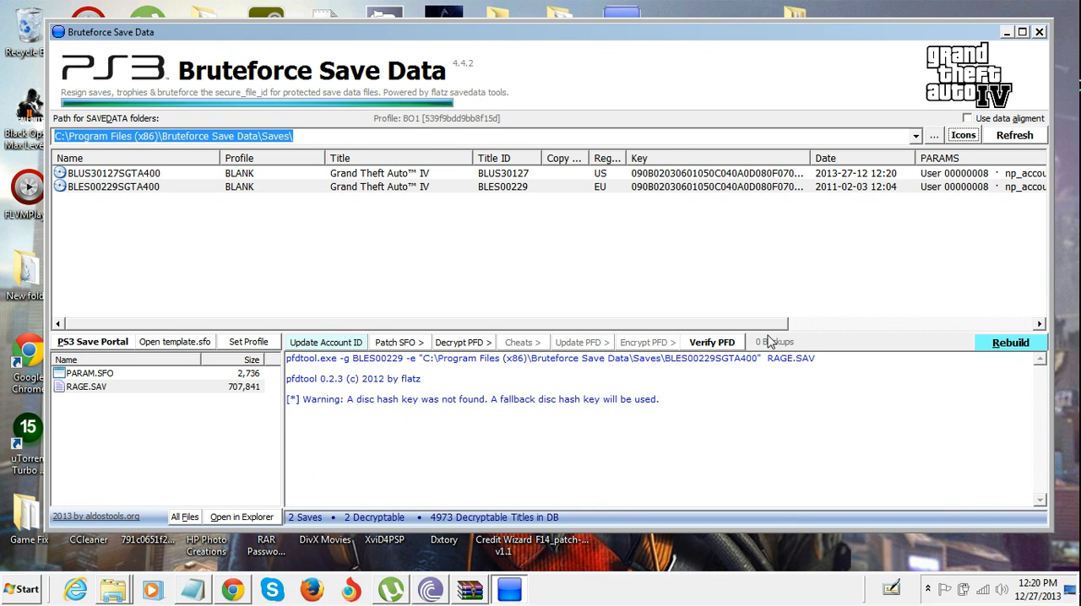
left_click(114, 172)
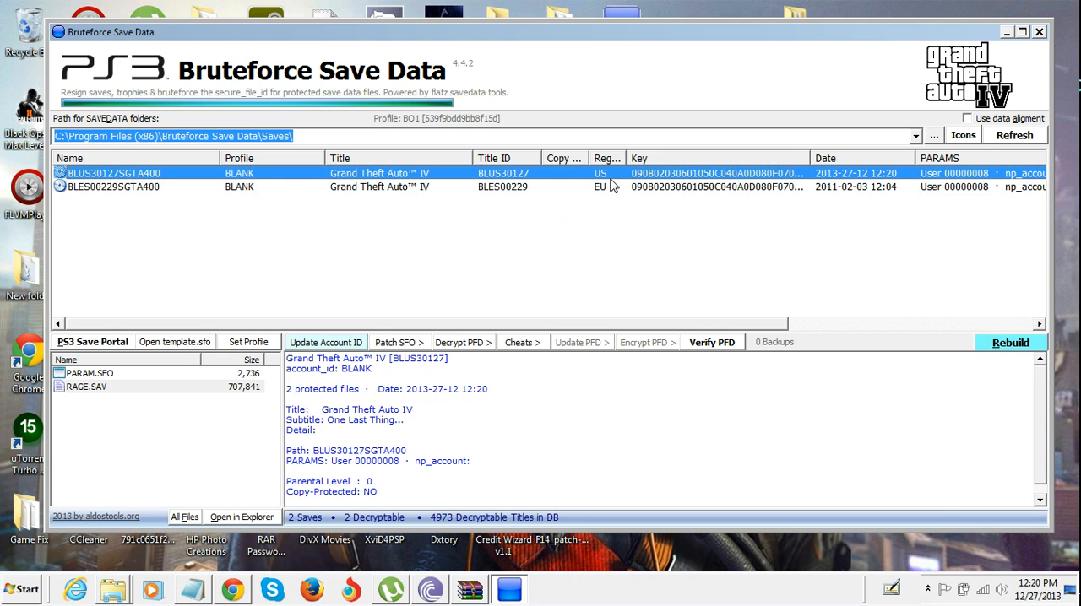
- Refresh the save list, verify BLUS30127SGTA400, and minimize Bruteforce Save Data
left_click(1016, 135)
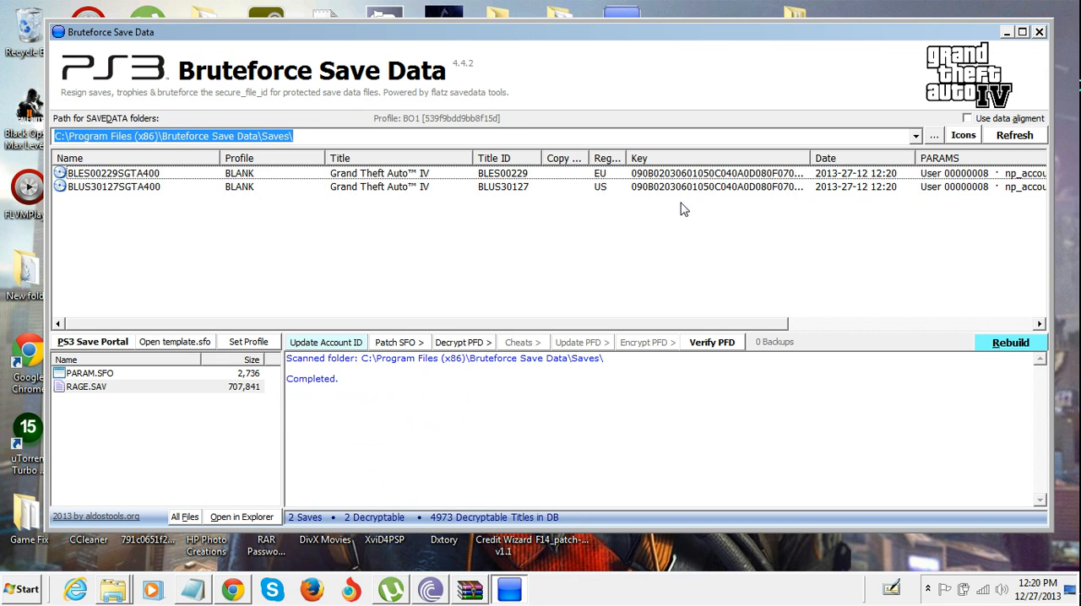
left_click(713, 343)
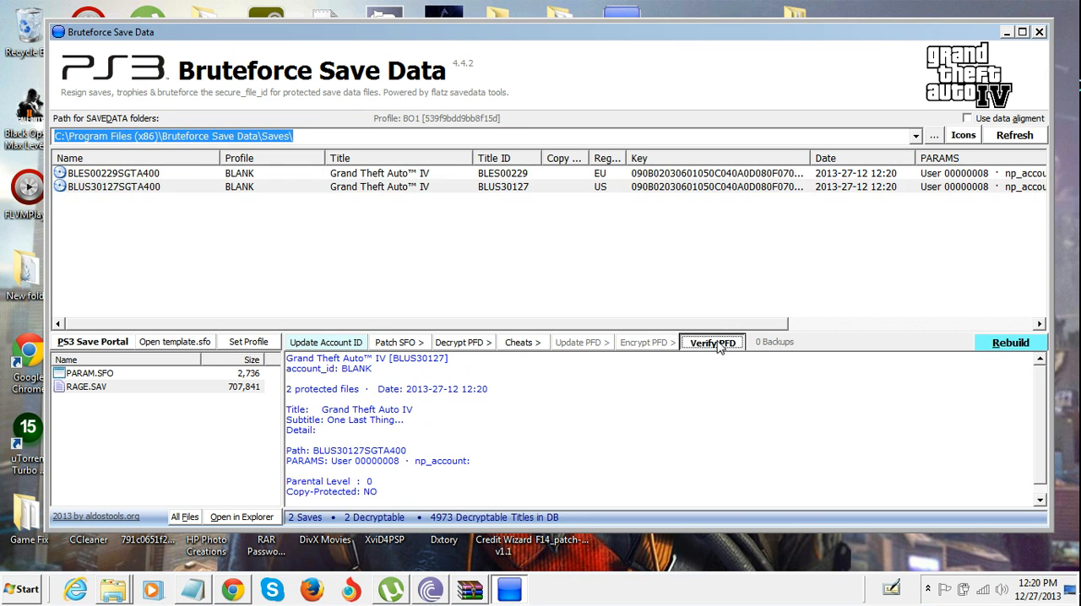
left_click(713, 342)
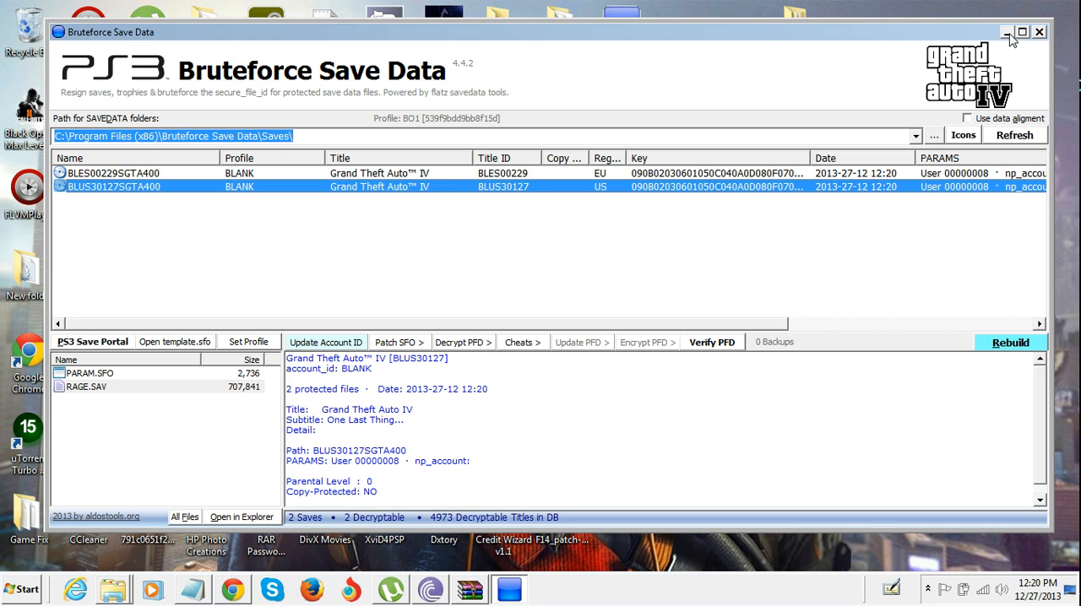
mouse_move(490, 201)
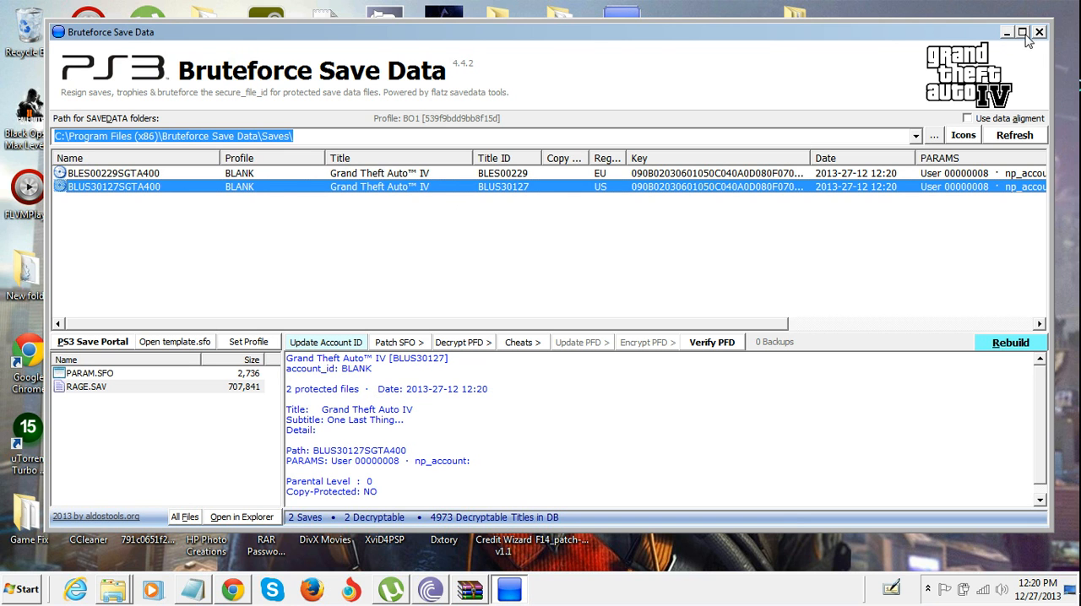
left_click(1007, 31)
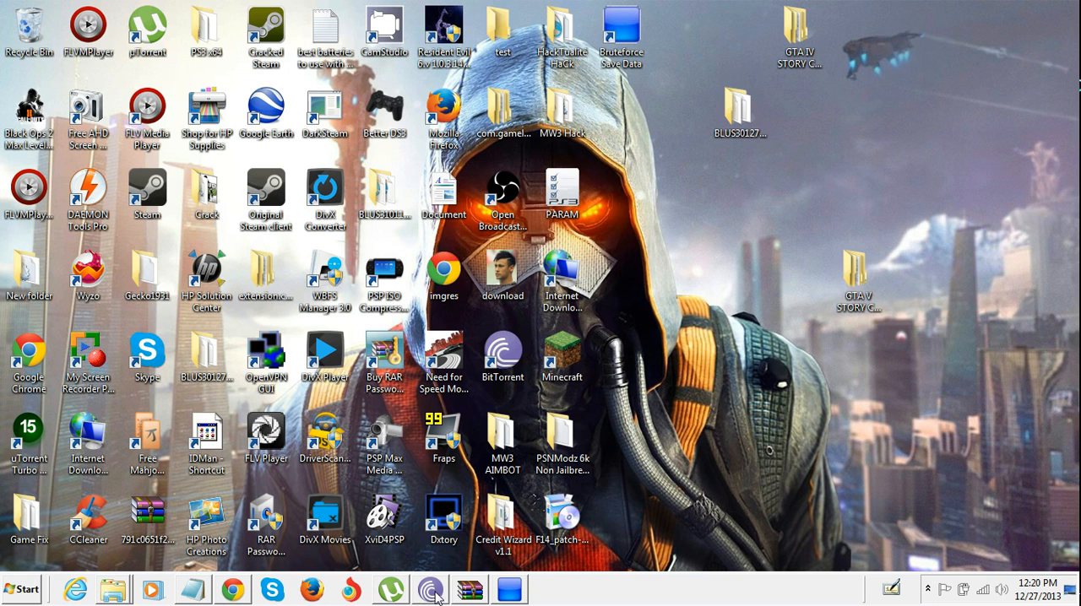